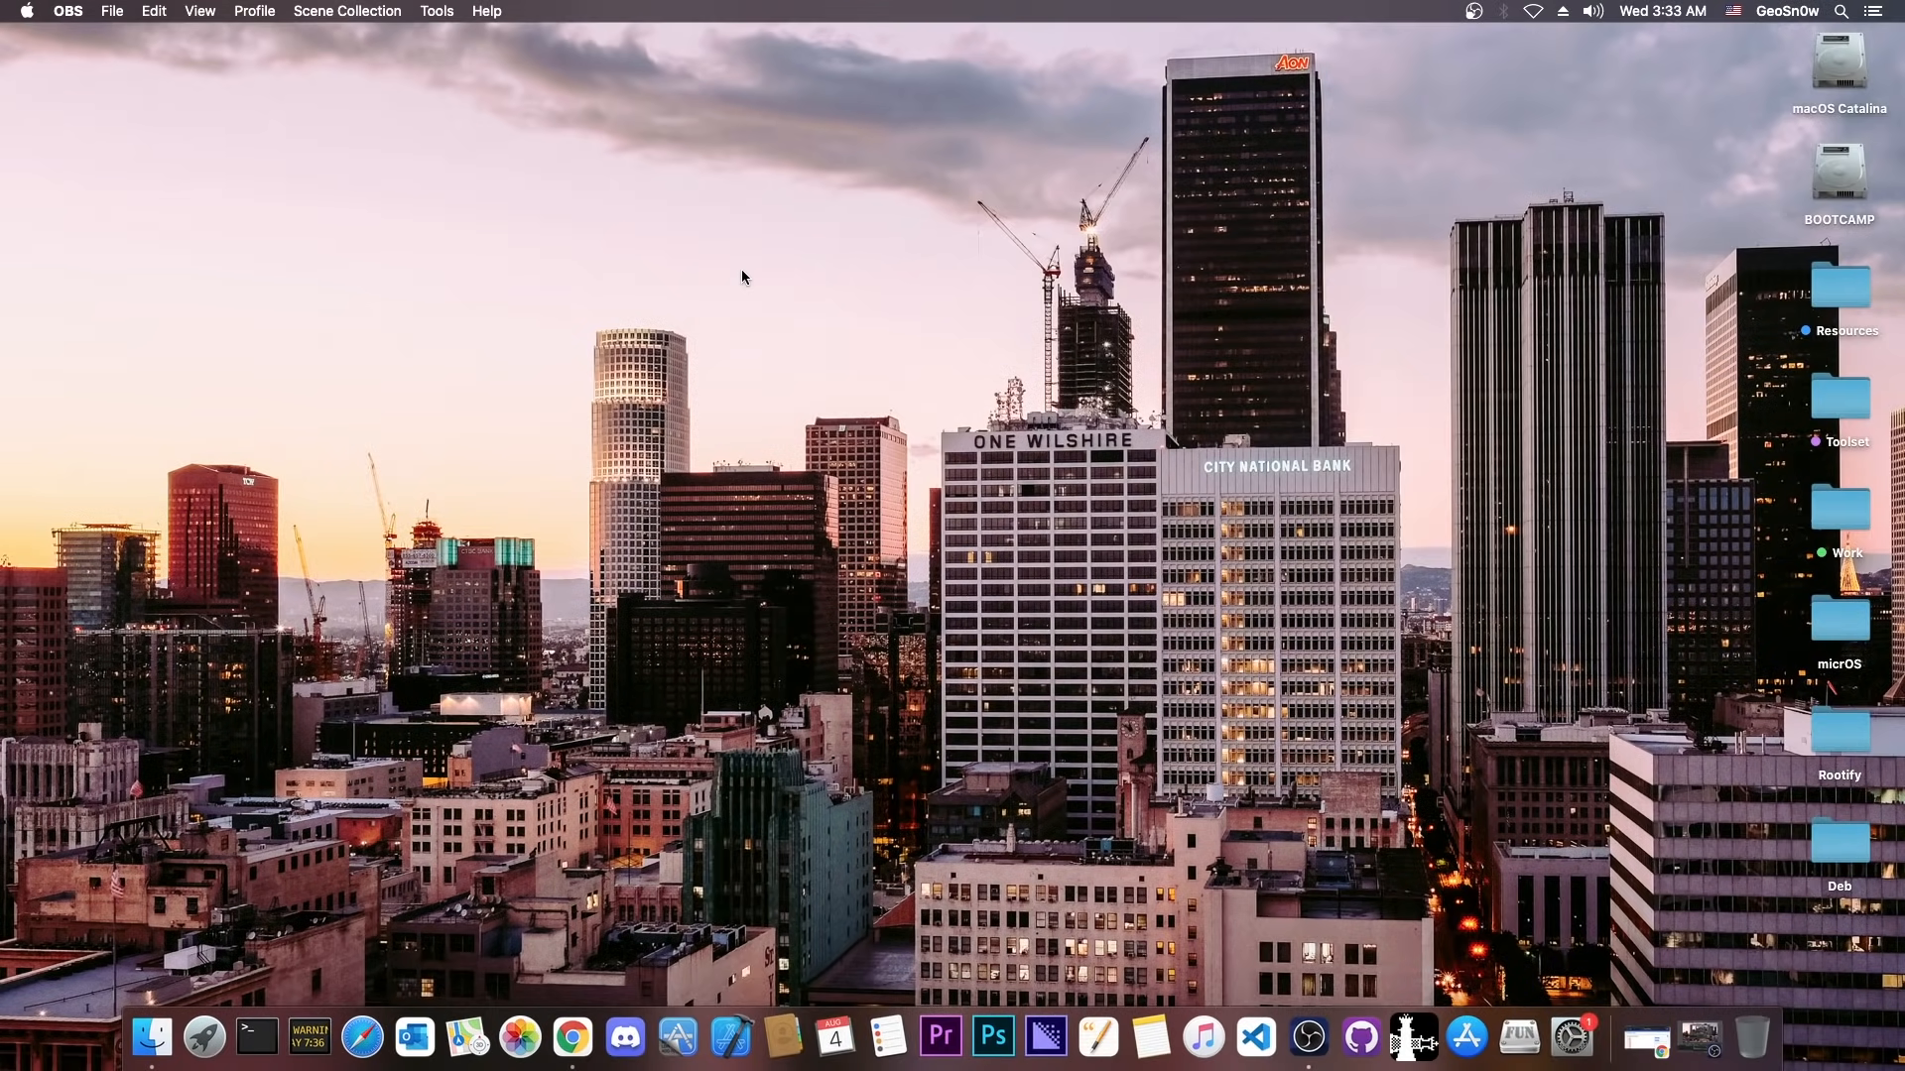
mouse_move(1569, 717)
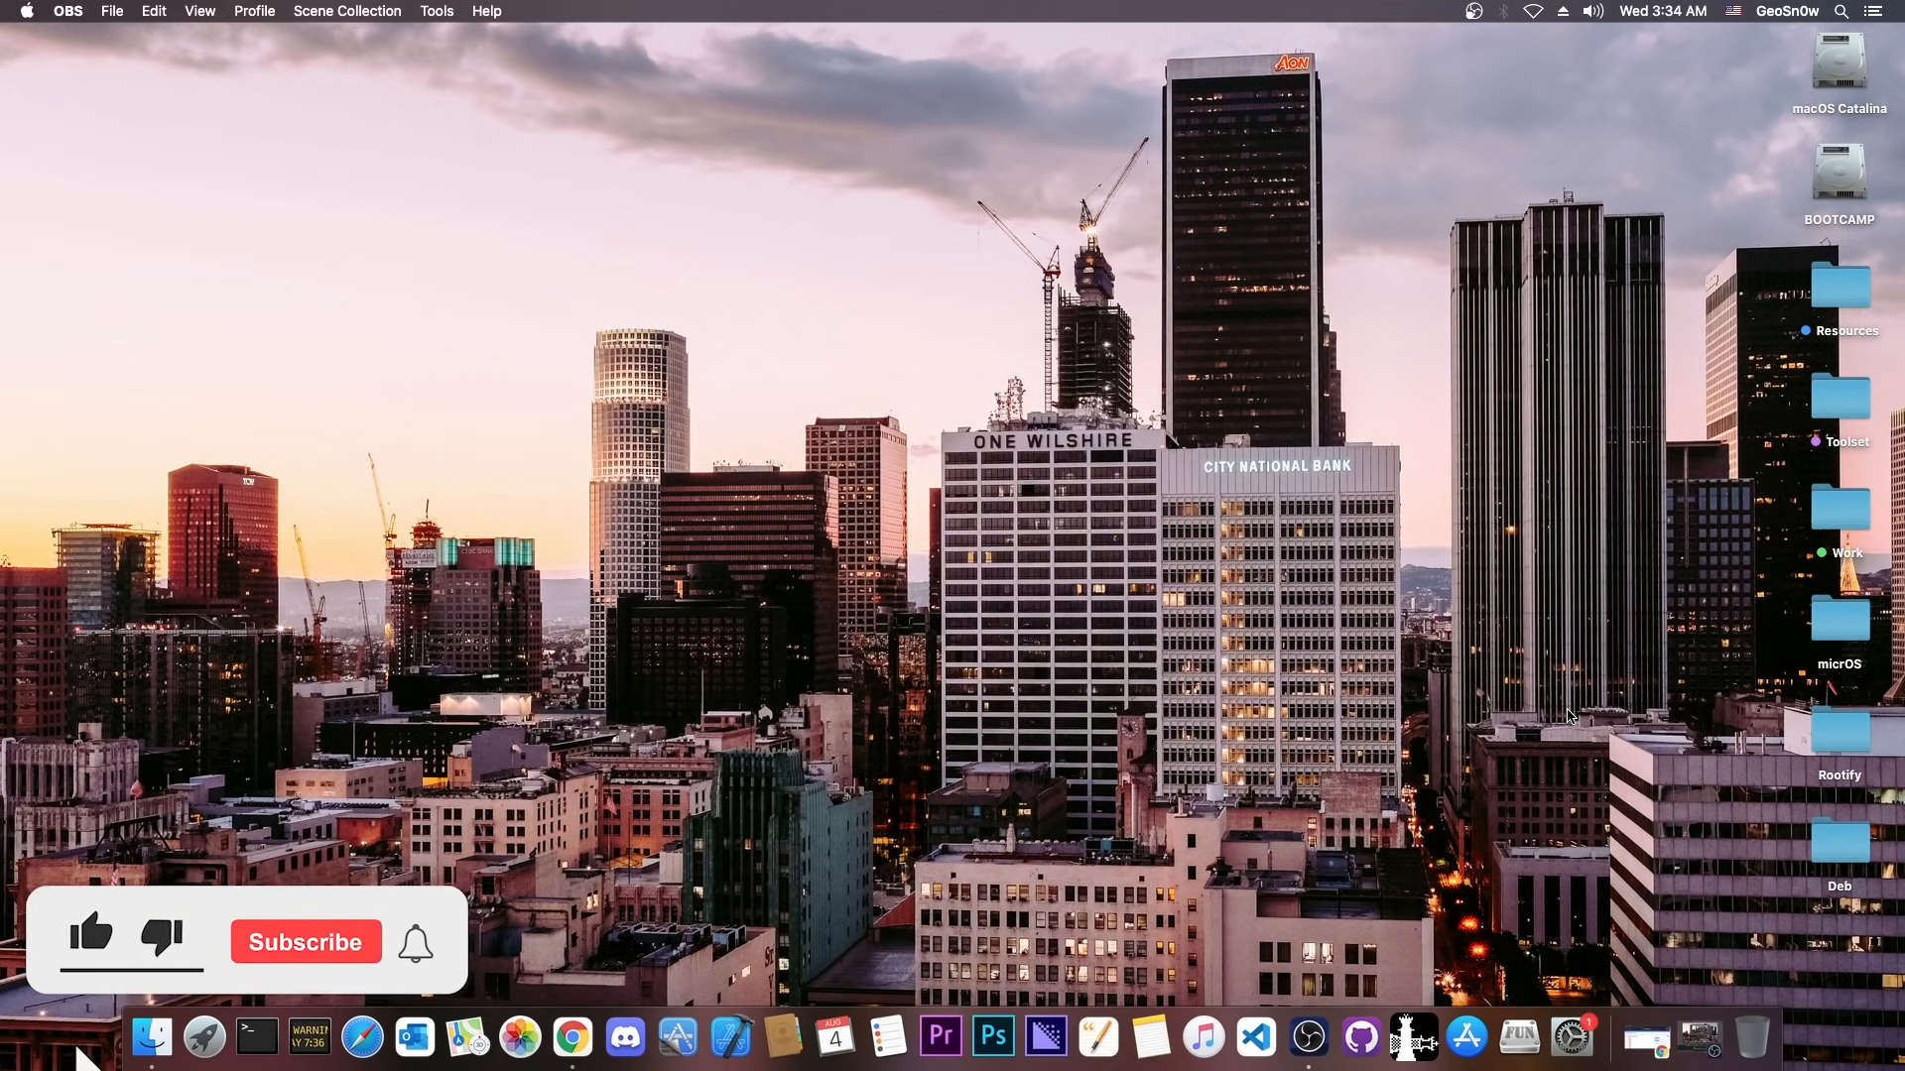
Step: Bring Chrome forward to the iDevice Central signing status page for iPhone13,4
left_click(90, 936)
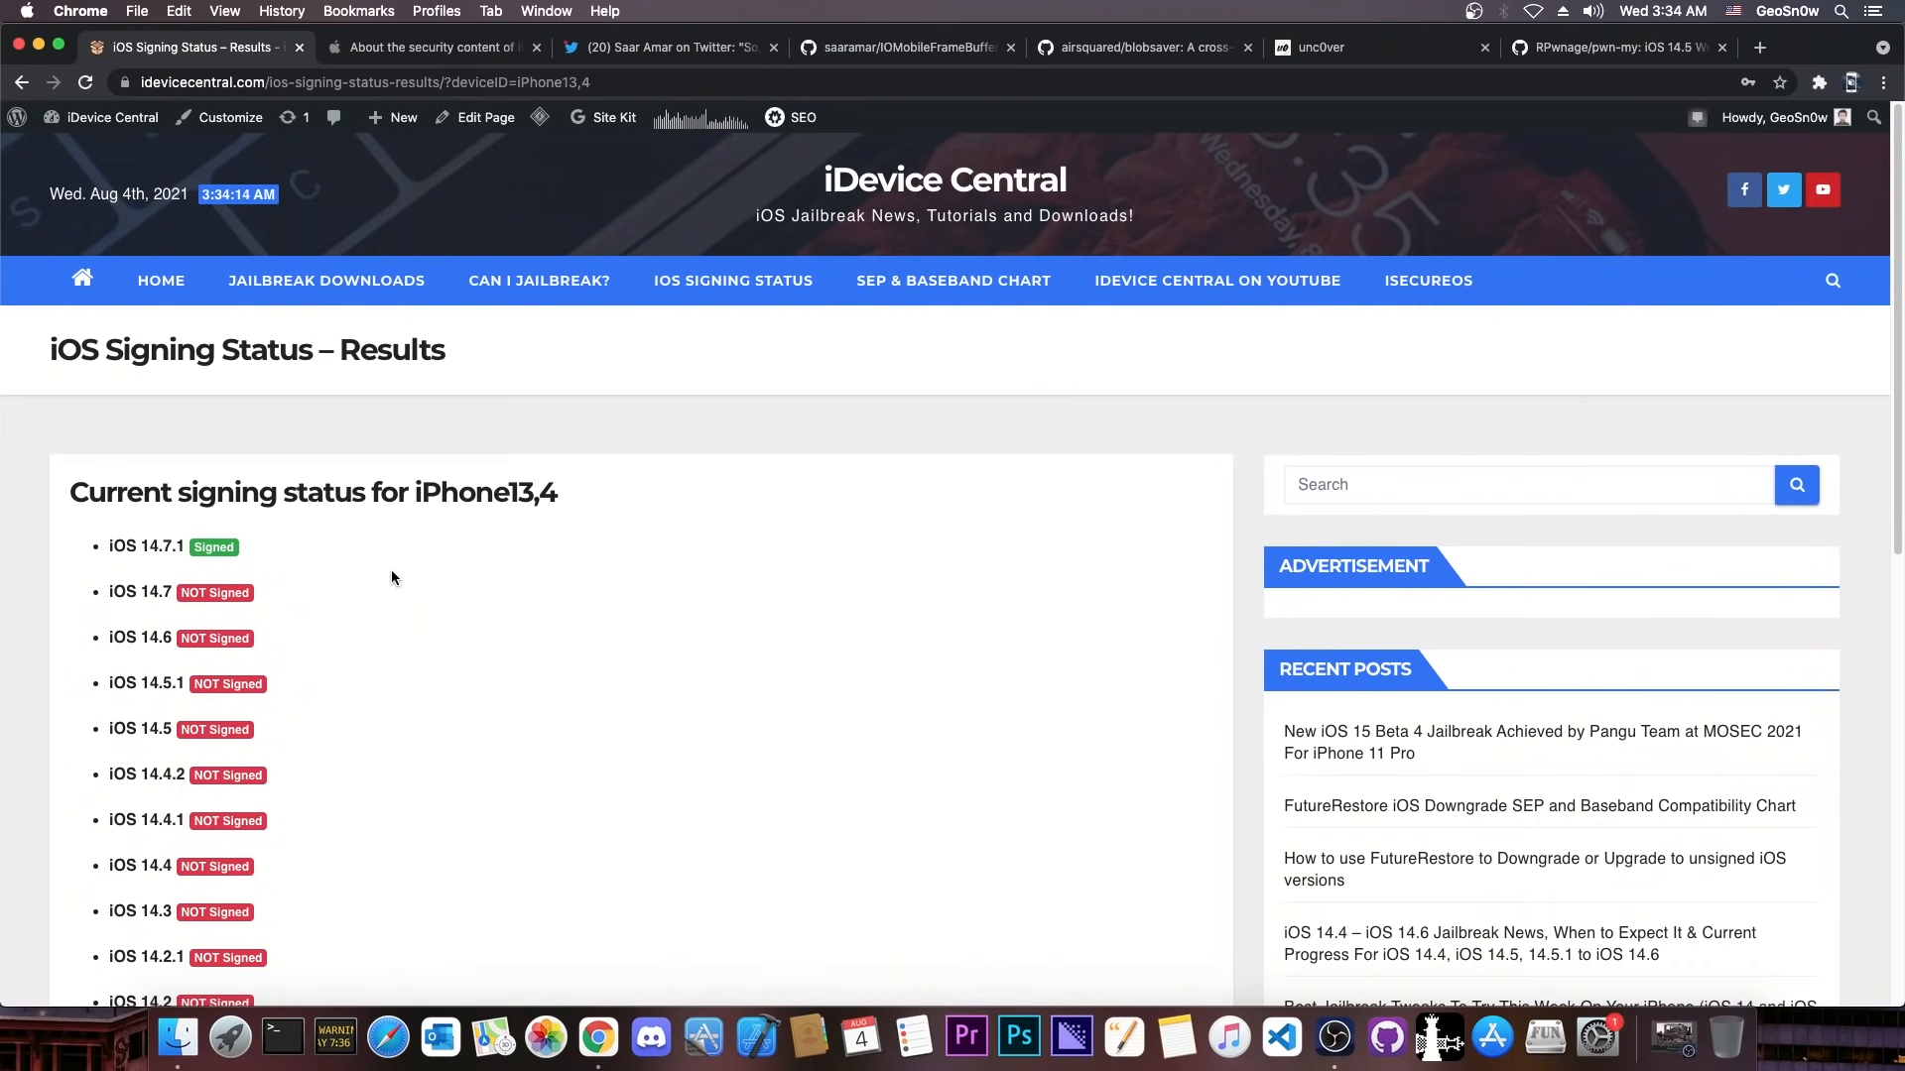
mouse_move(169, 615)
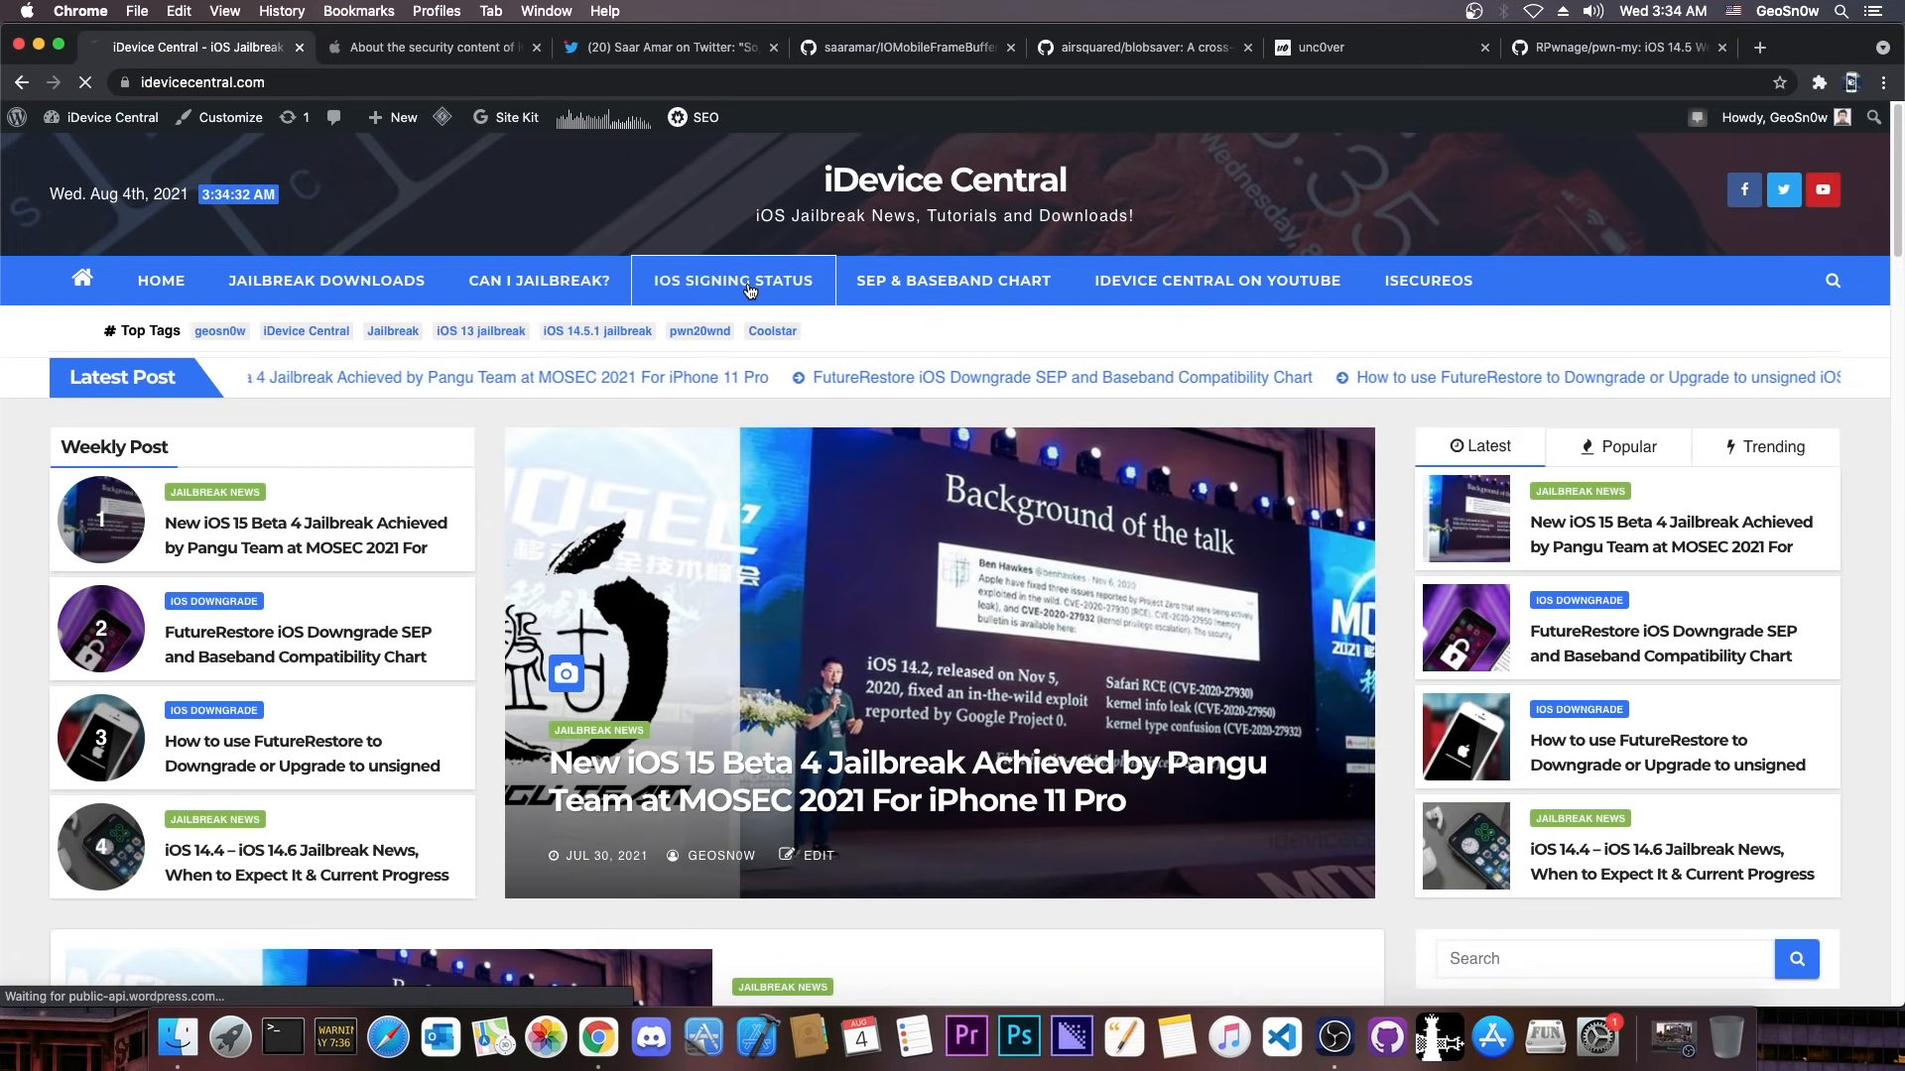
Step: Check iPhone11,8 signing status on iDevice Central, then close that site's tab
left_click(733, 281)
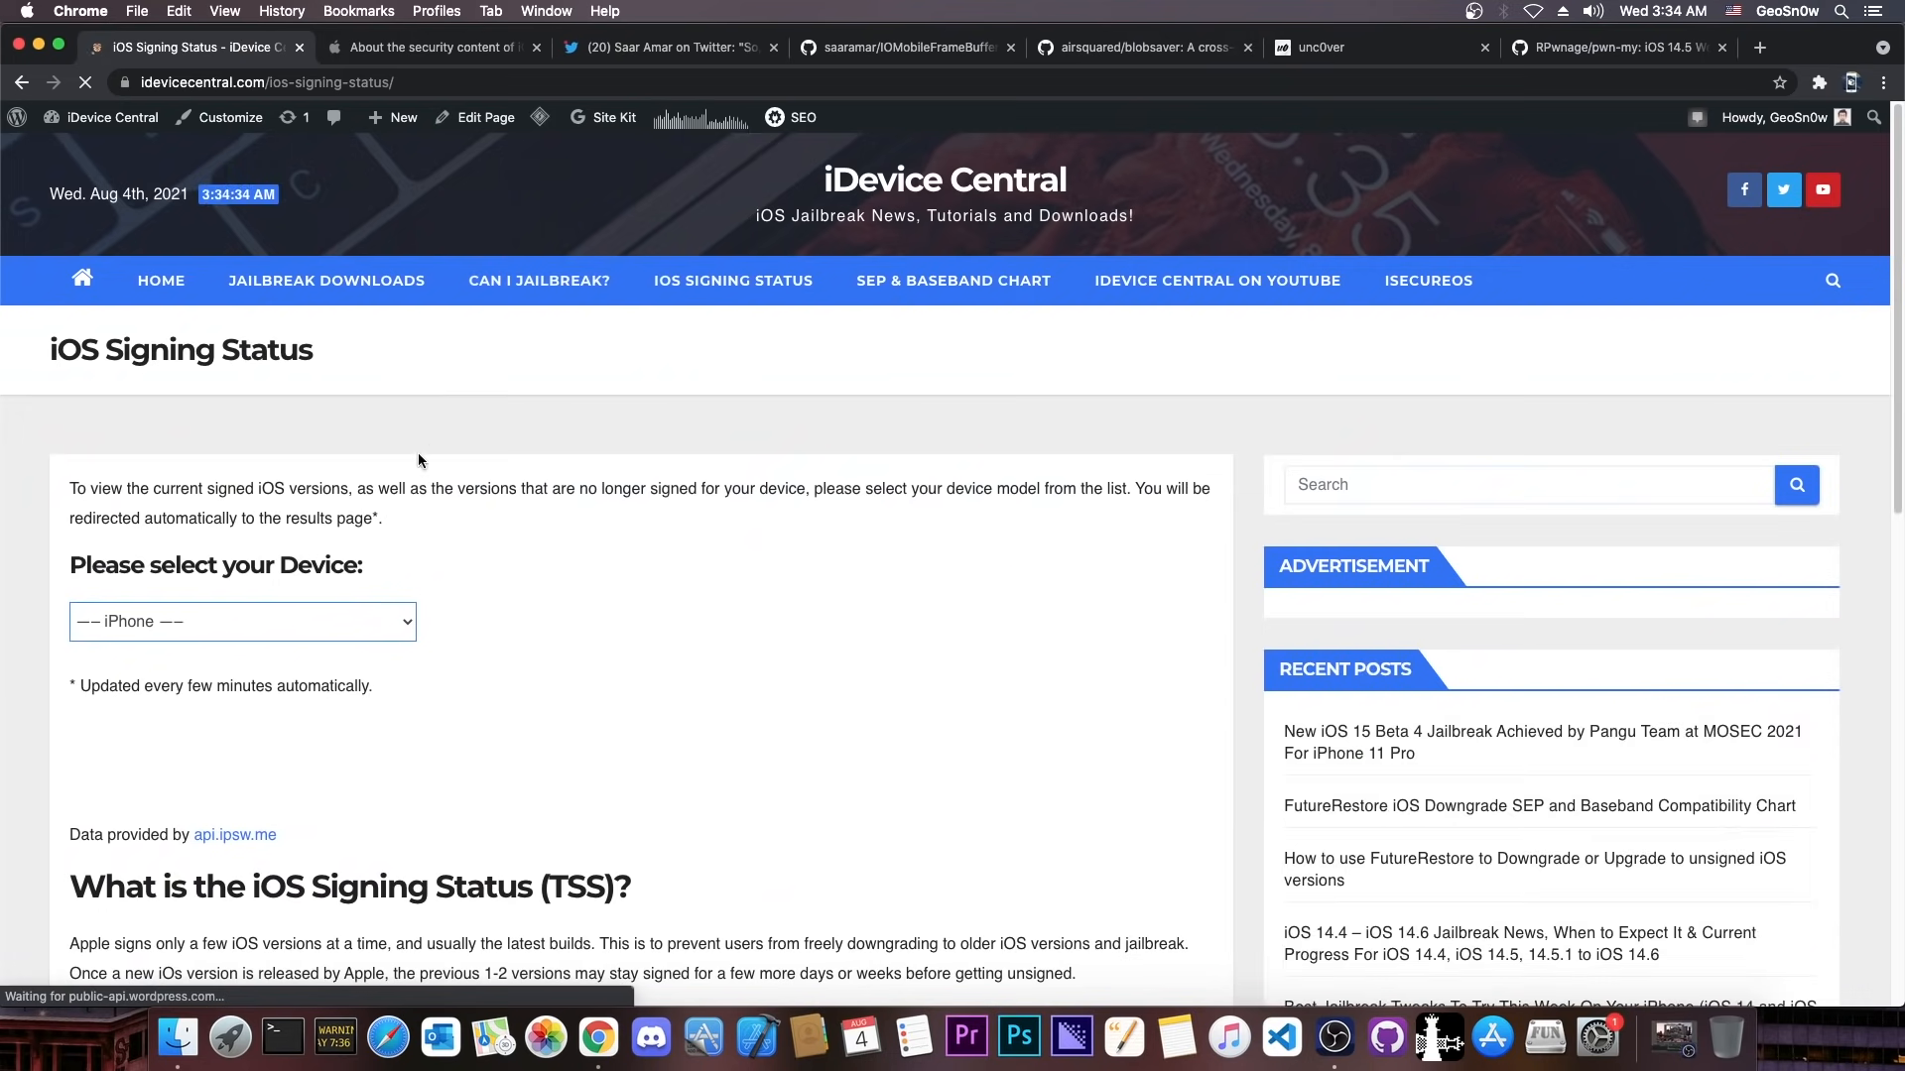
left_click(242, 621)
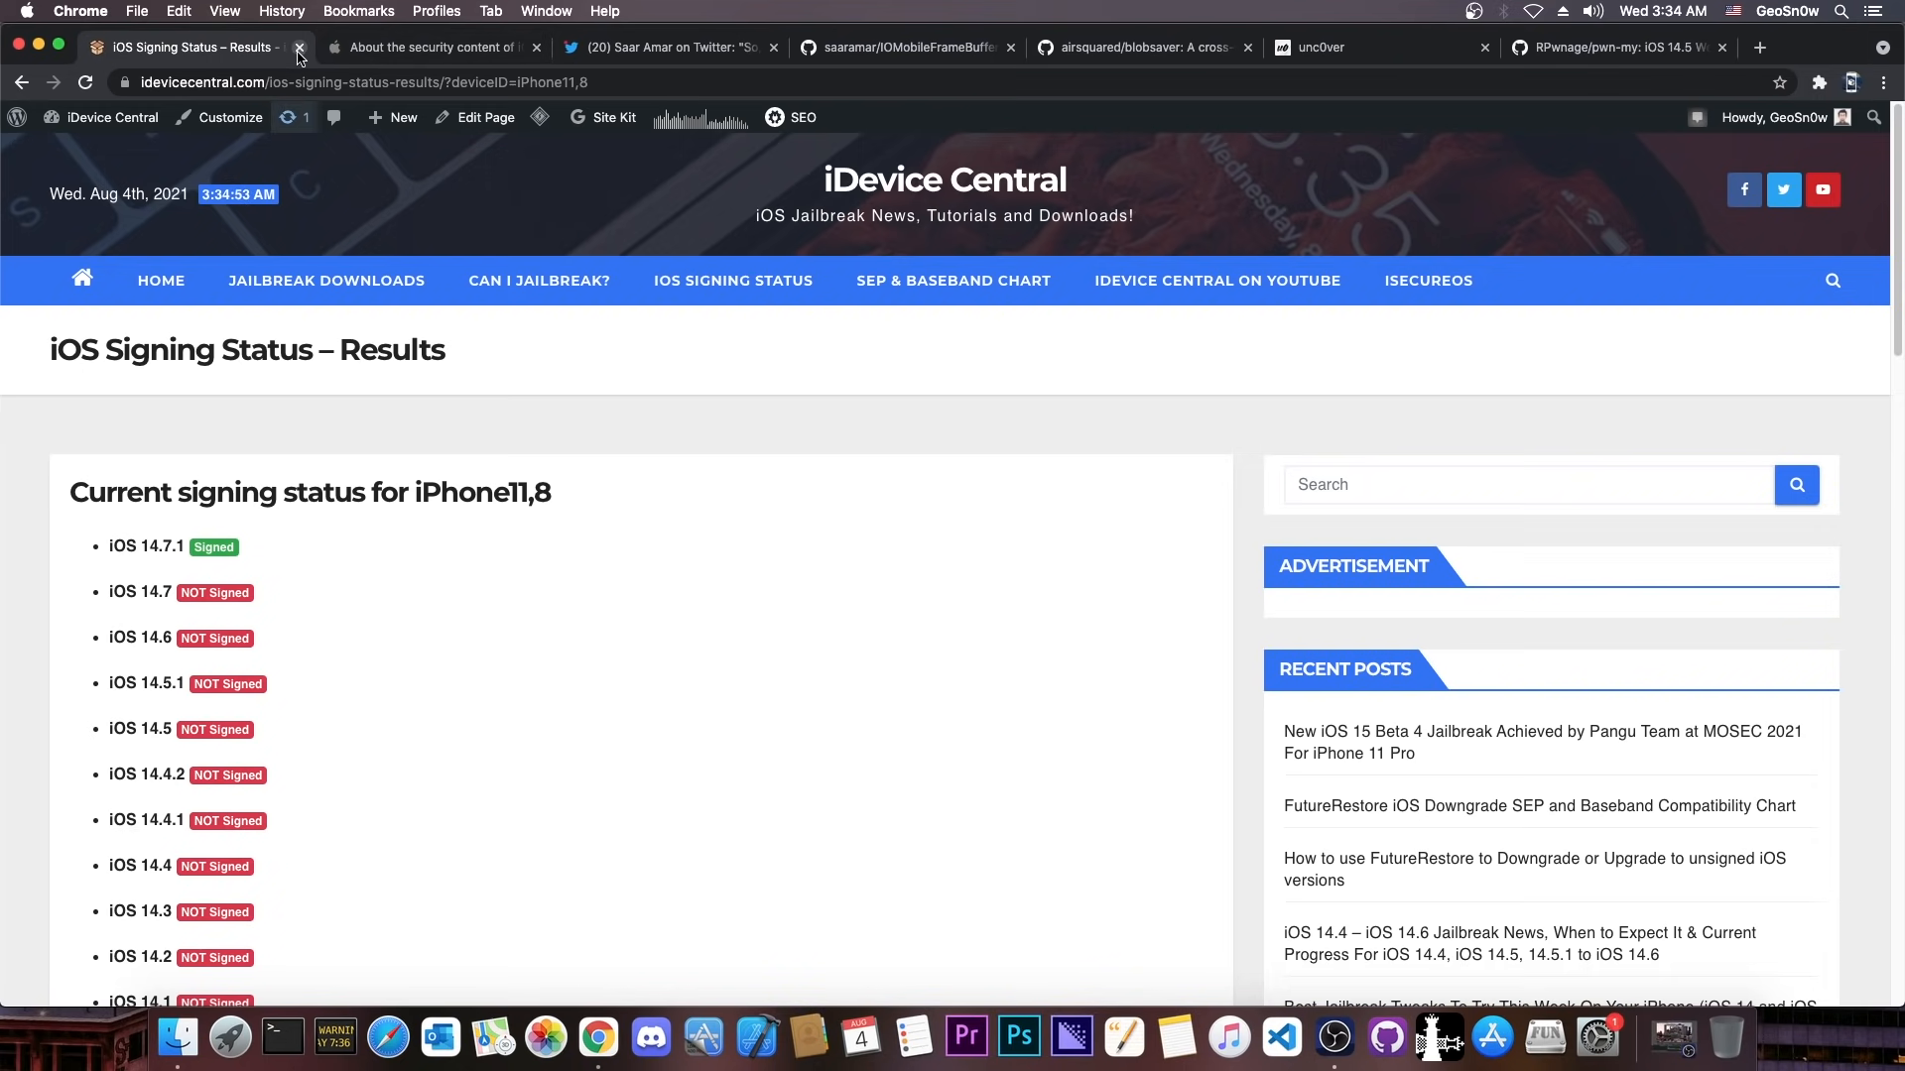
left_click(298, 48)
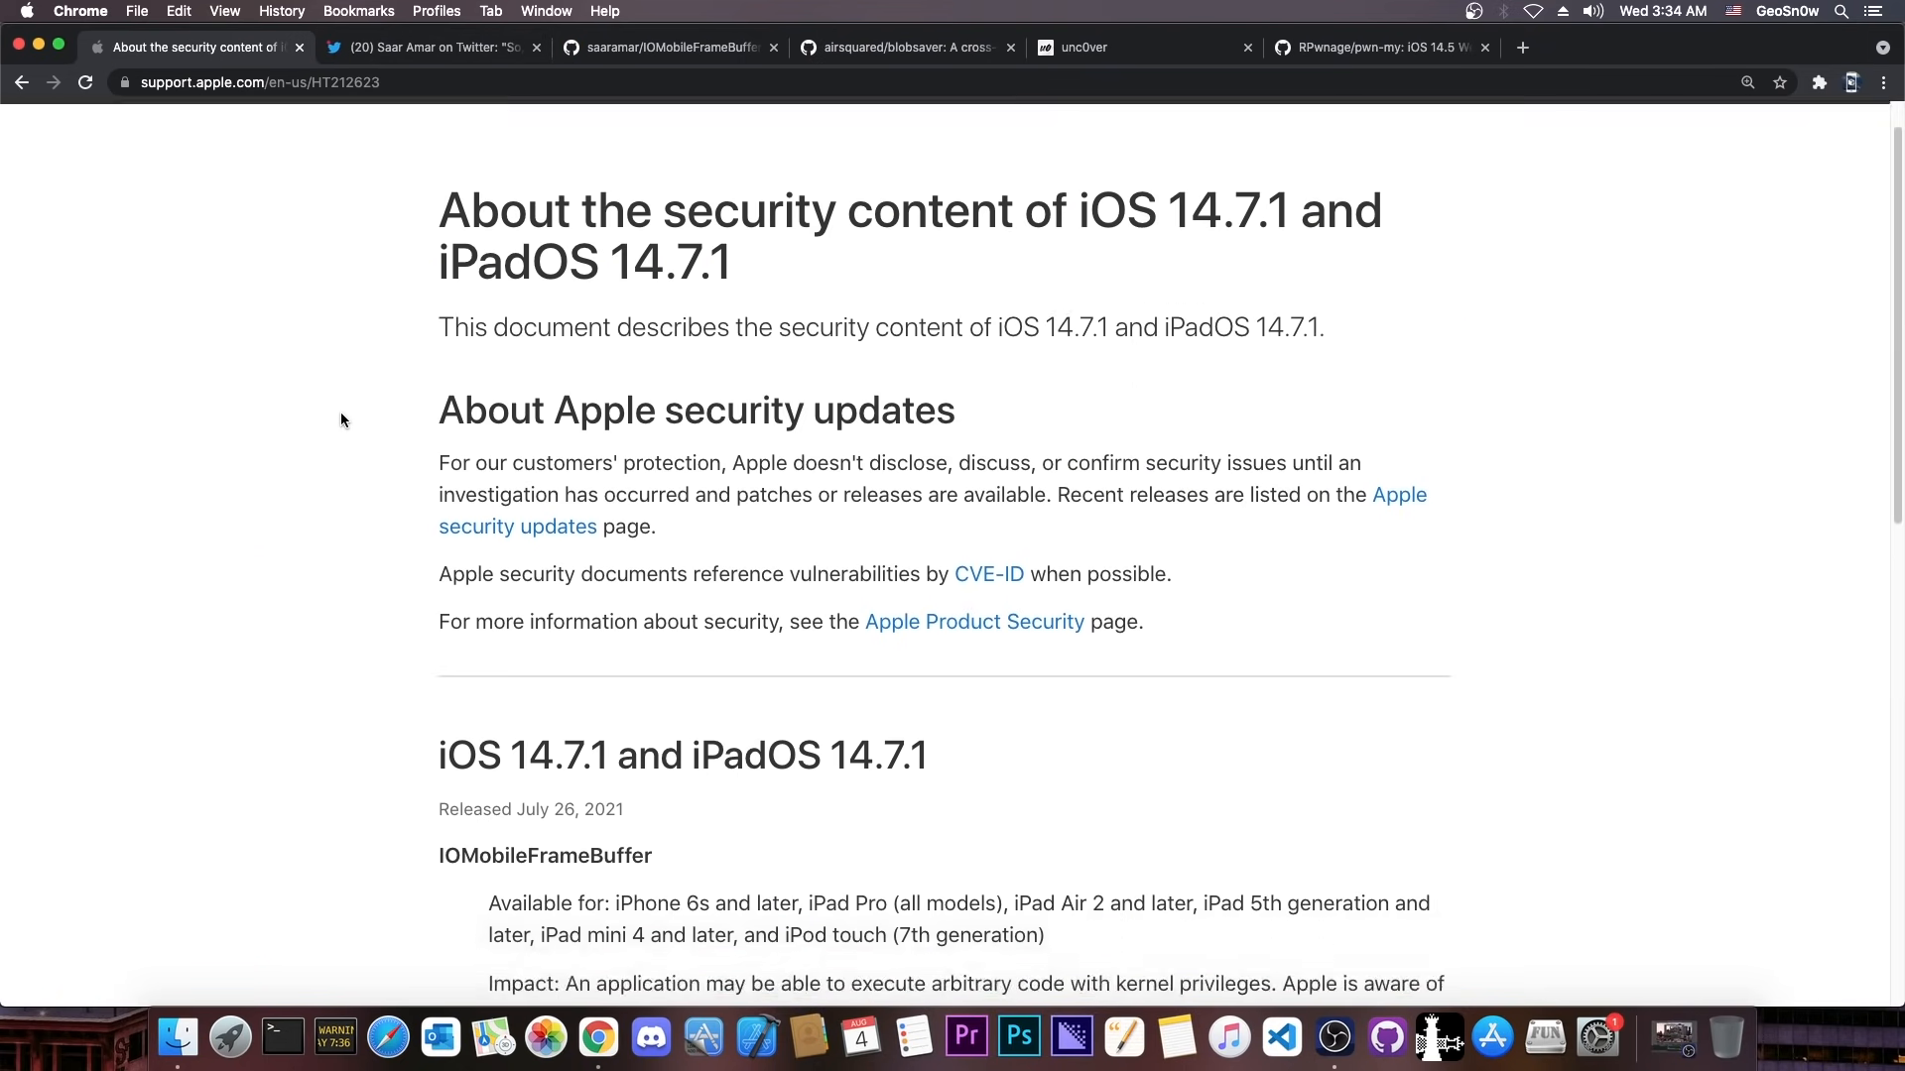
Step: Review CVE-2021-30807 and Saar Amar's tweet, highlighting 'actively exploited', then open IOMobileFrameBuffer_LPE_POC
scroll("down", 3)
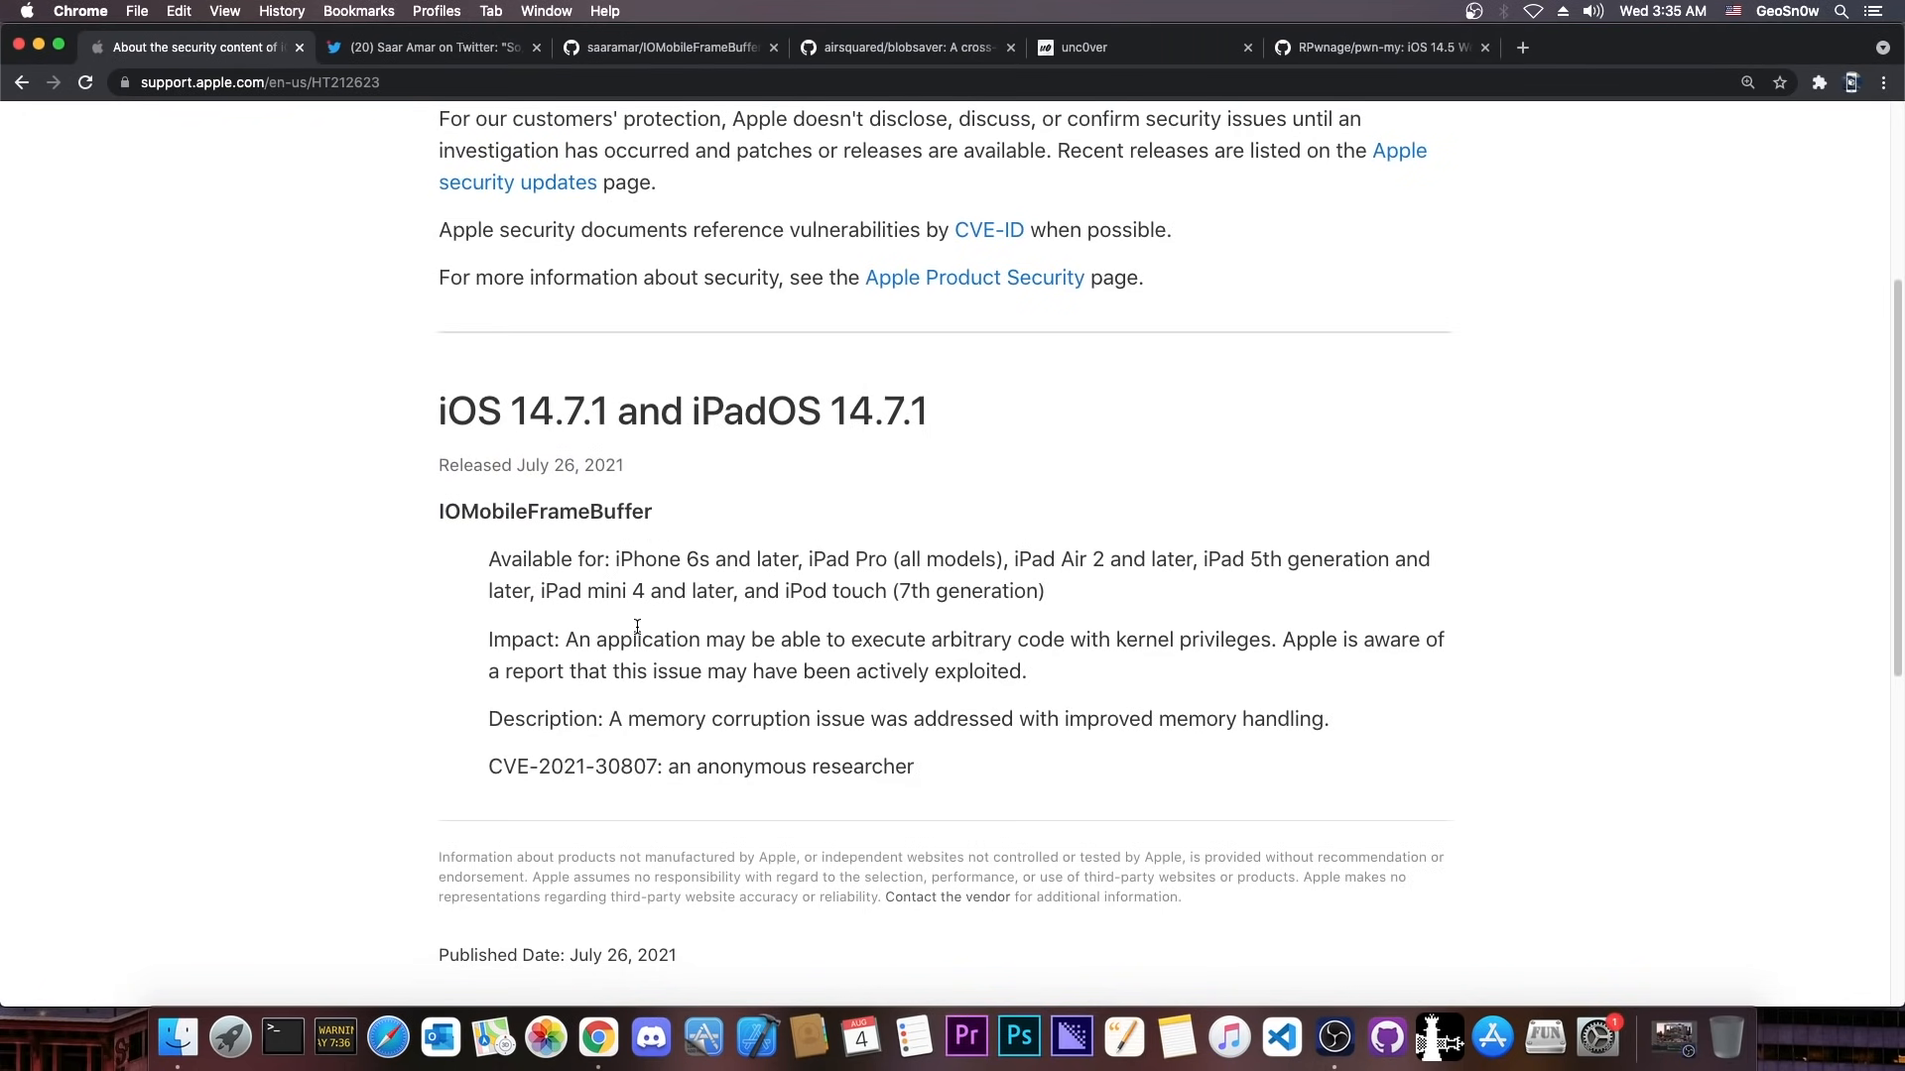
left_click(429, 47)
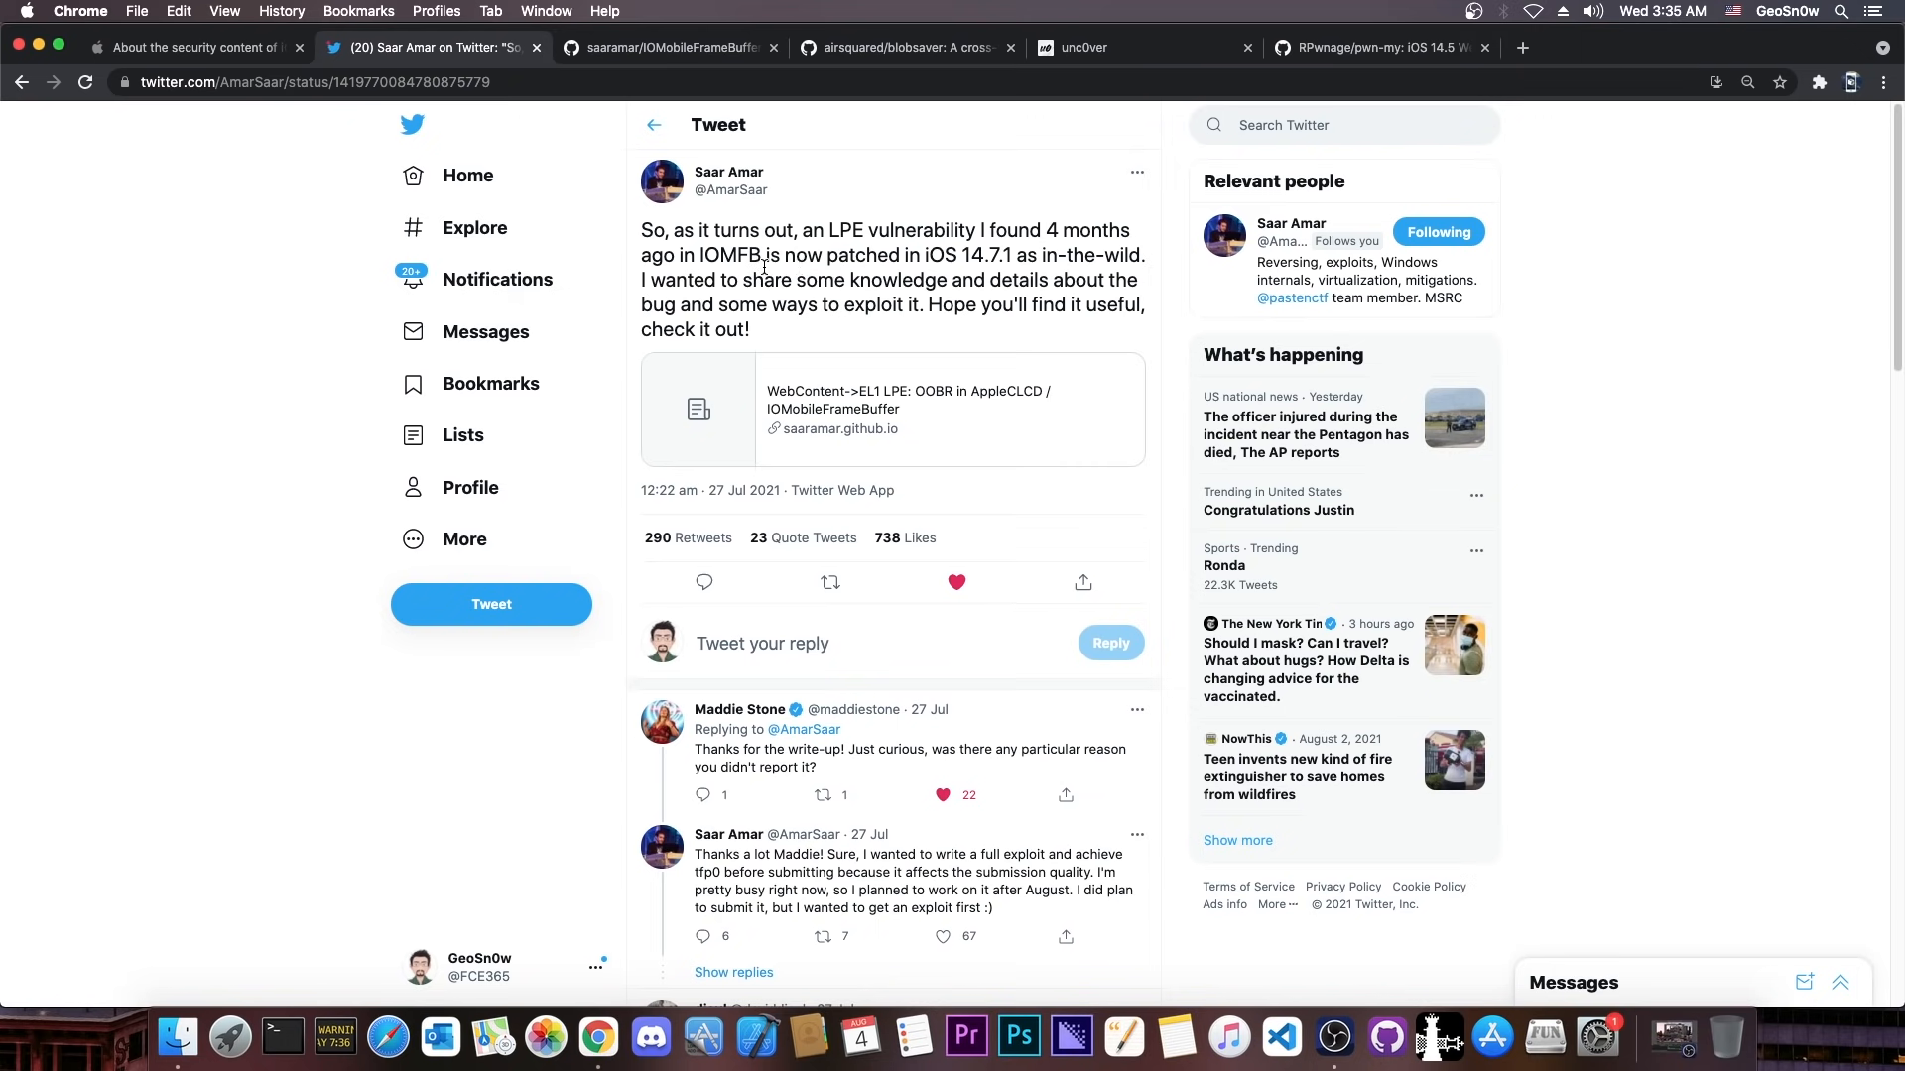
left_click(189, 47)
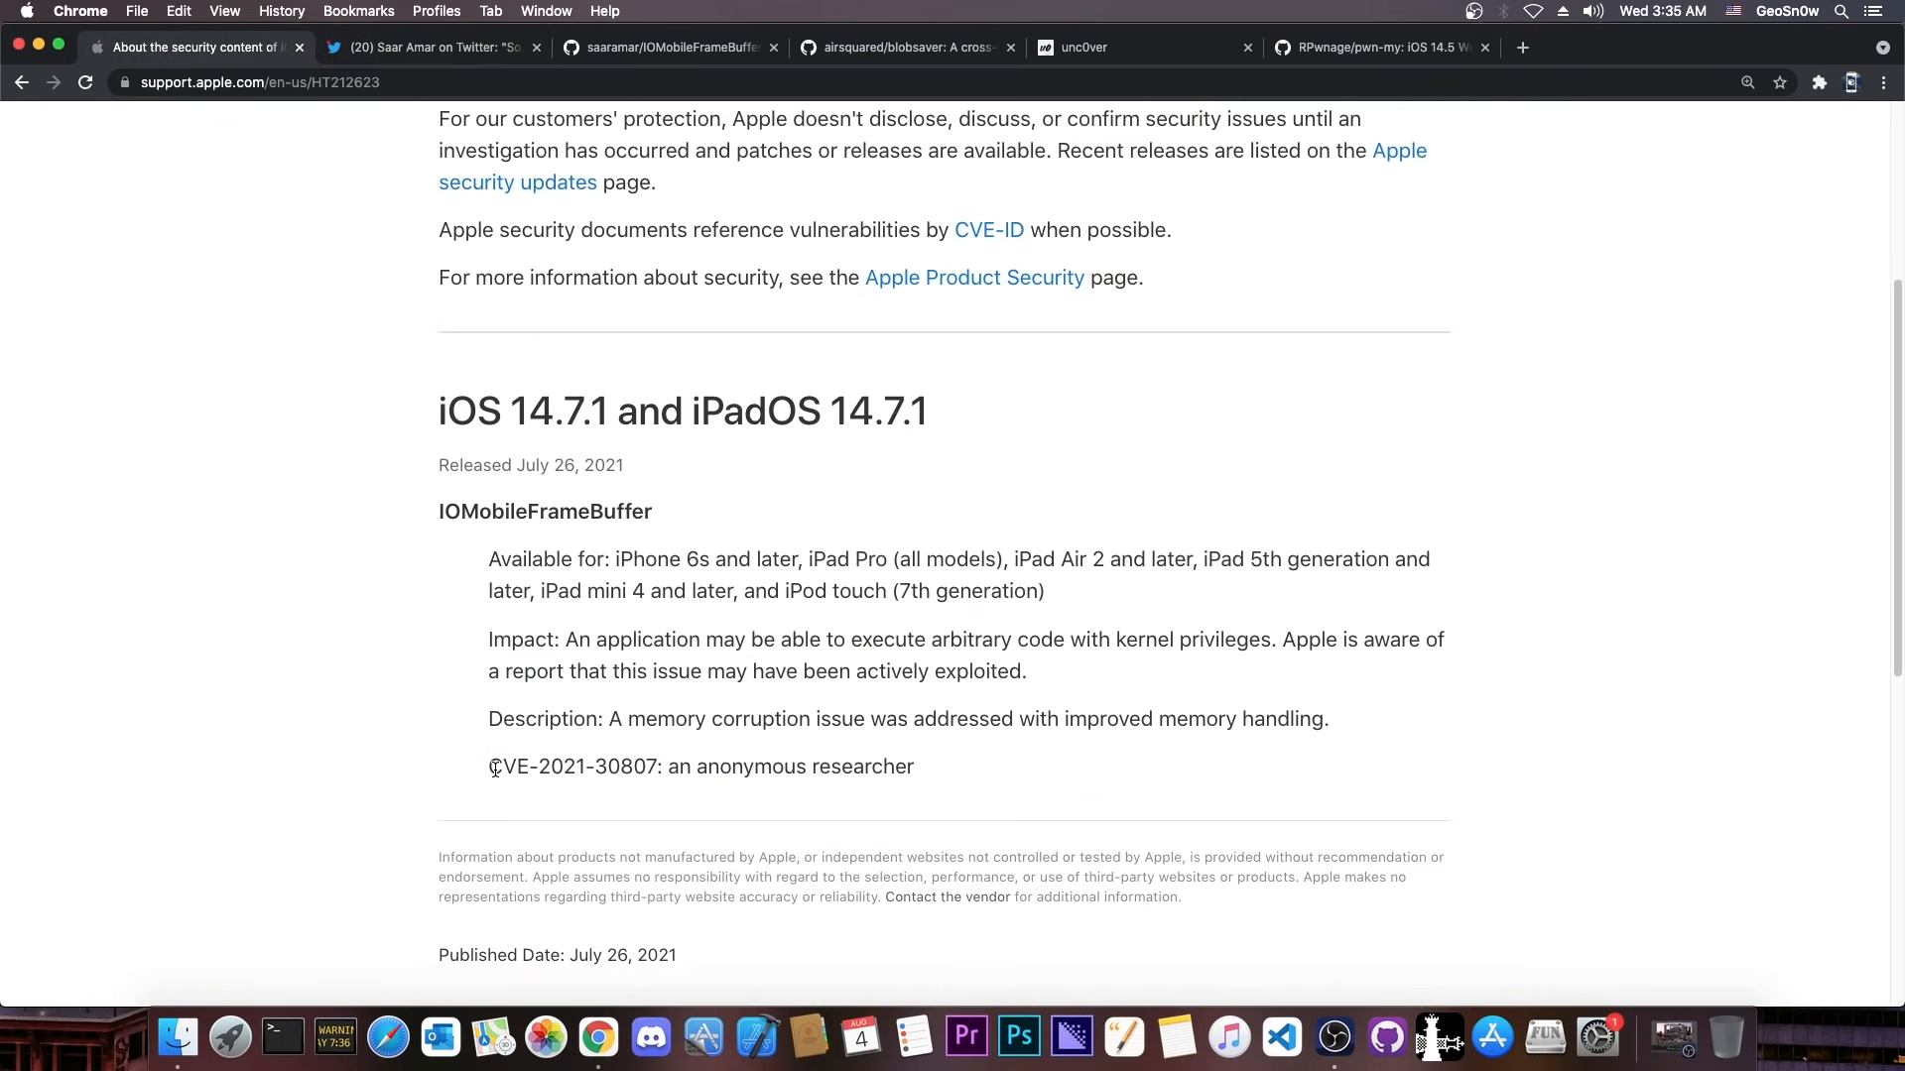
double_click(571, 767)
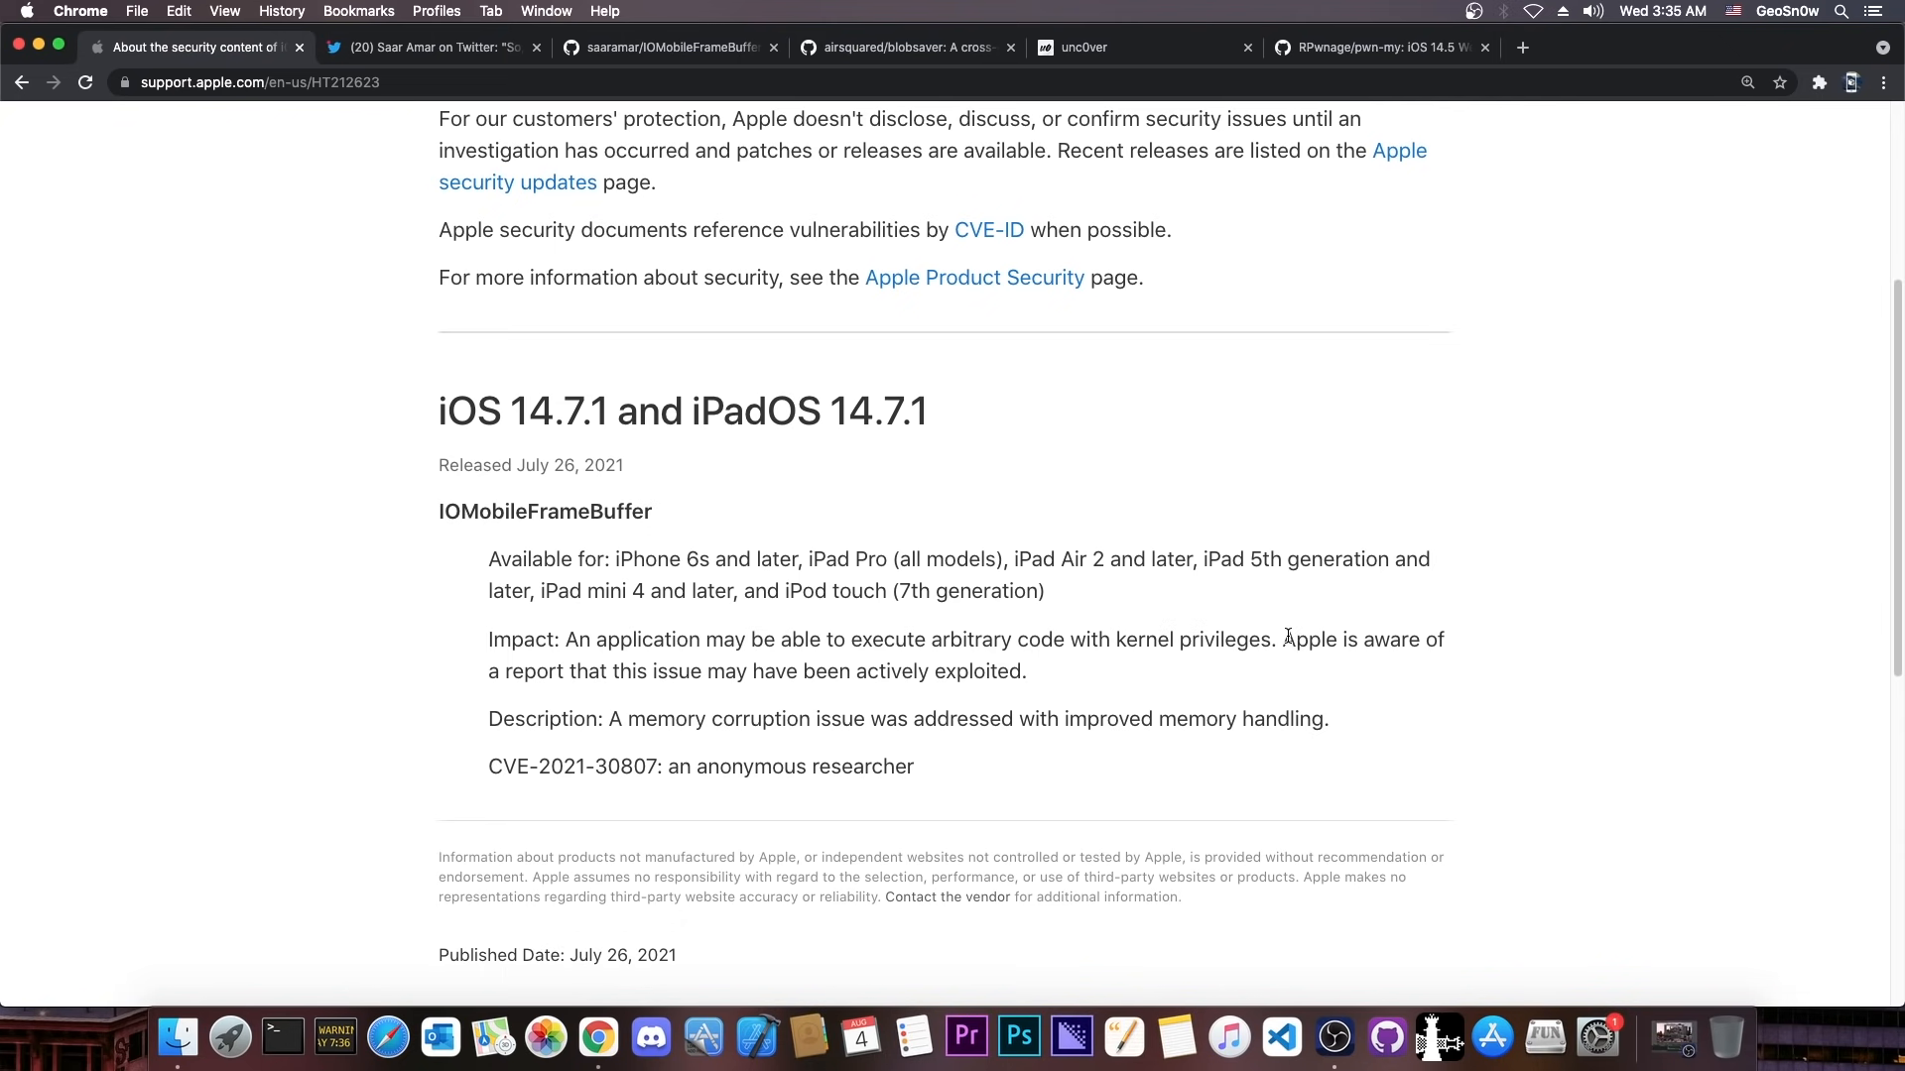
left_click_drag(1283, 638, 1026, 670)
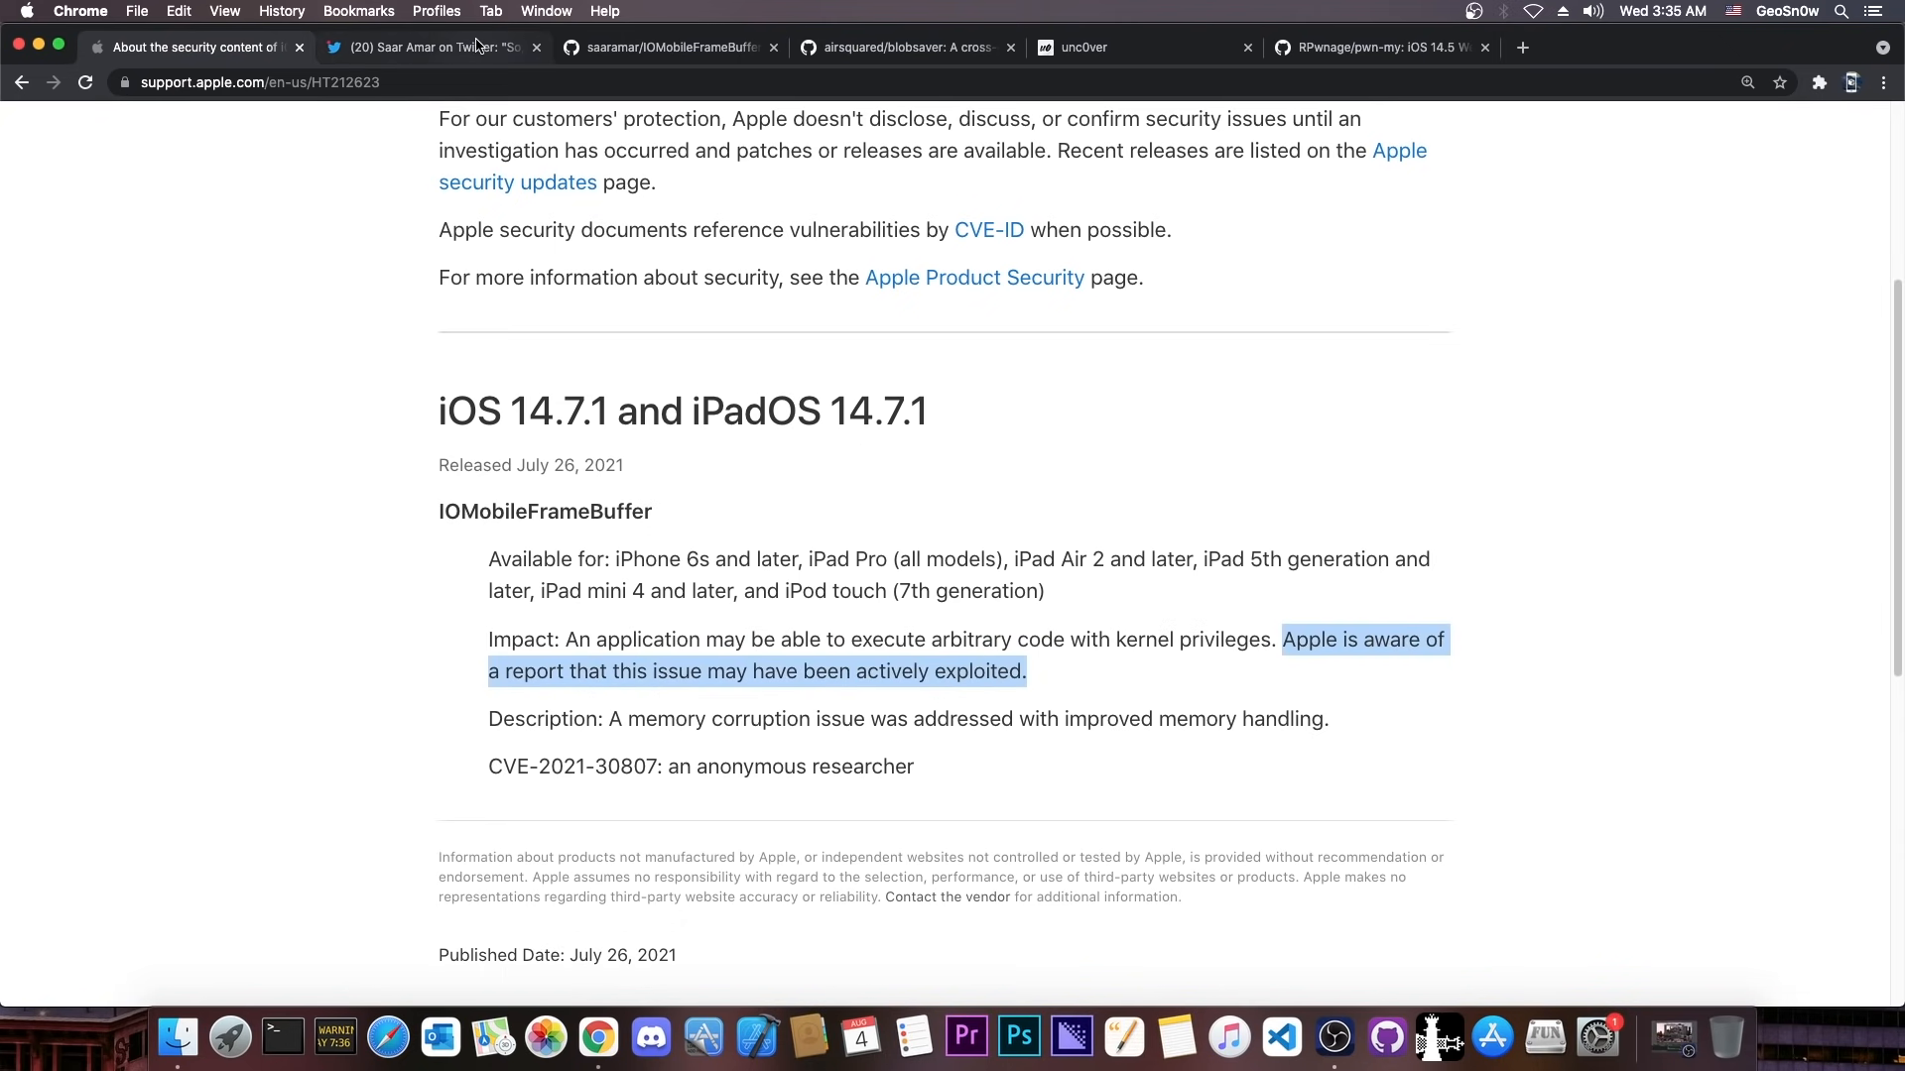
left_click(436, 47)
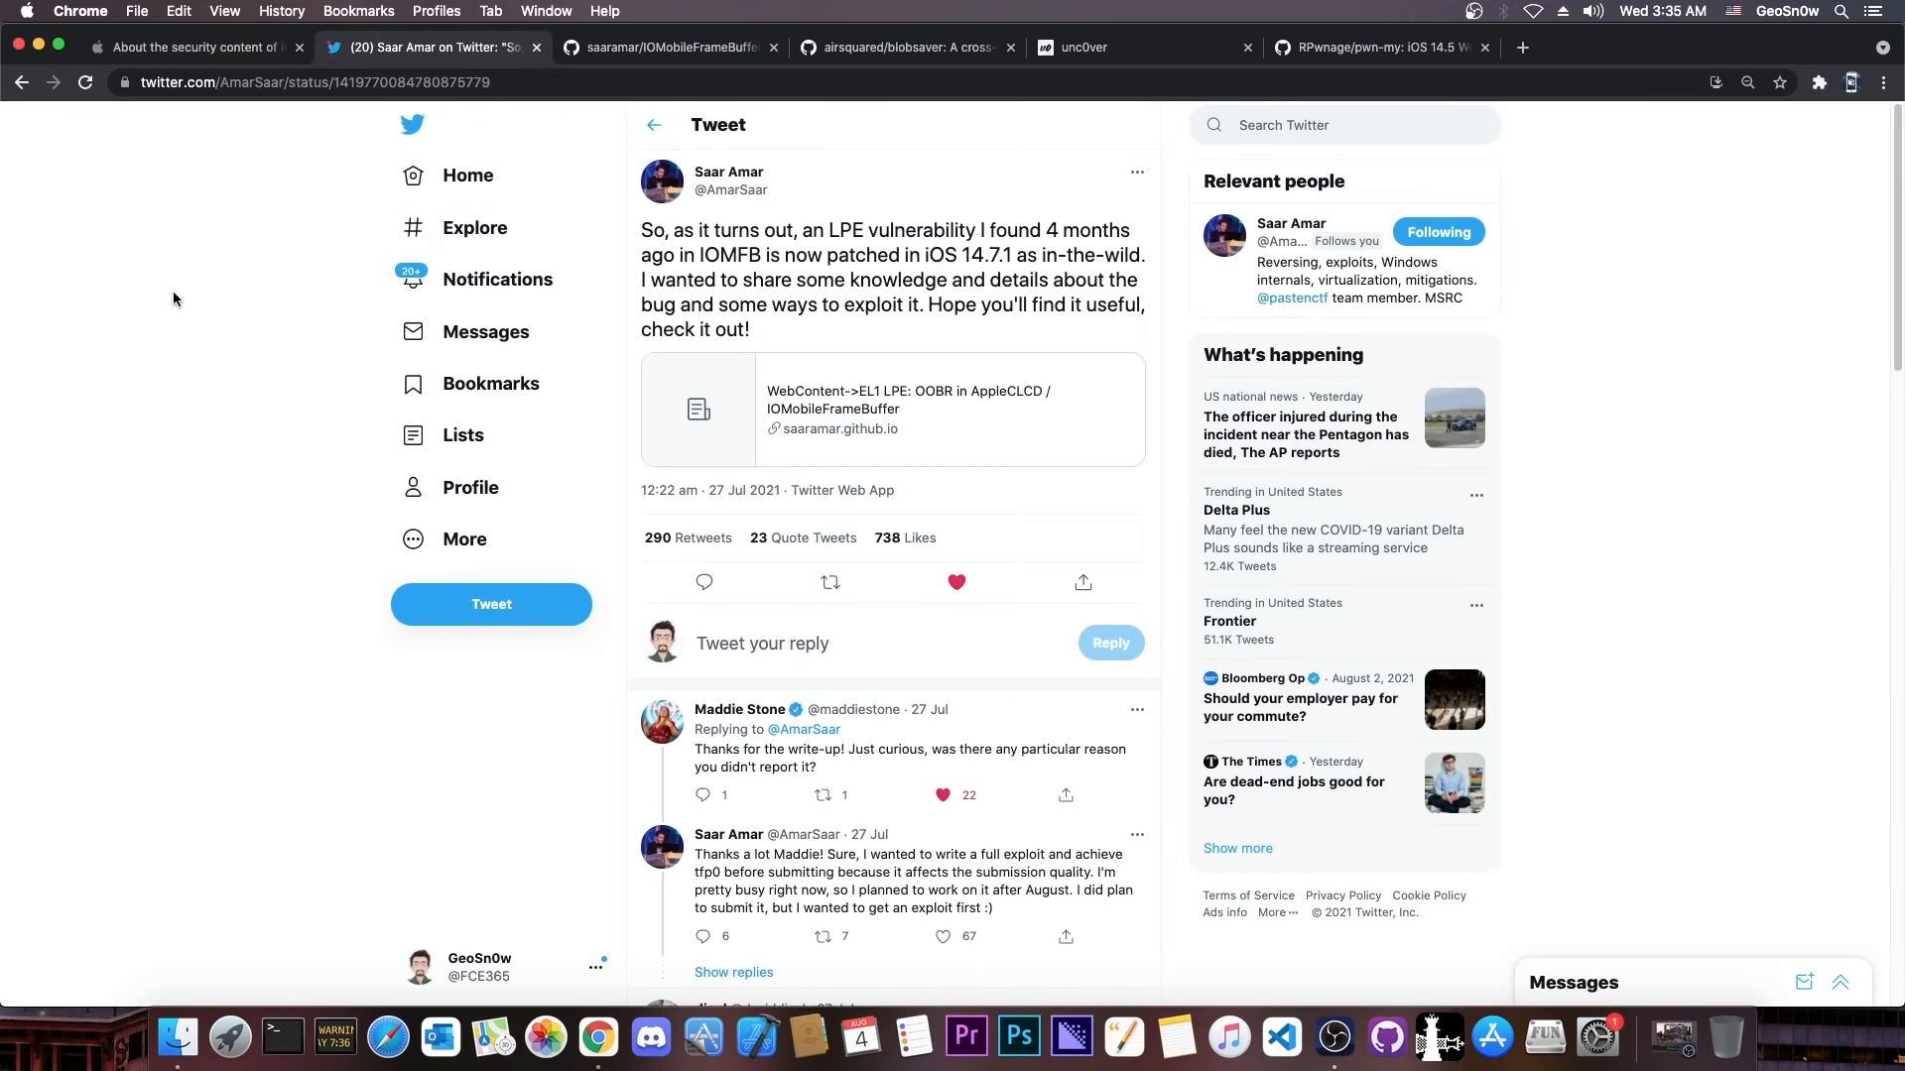
left_click(666, 46)
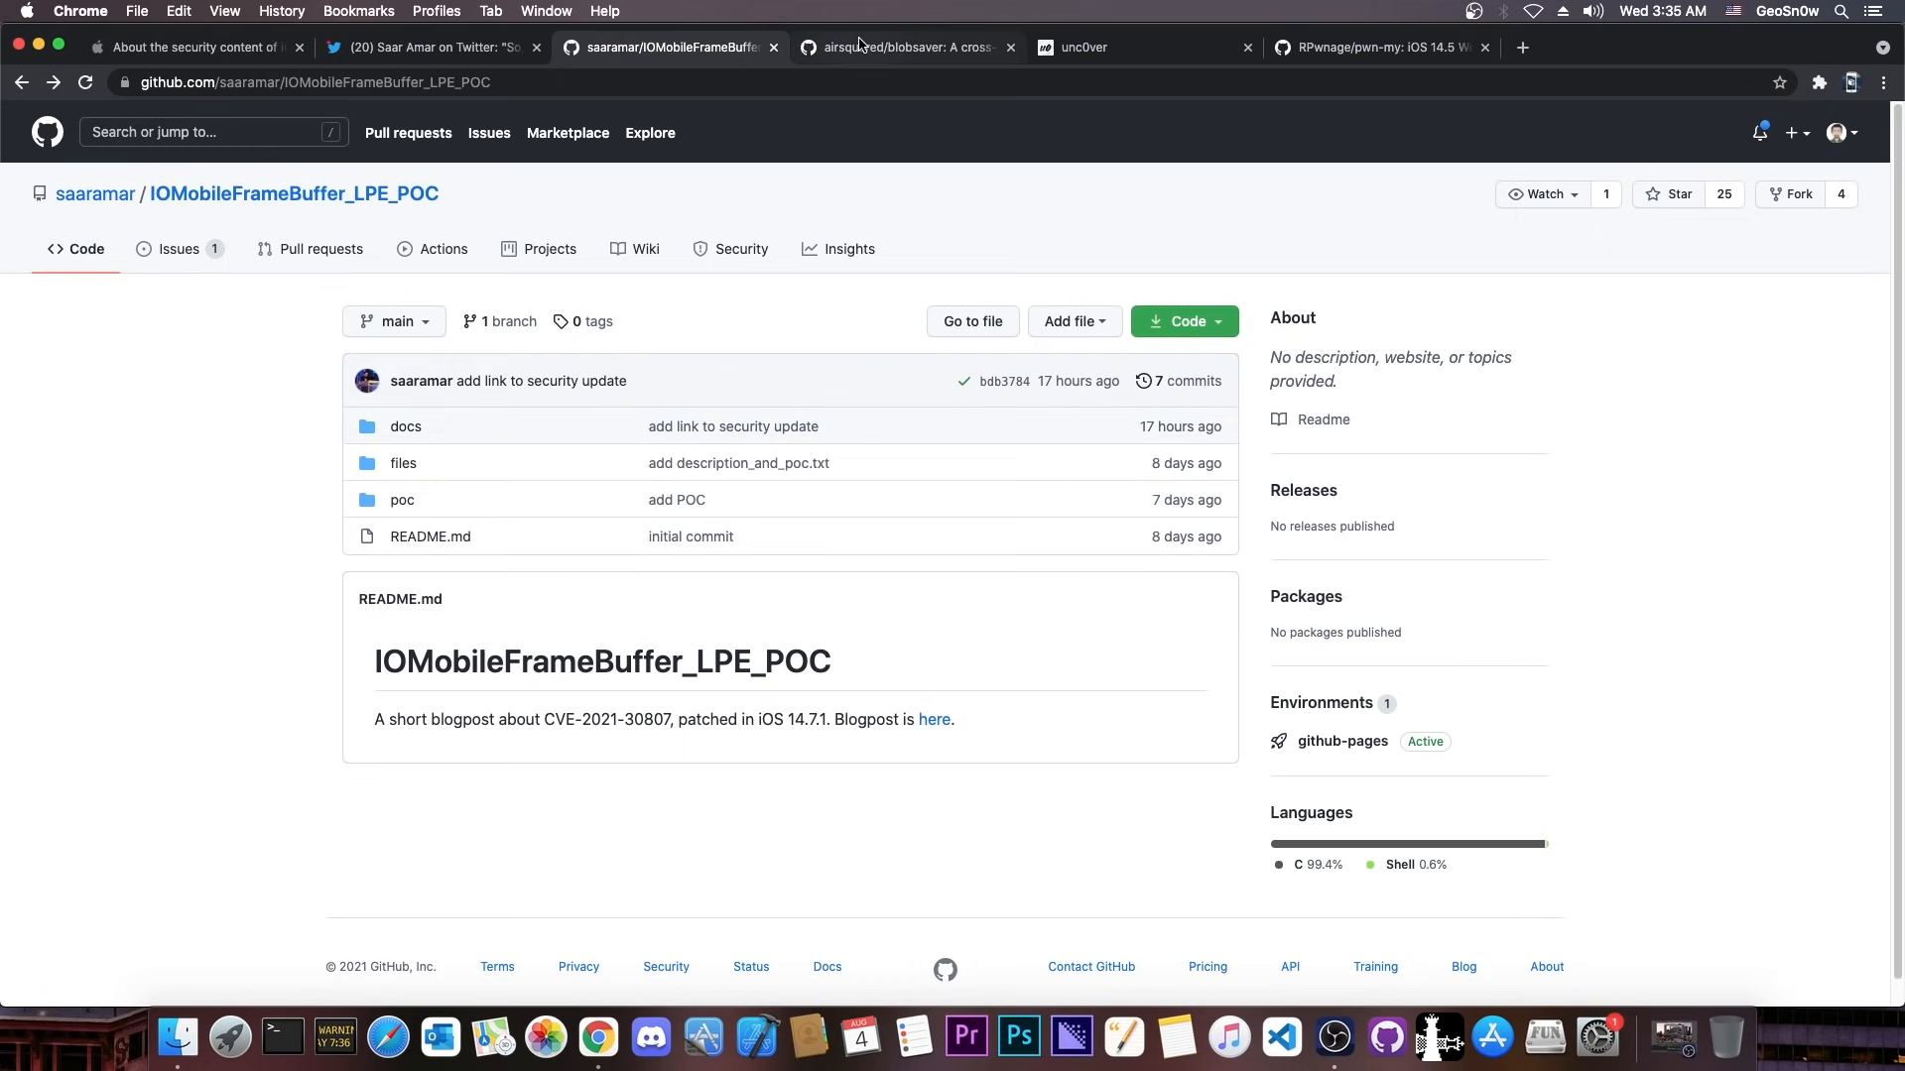
Step: Read the WebContent->EL1 LPE blog post, recheck the tweet and Apple notes, then view unc0ver
left_click(935, 719)
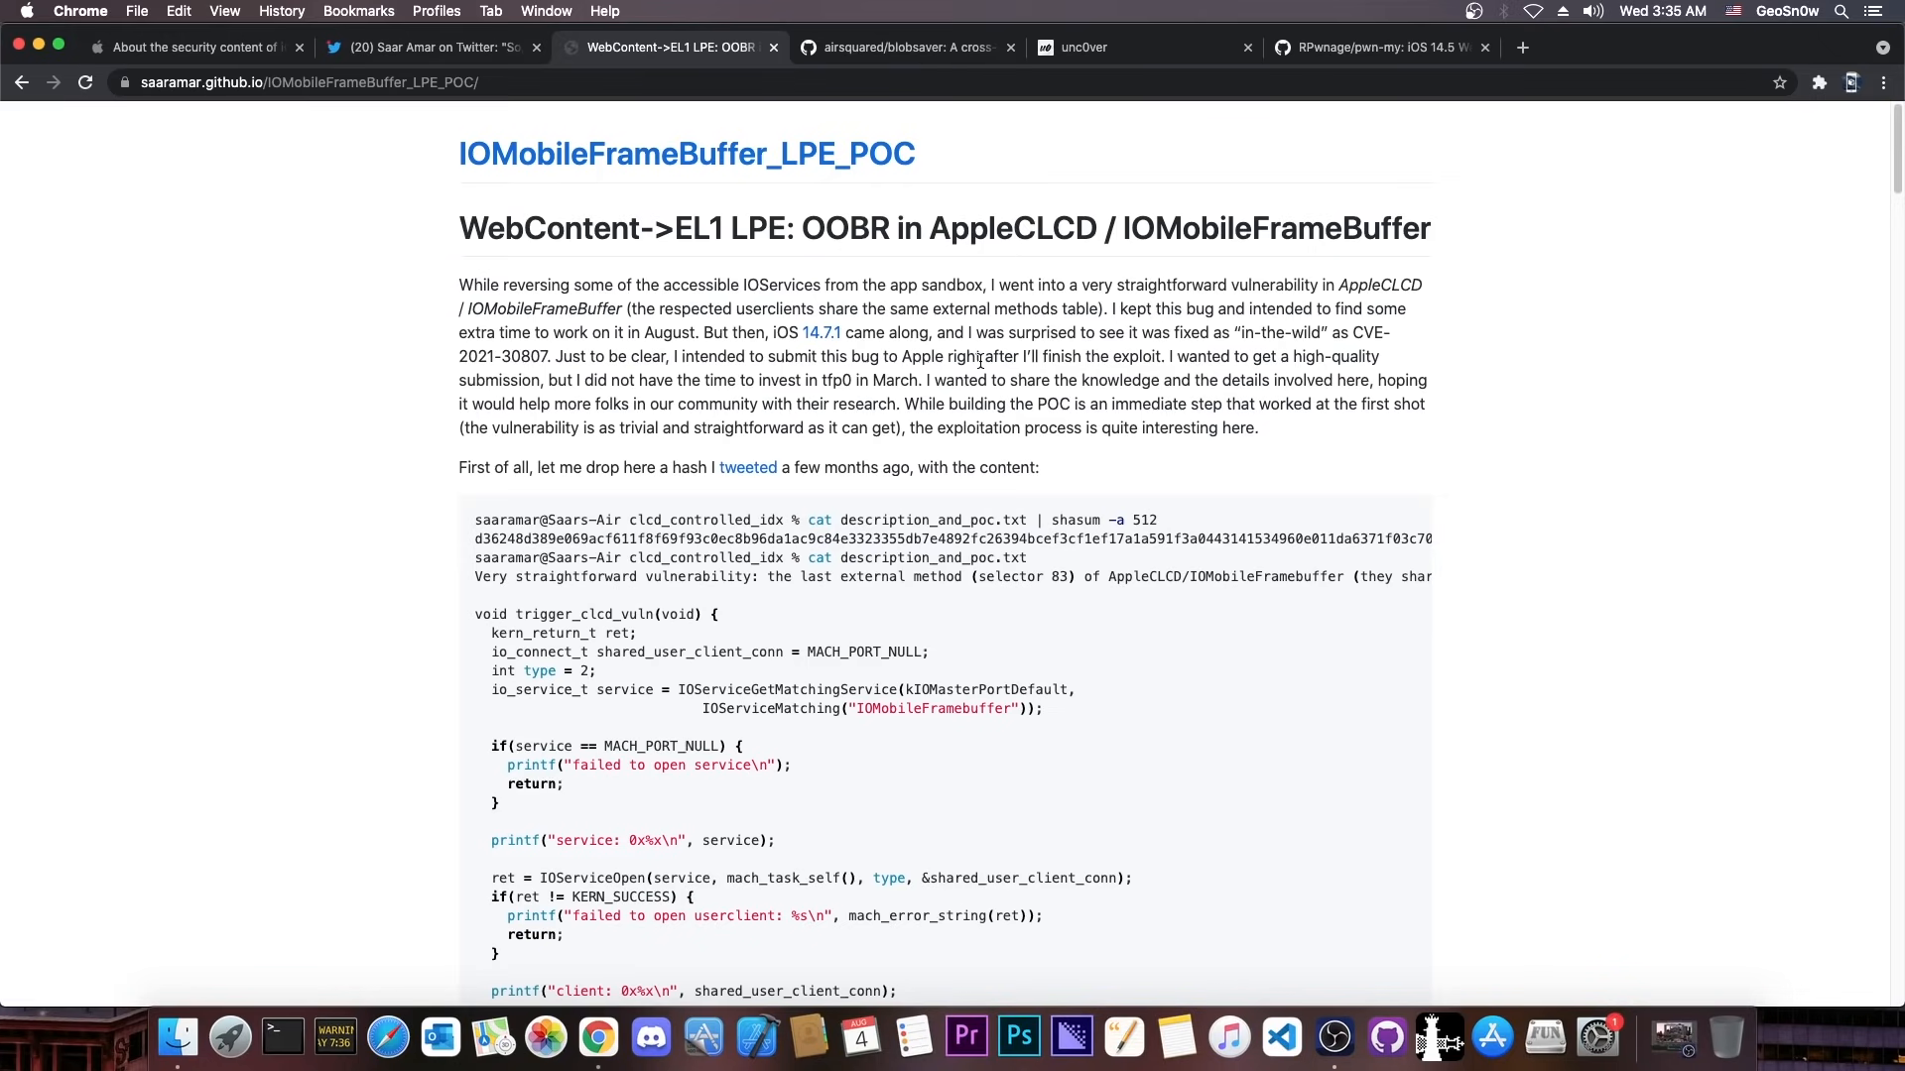
scroll("down", 3)
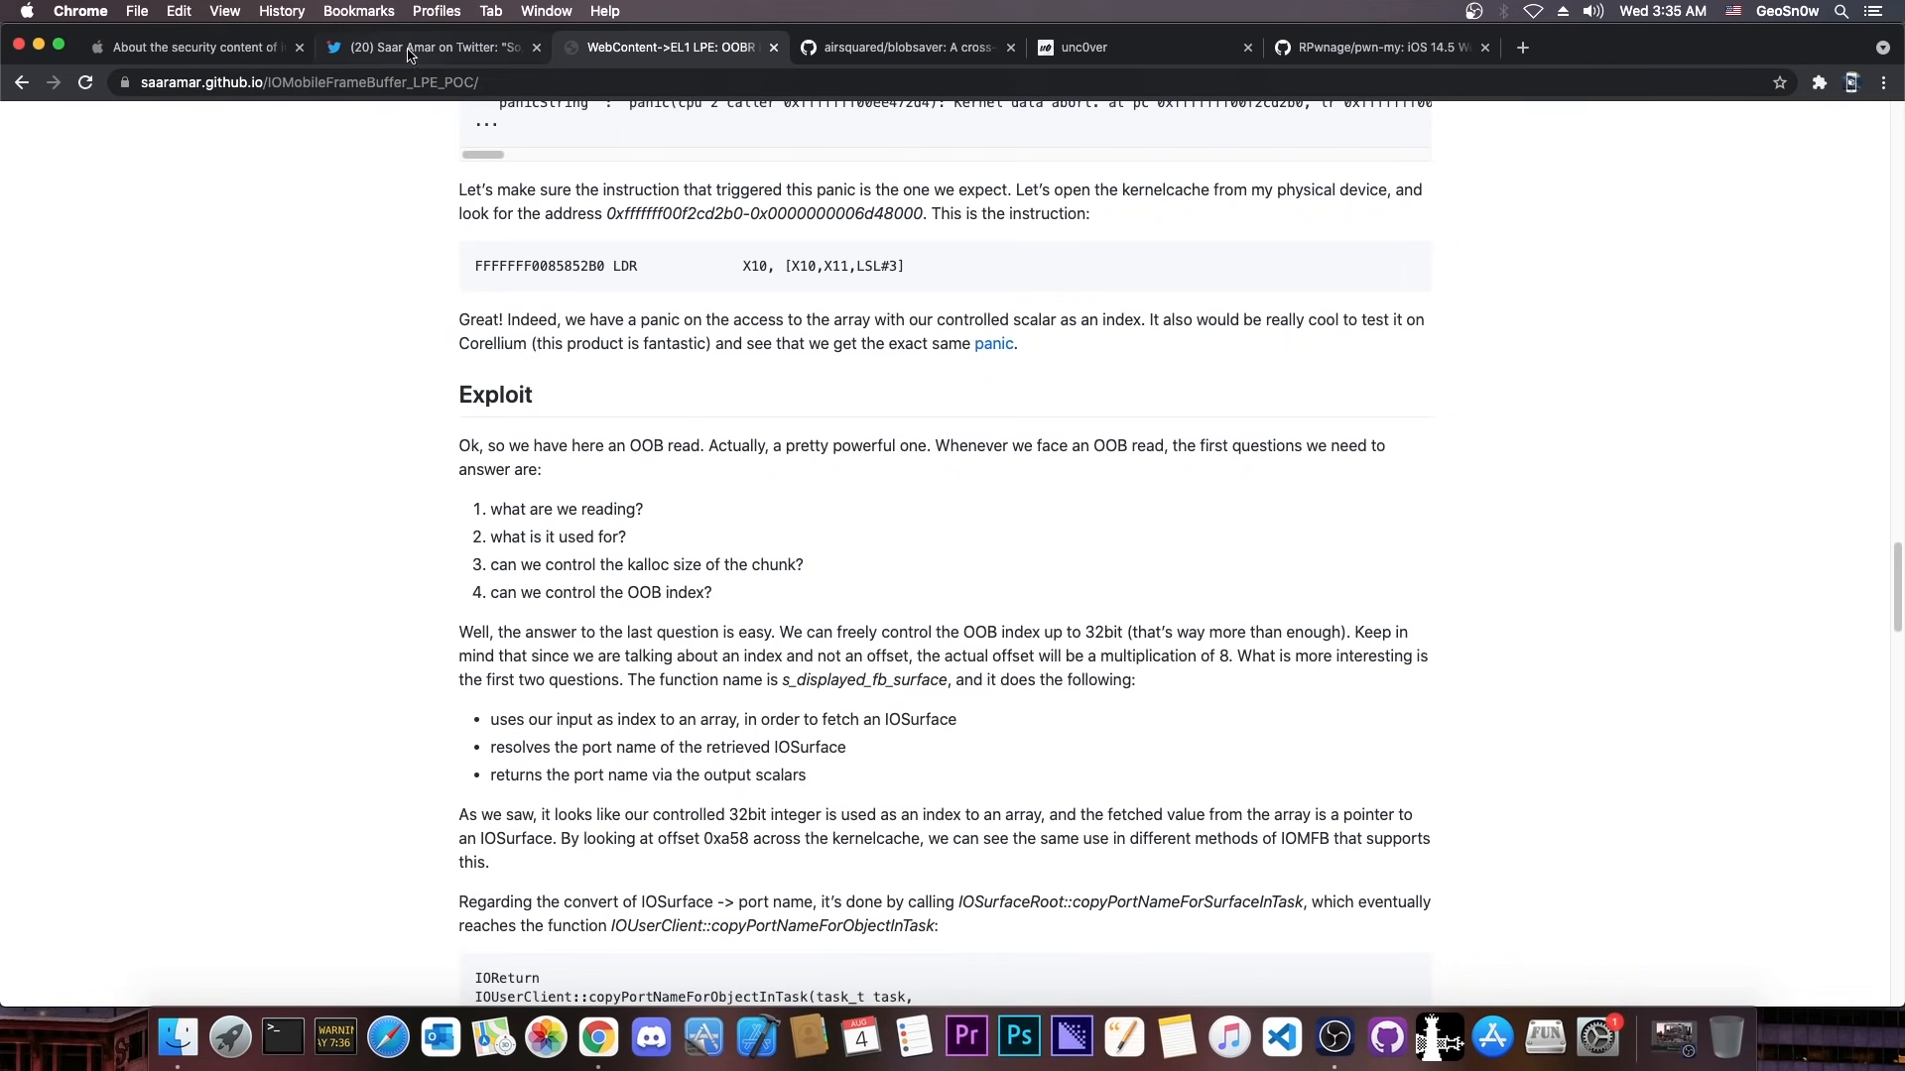
left_click(431, 47)
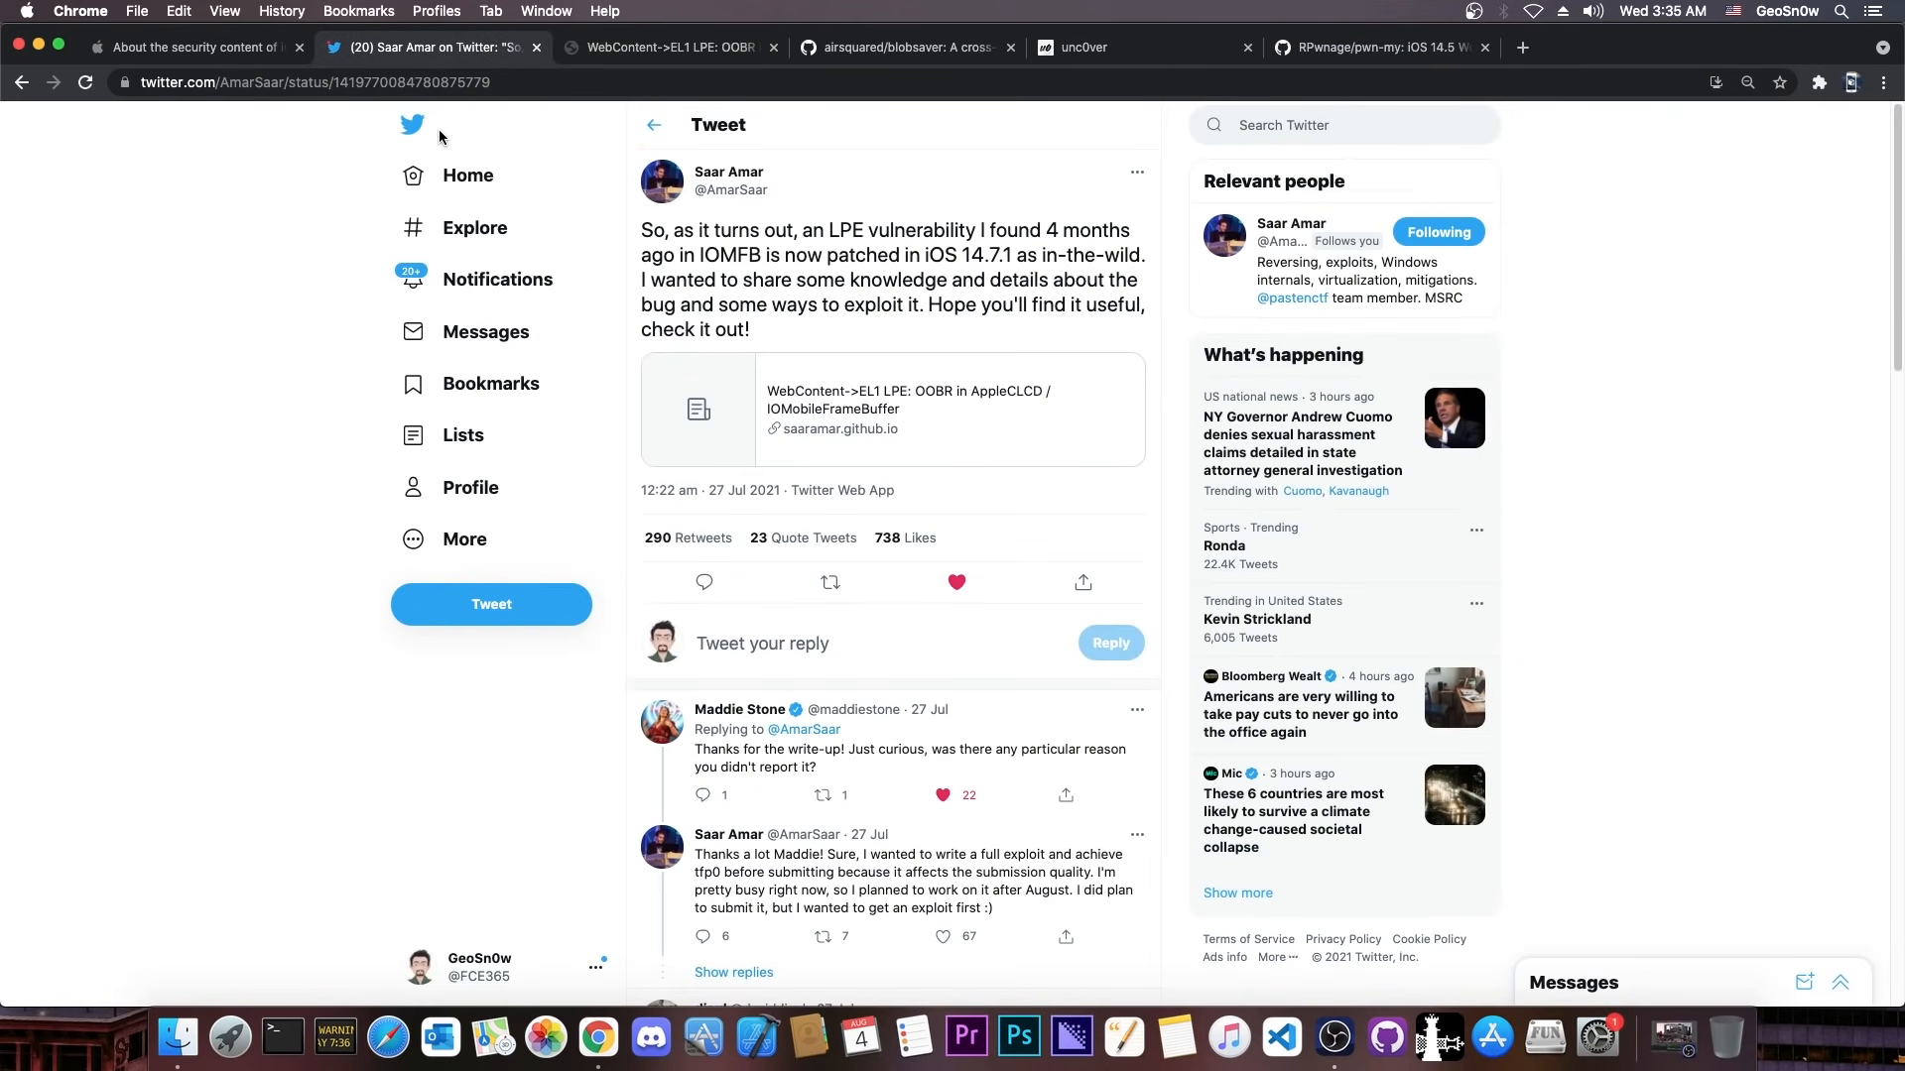
left_click(188, 46)
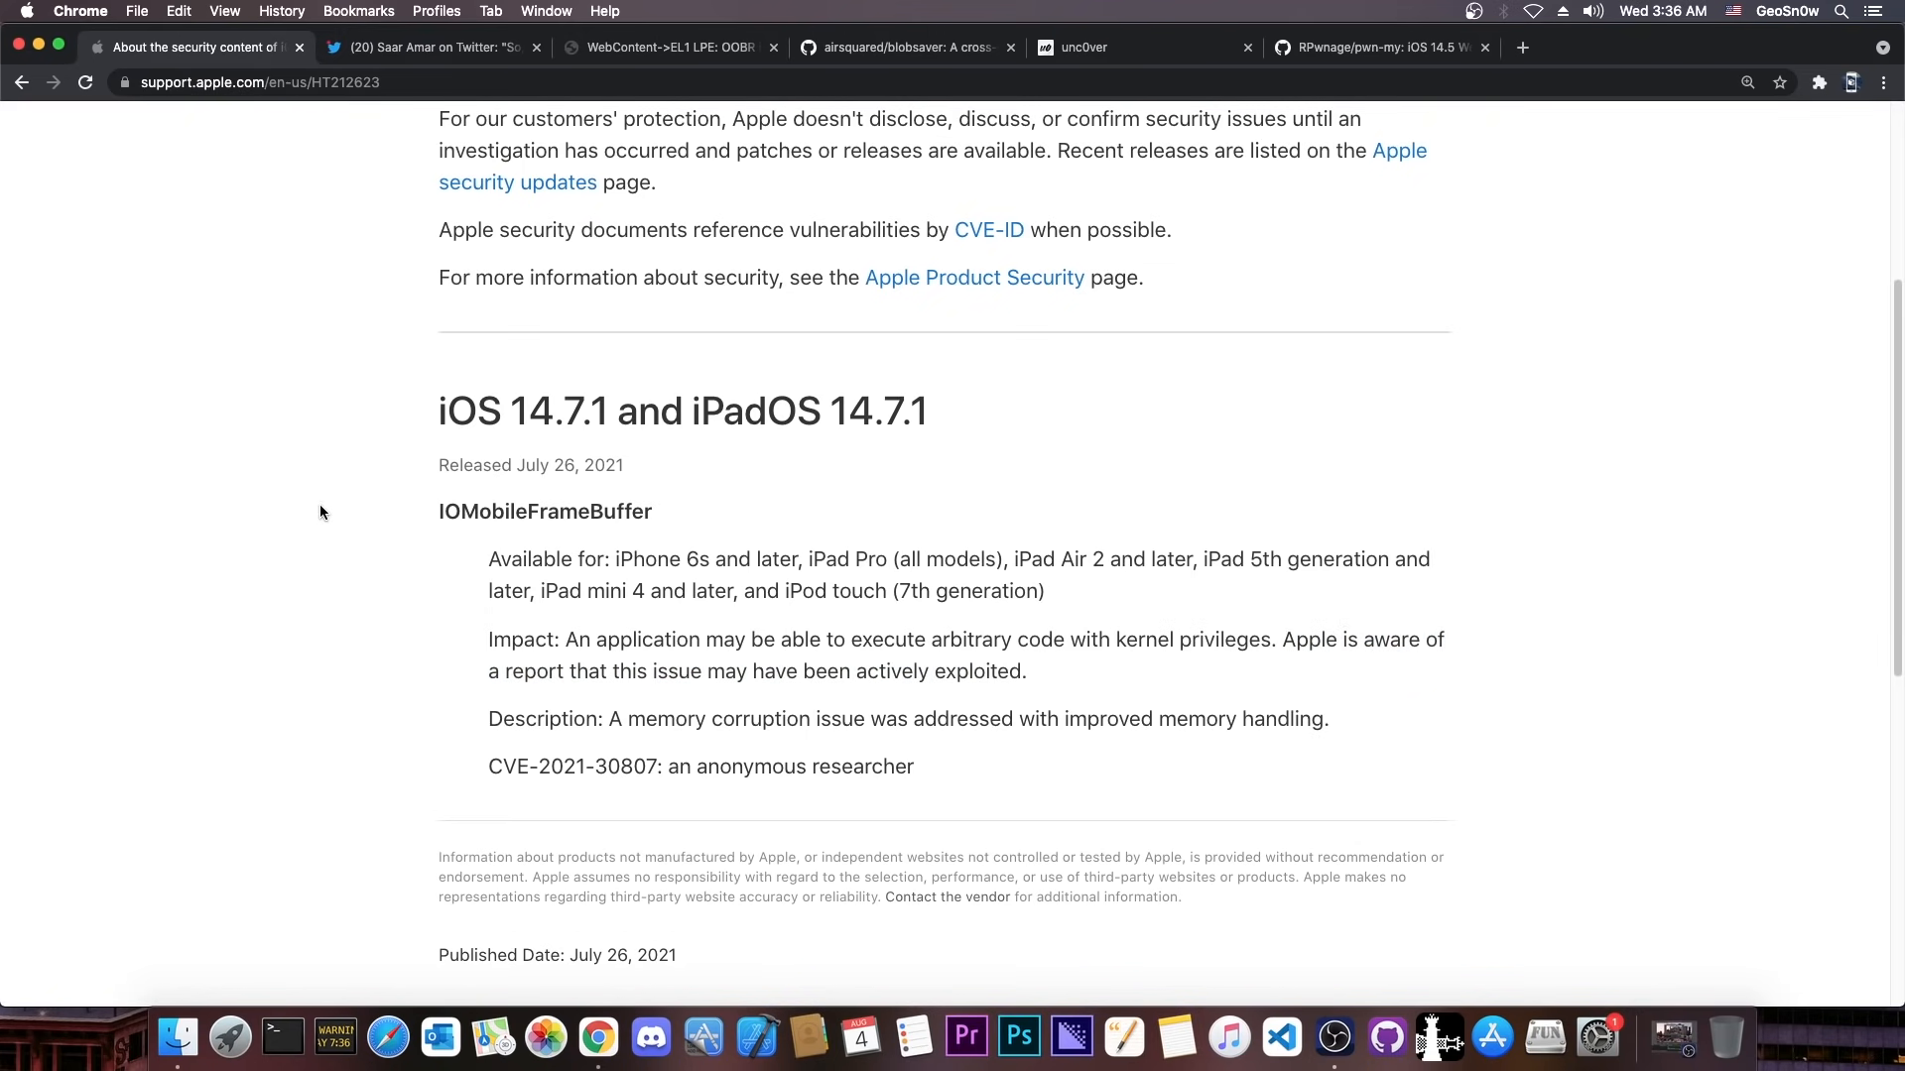
left_click(1088, 46)
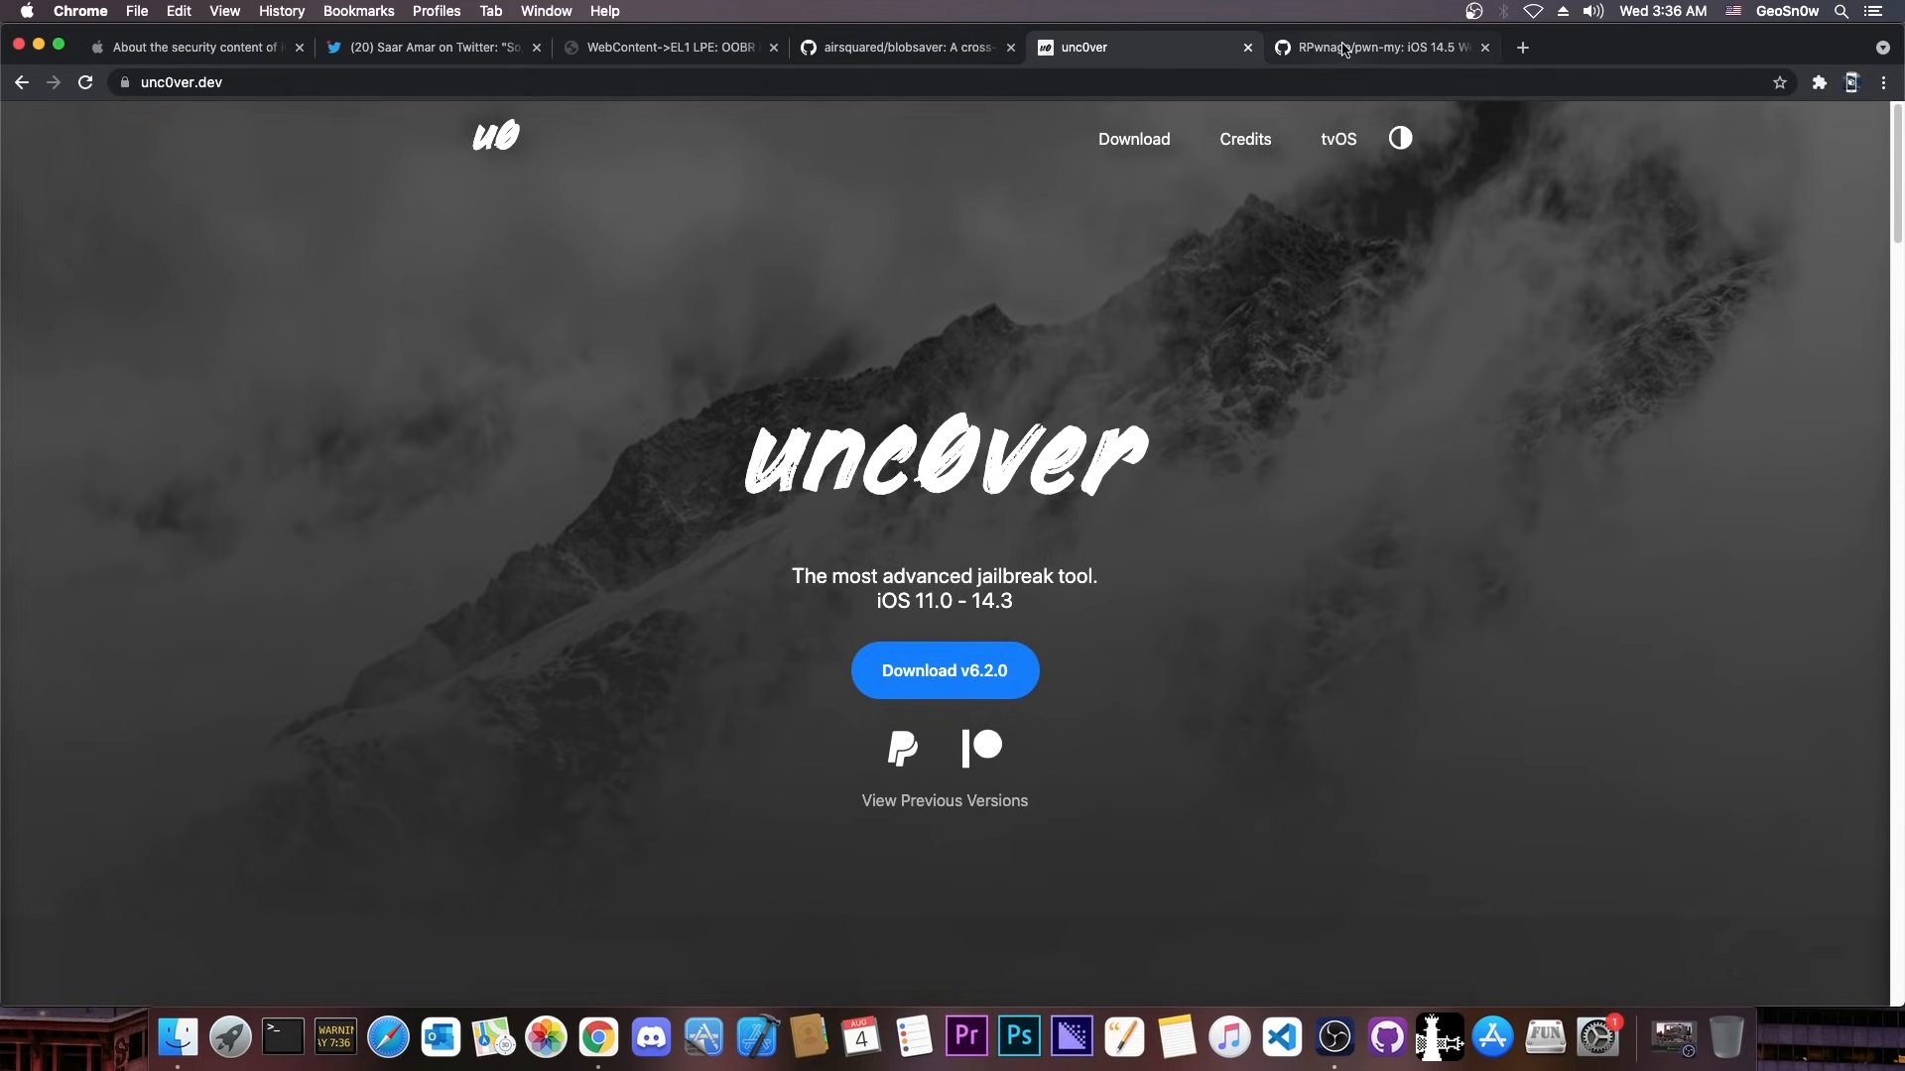
Step: Flip through the unc0ver, pwn-my repository, tweet and exploit write-up tabs
left_click(1378, 47)
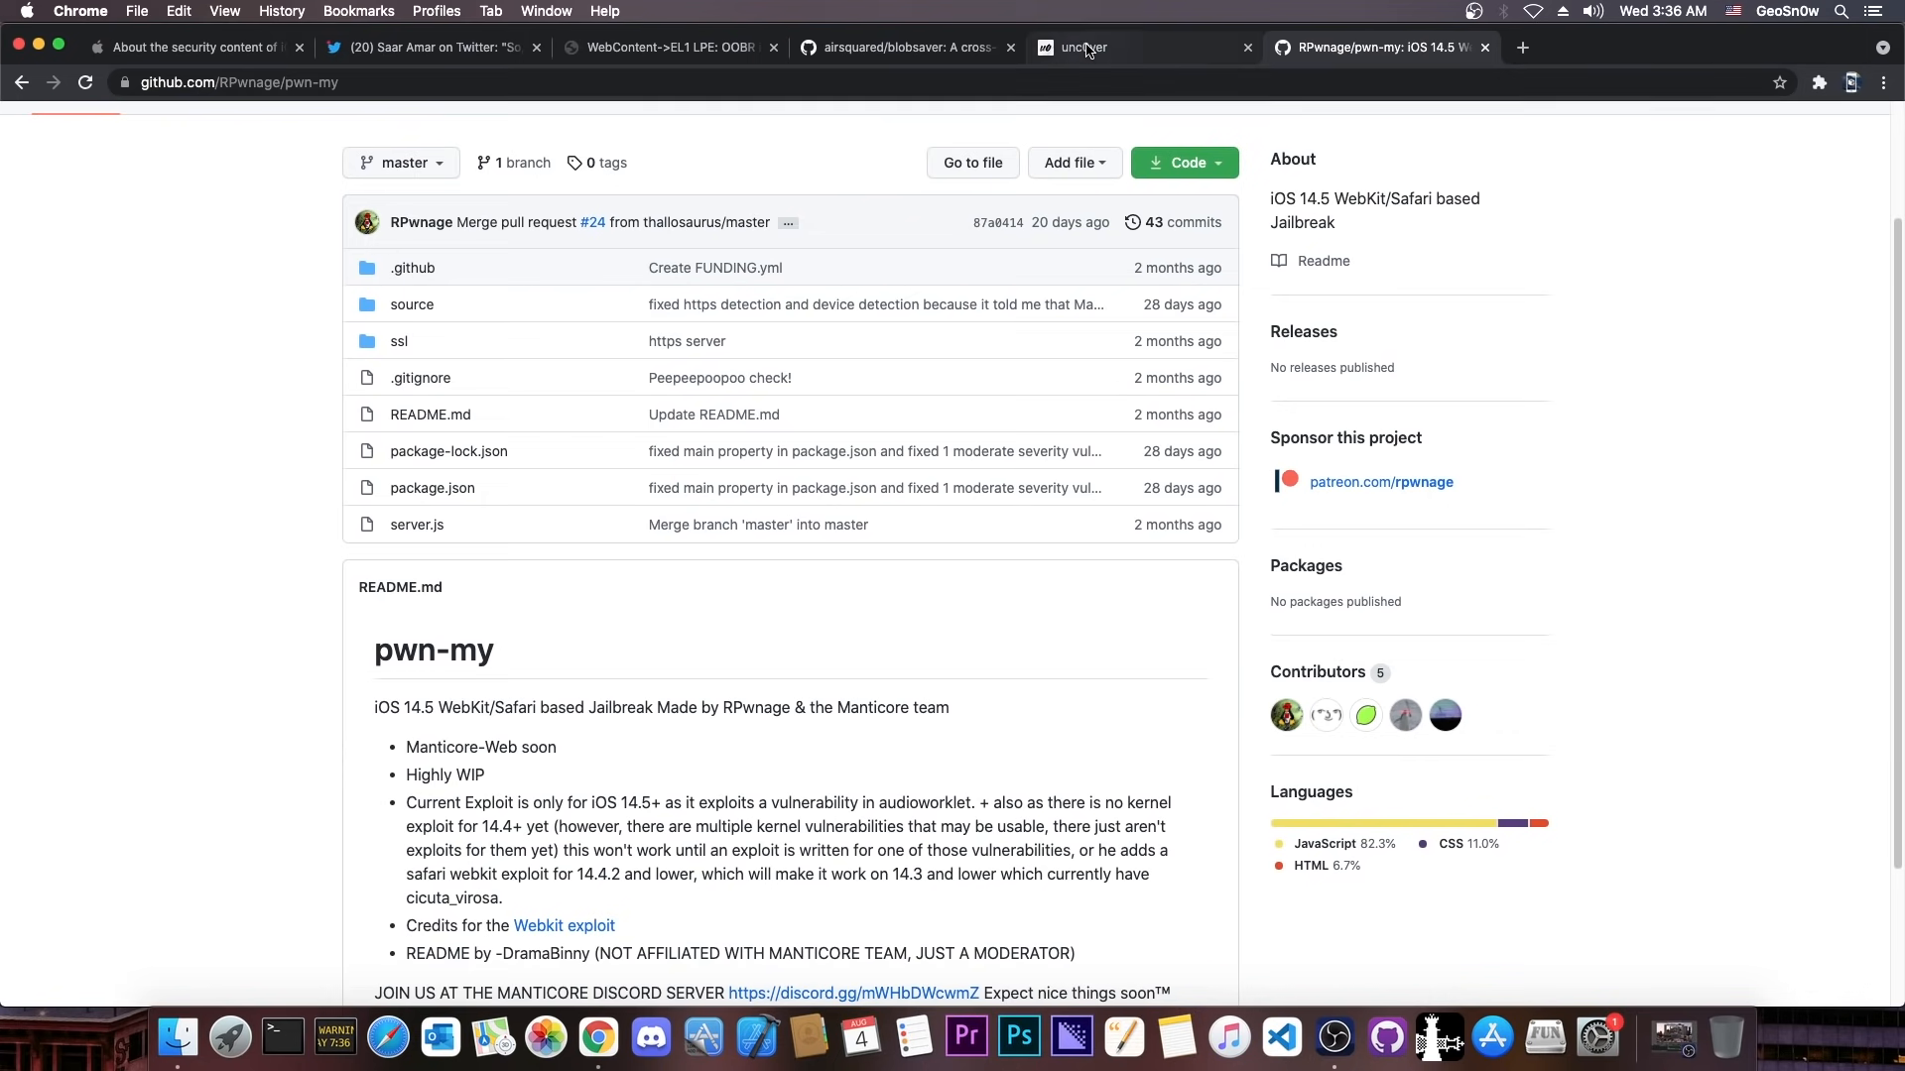
left_click(199, 47)
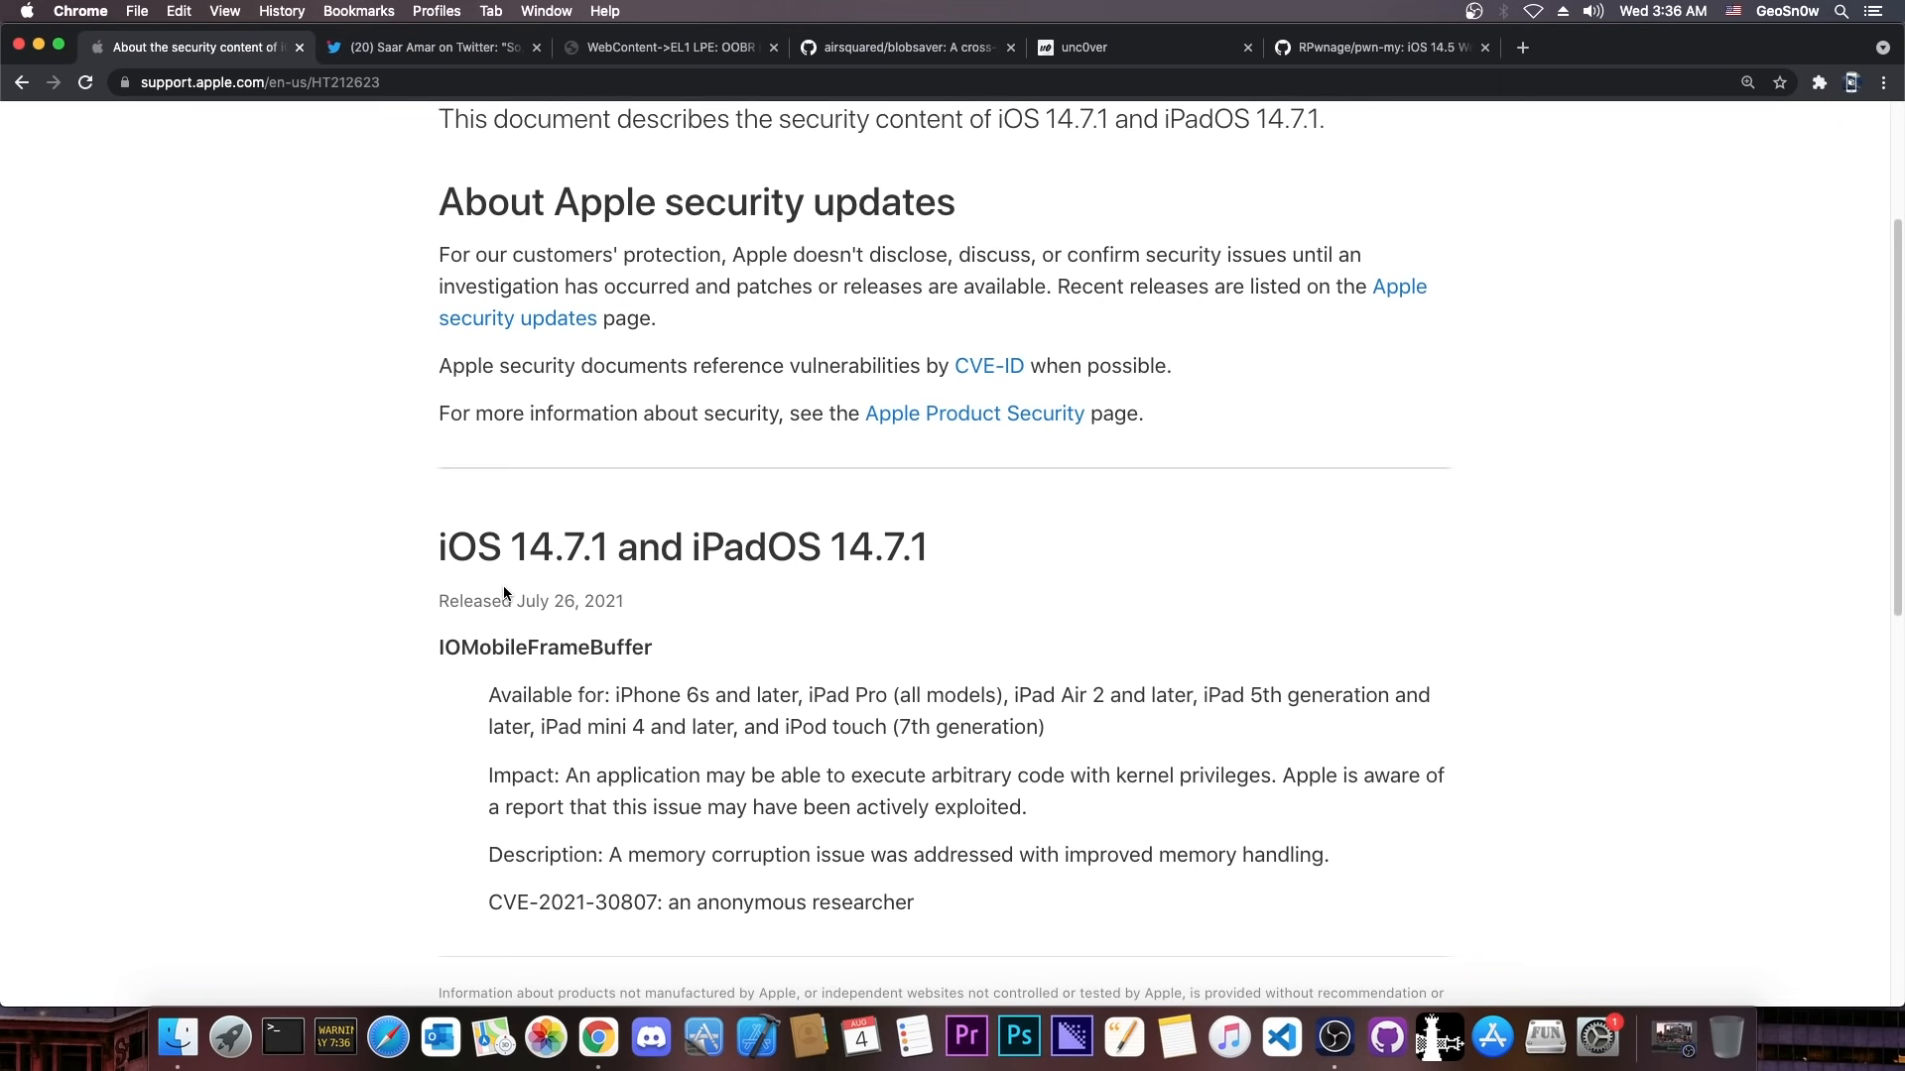
mouse_move(545, 627)
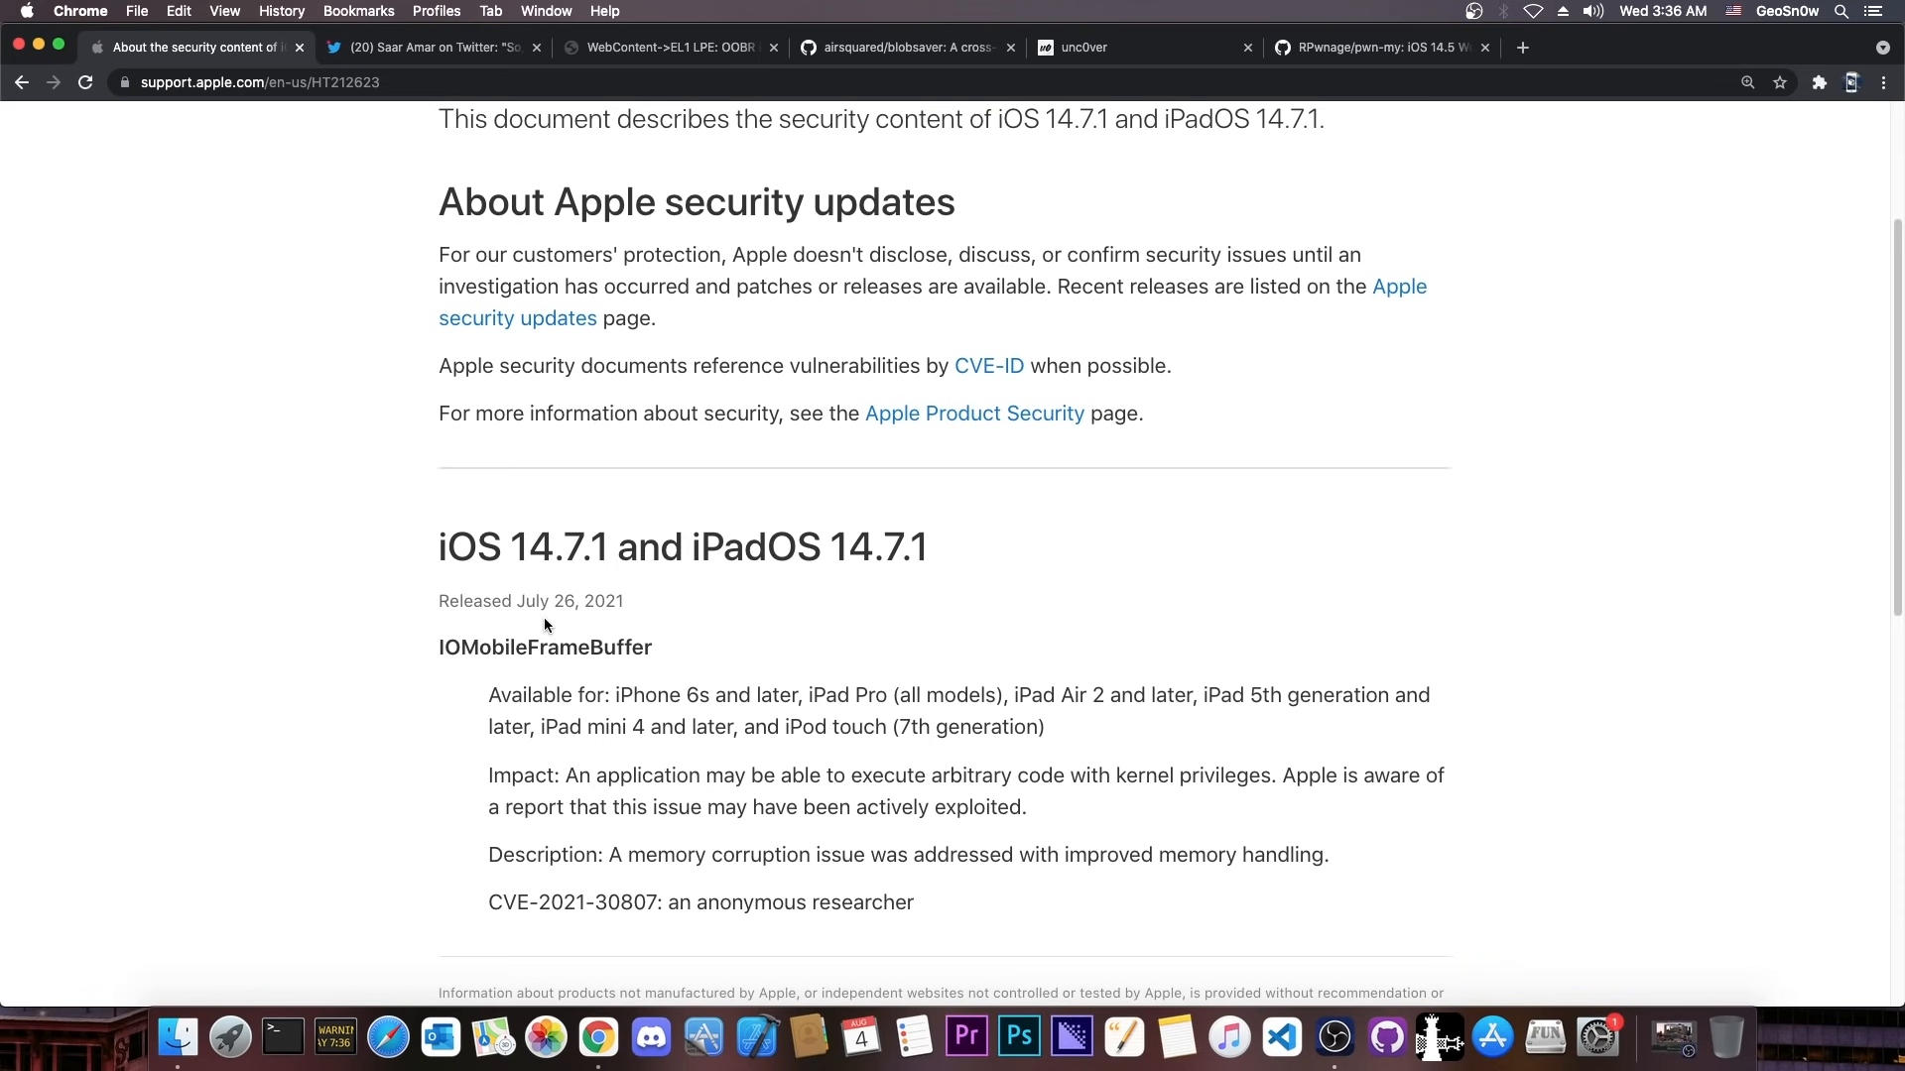
mouse_move(571, 518)
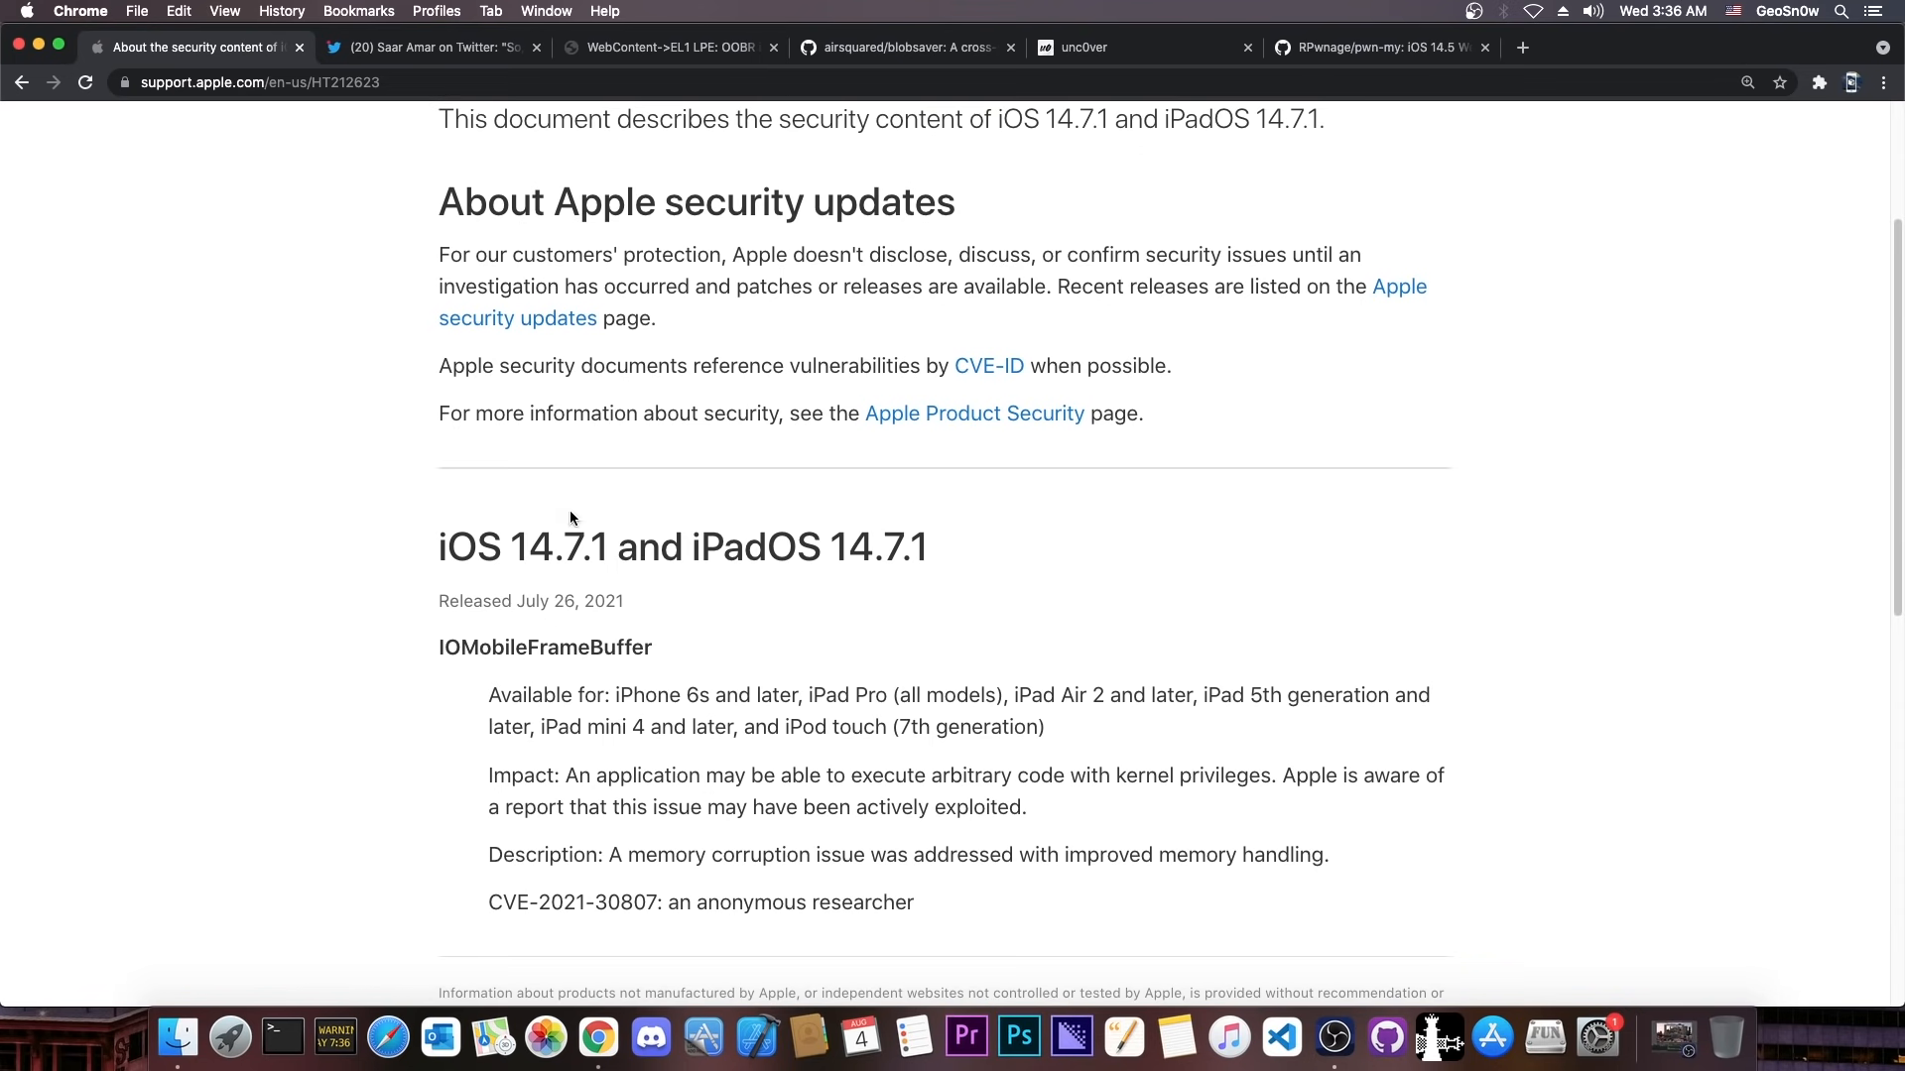
left_click(1083, 48)
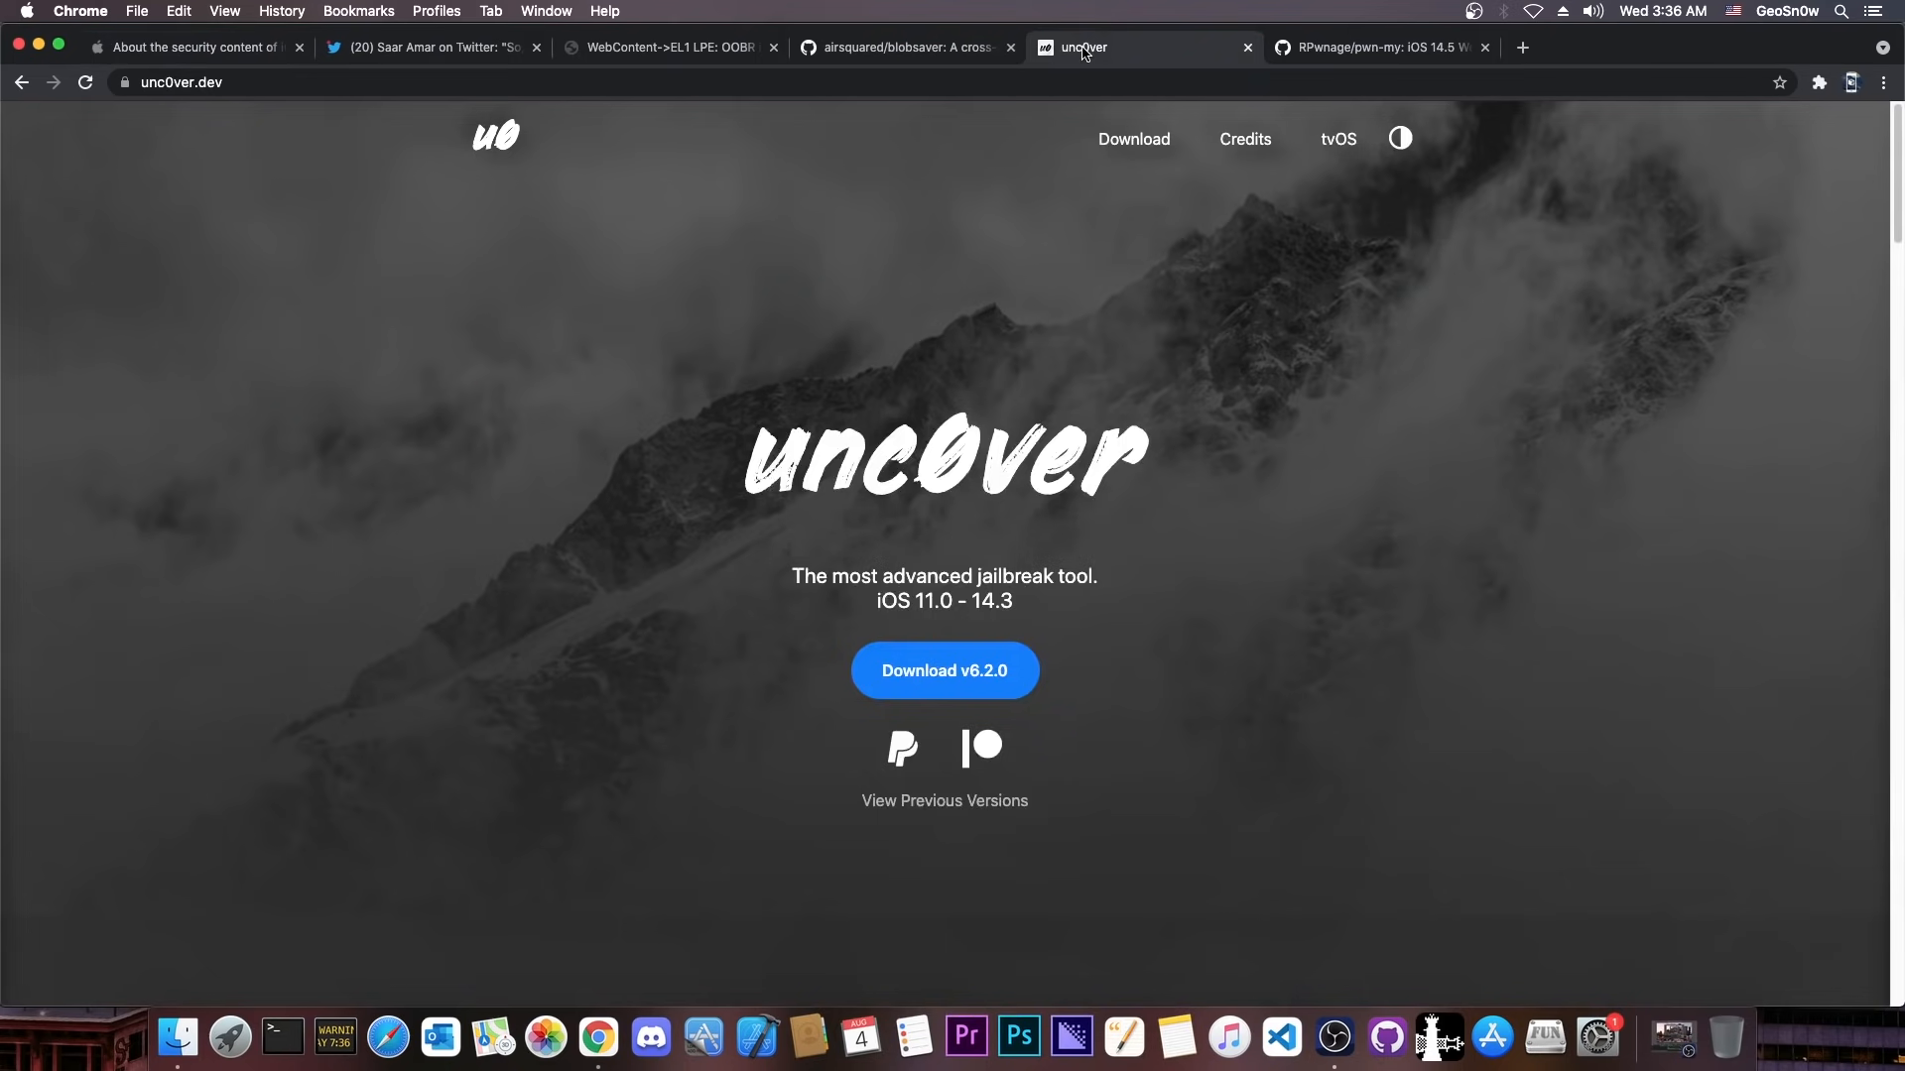
left_click(1386, 46)
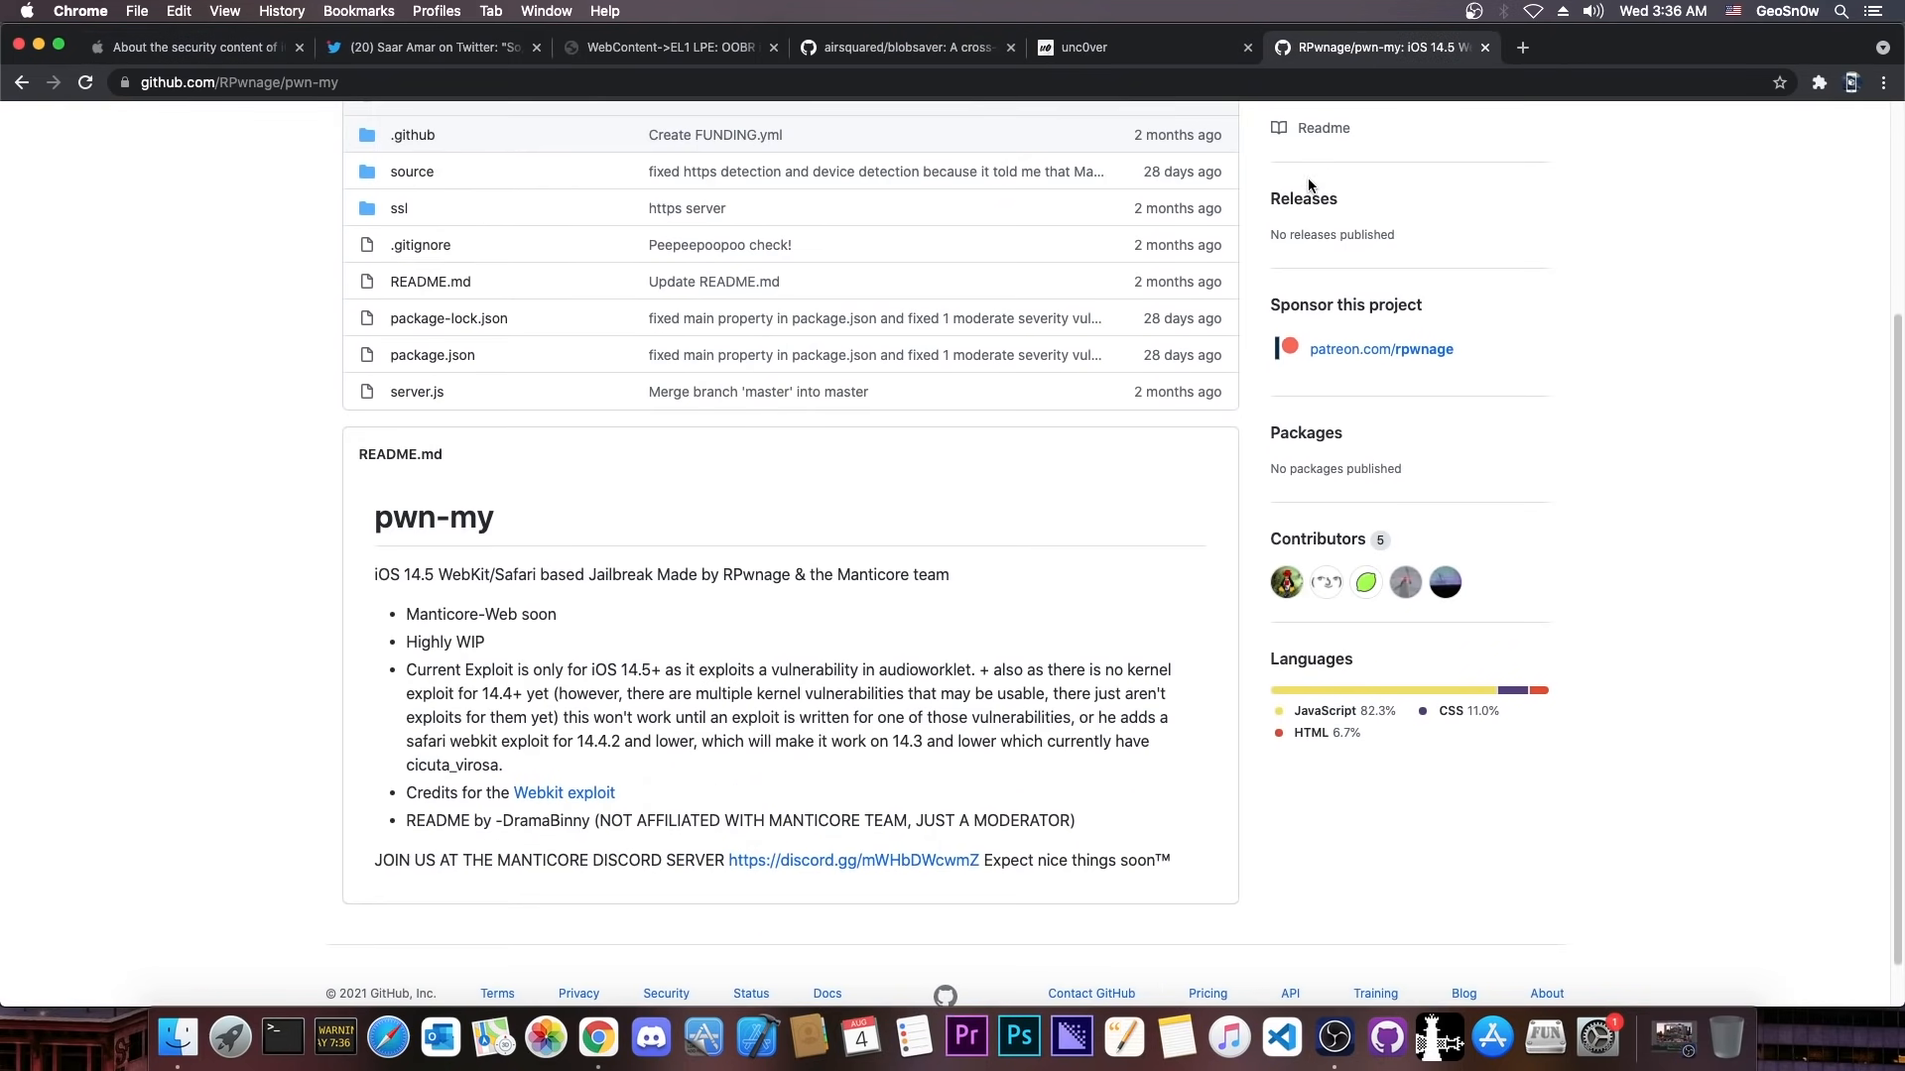
left_click(430, 46)
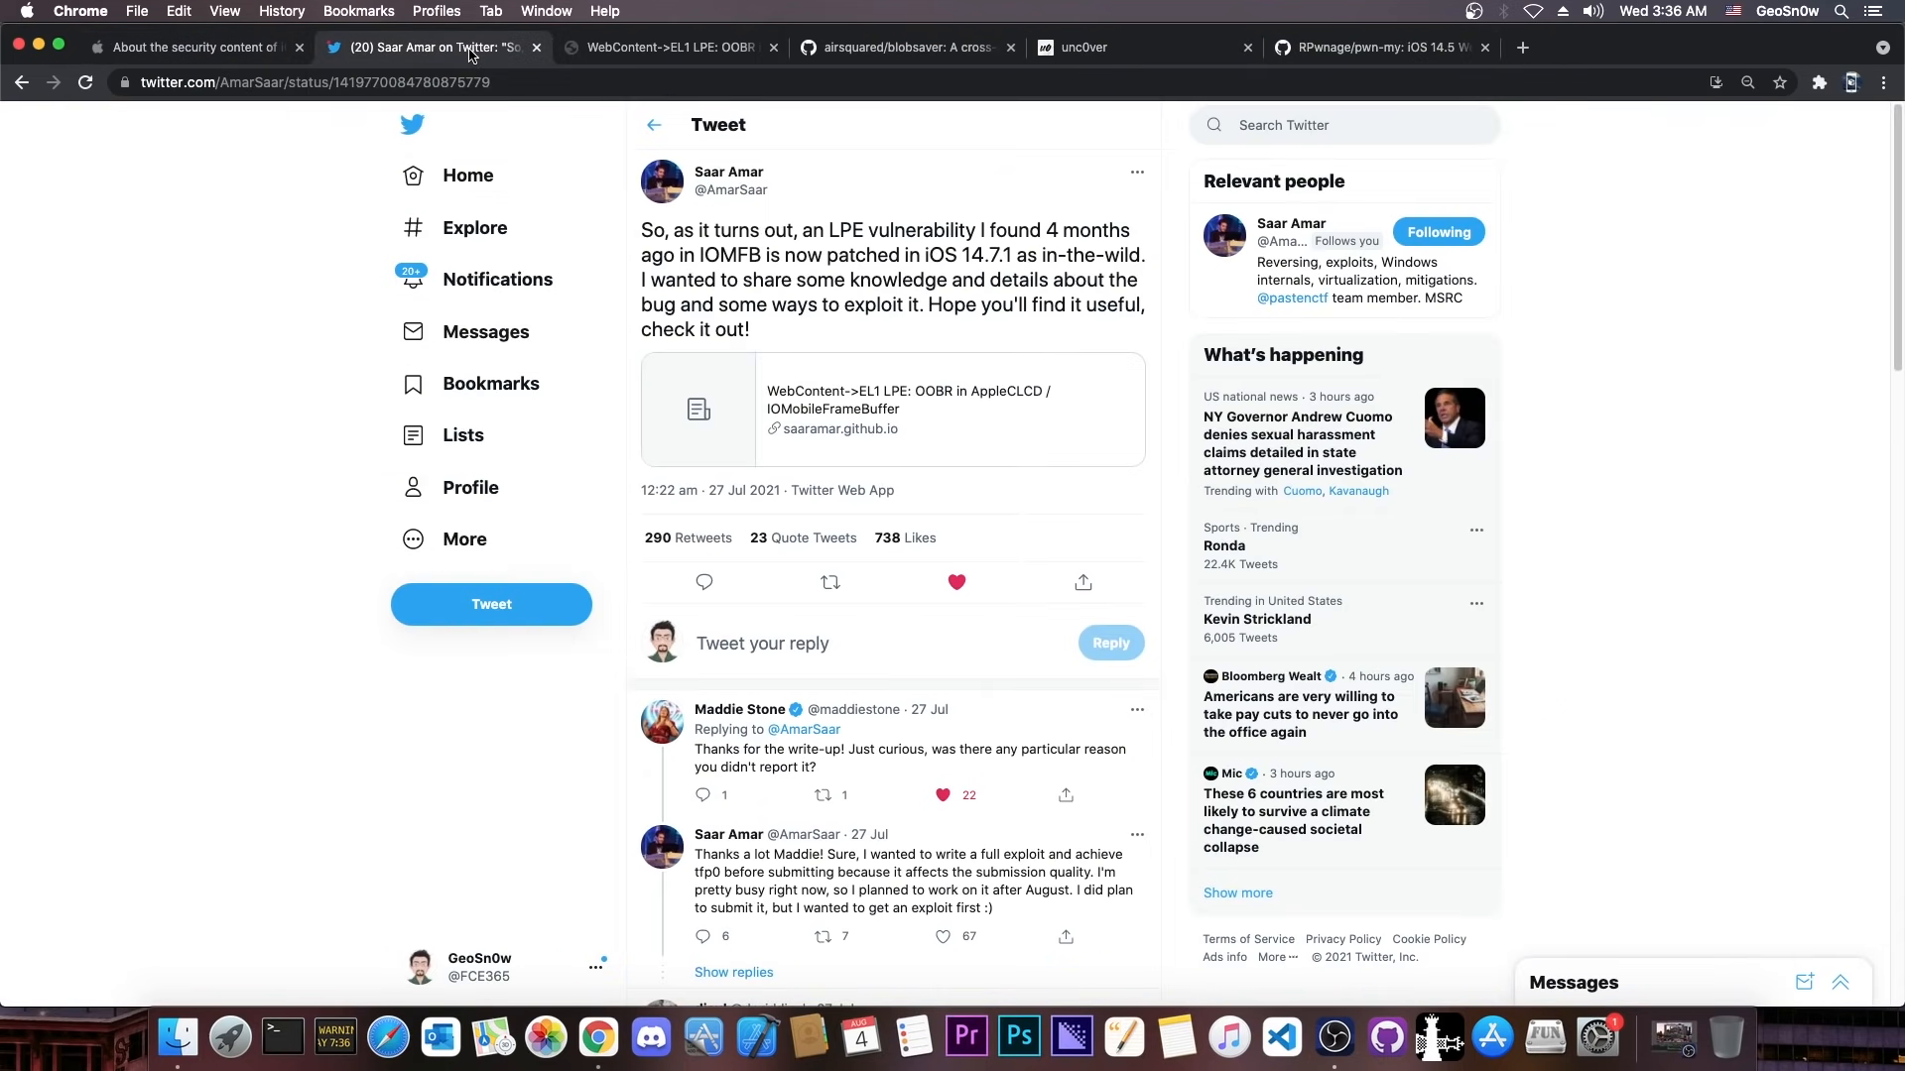
mouse_move(413, 182)
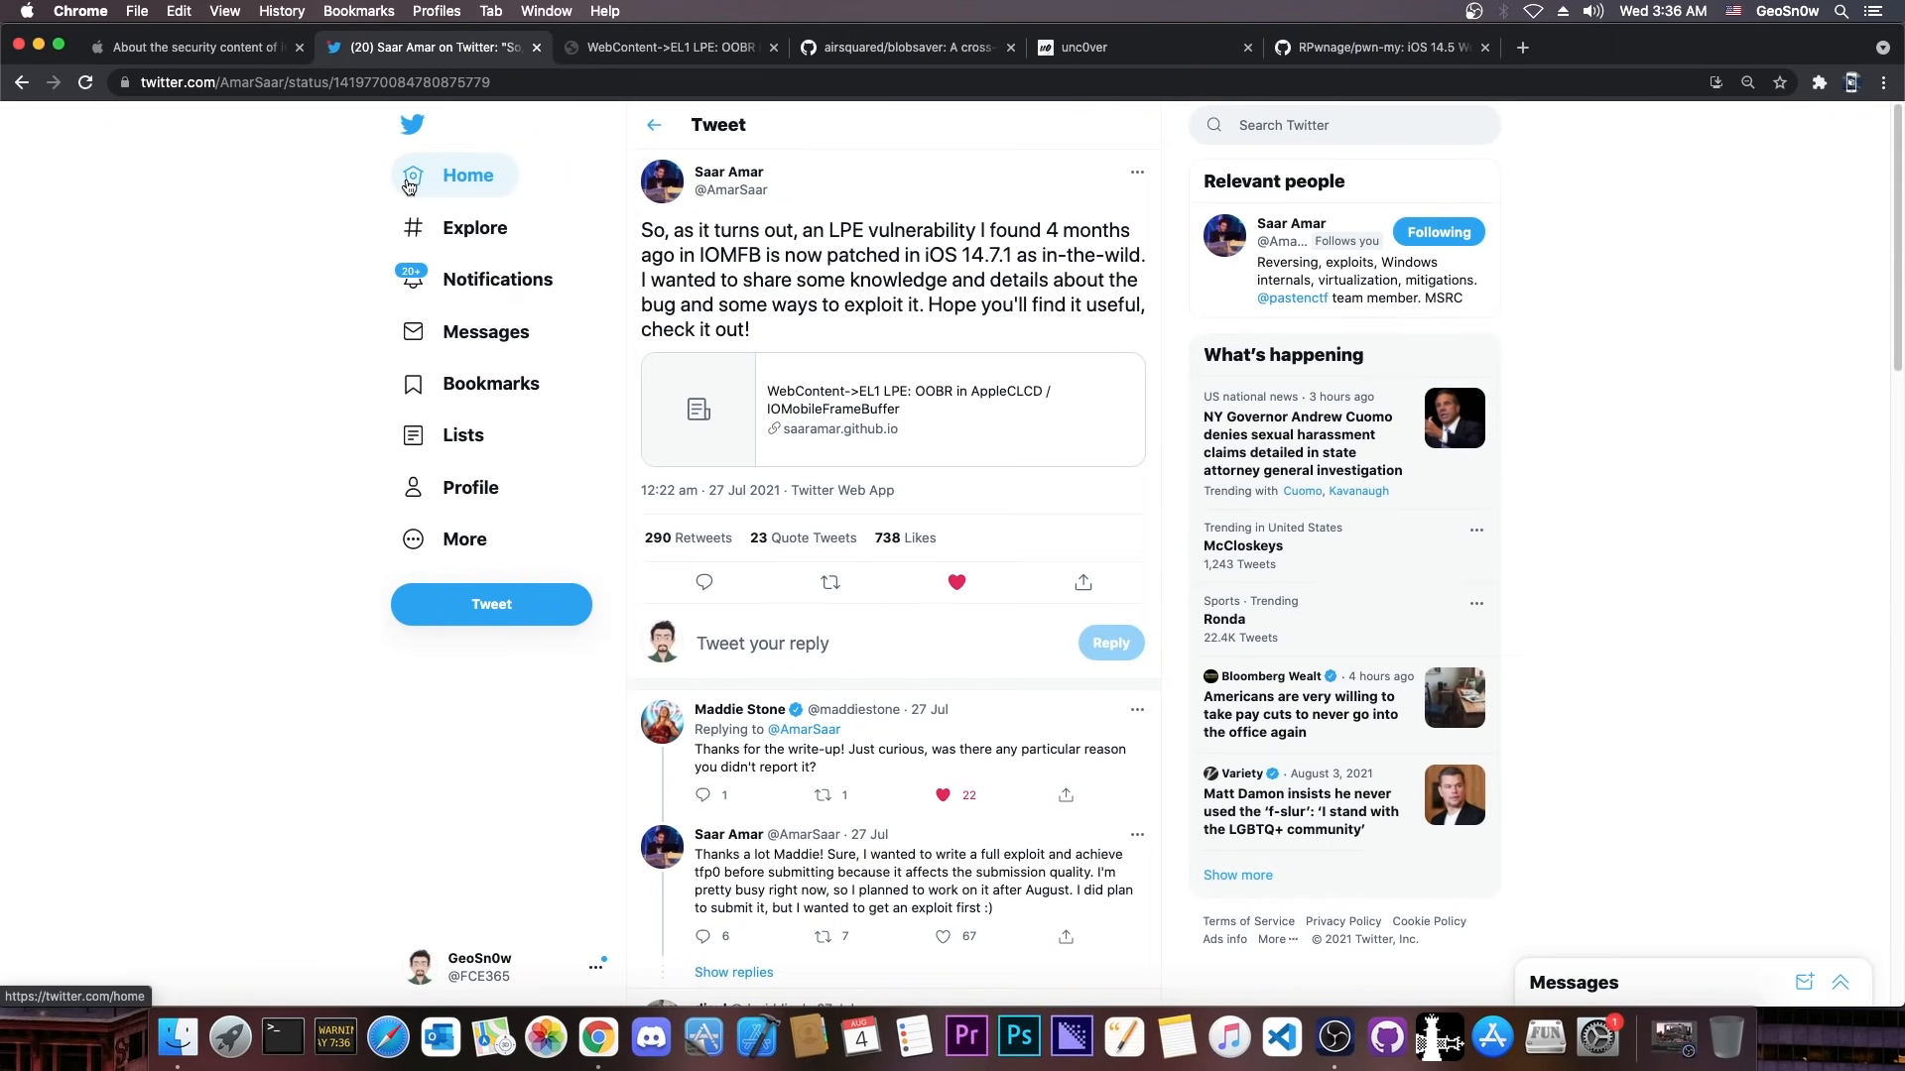
mouse_move(470, 176)
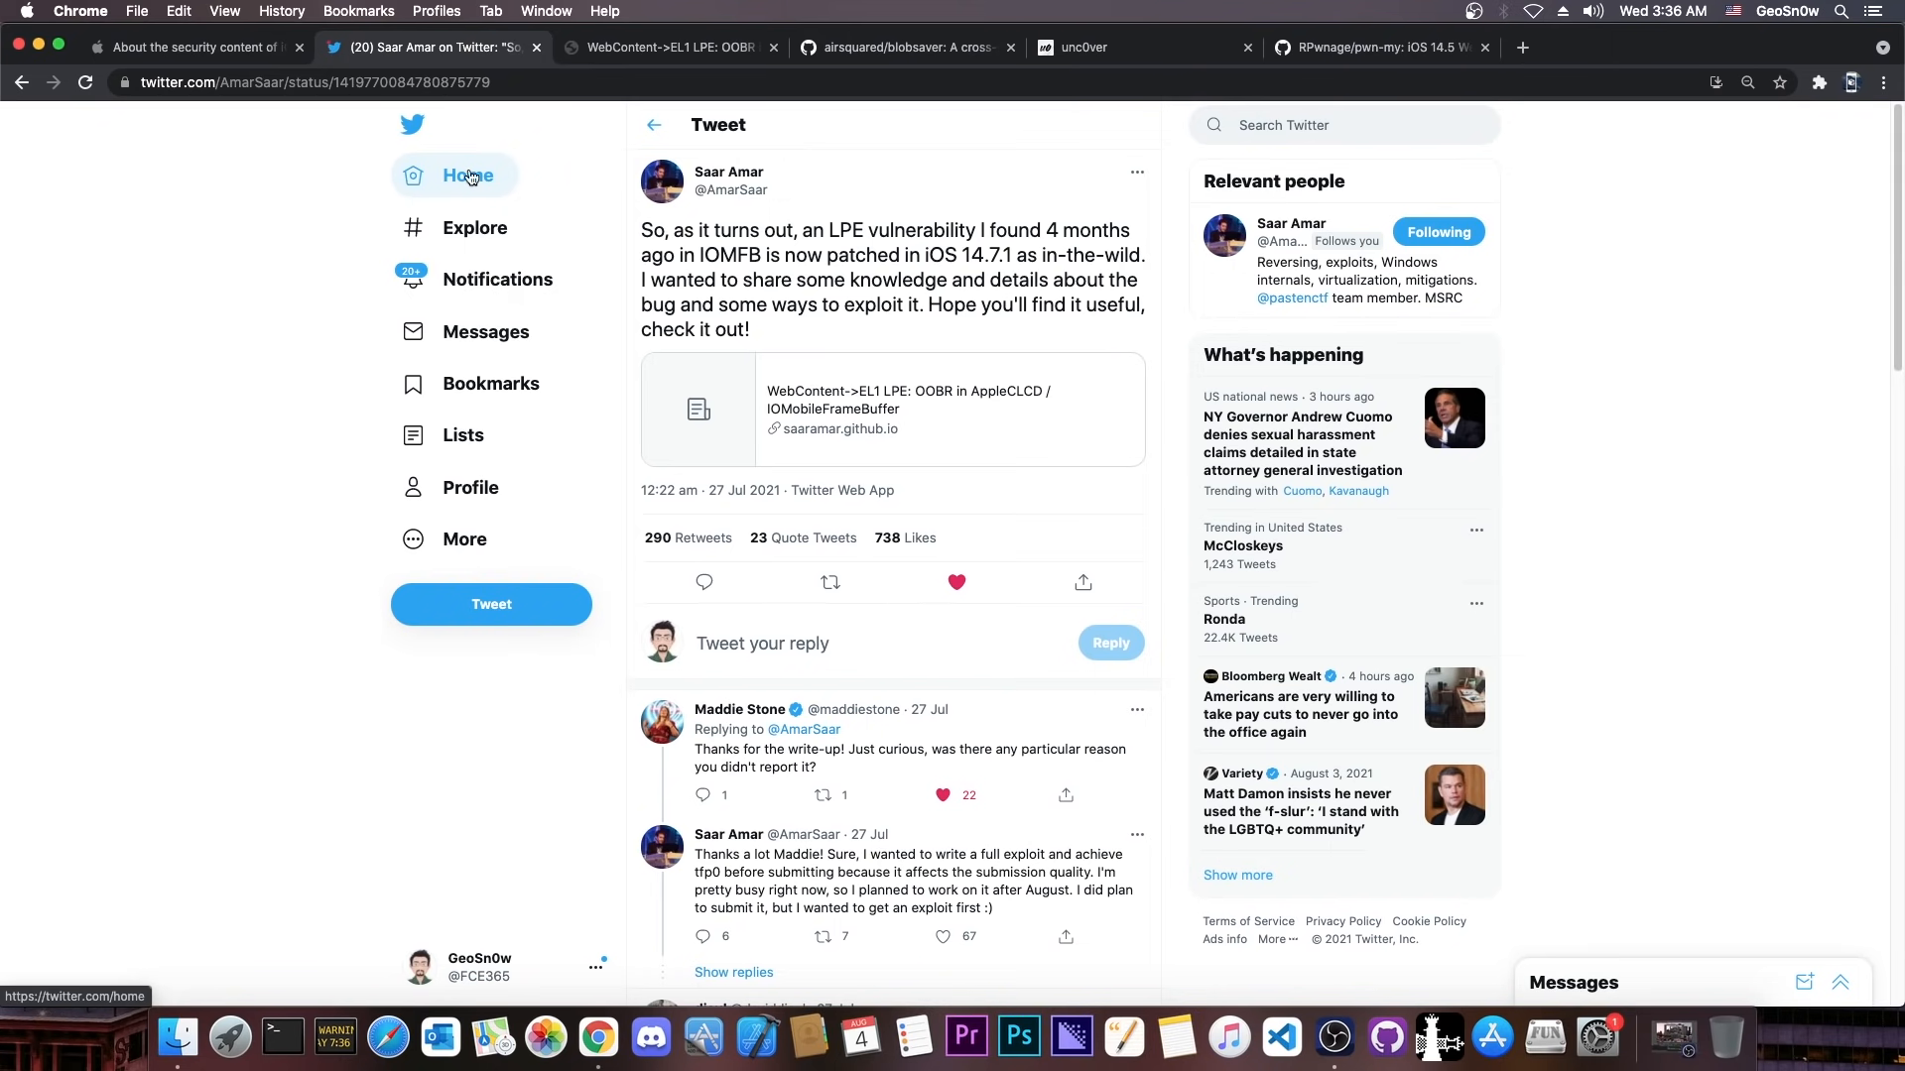
mouse_move(857, 192)
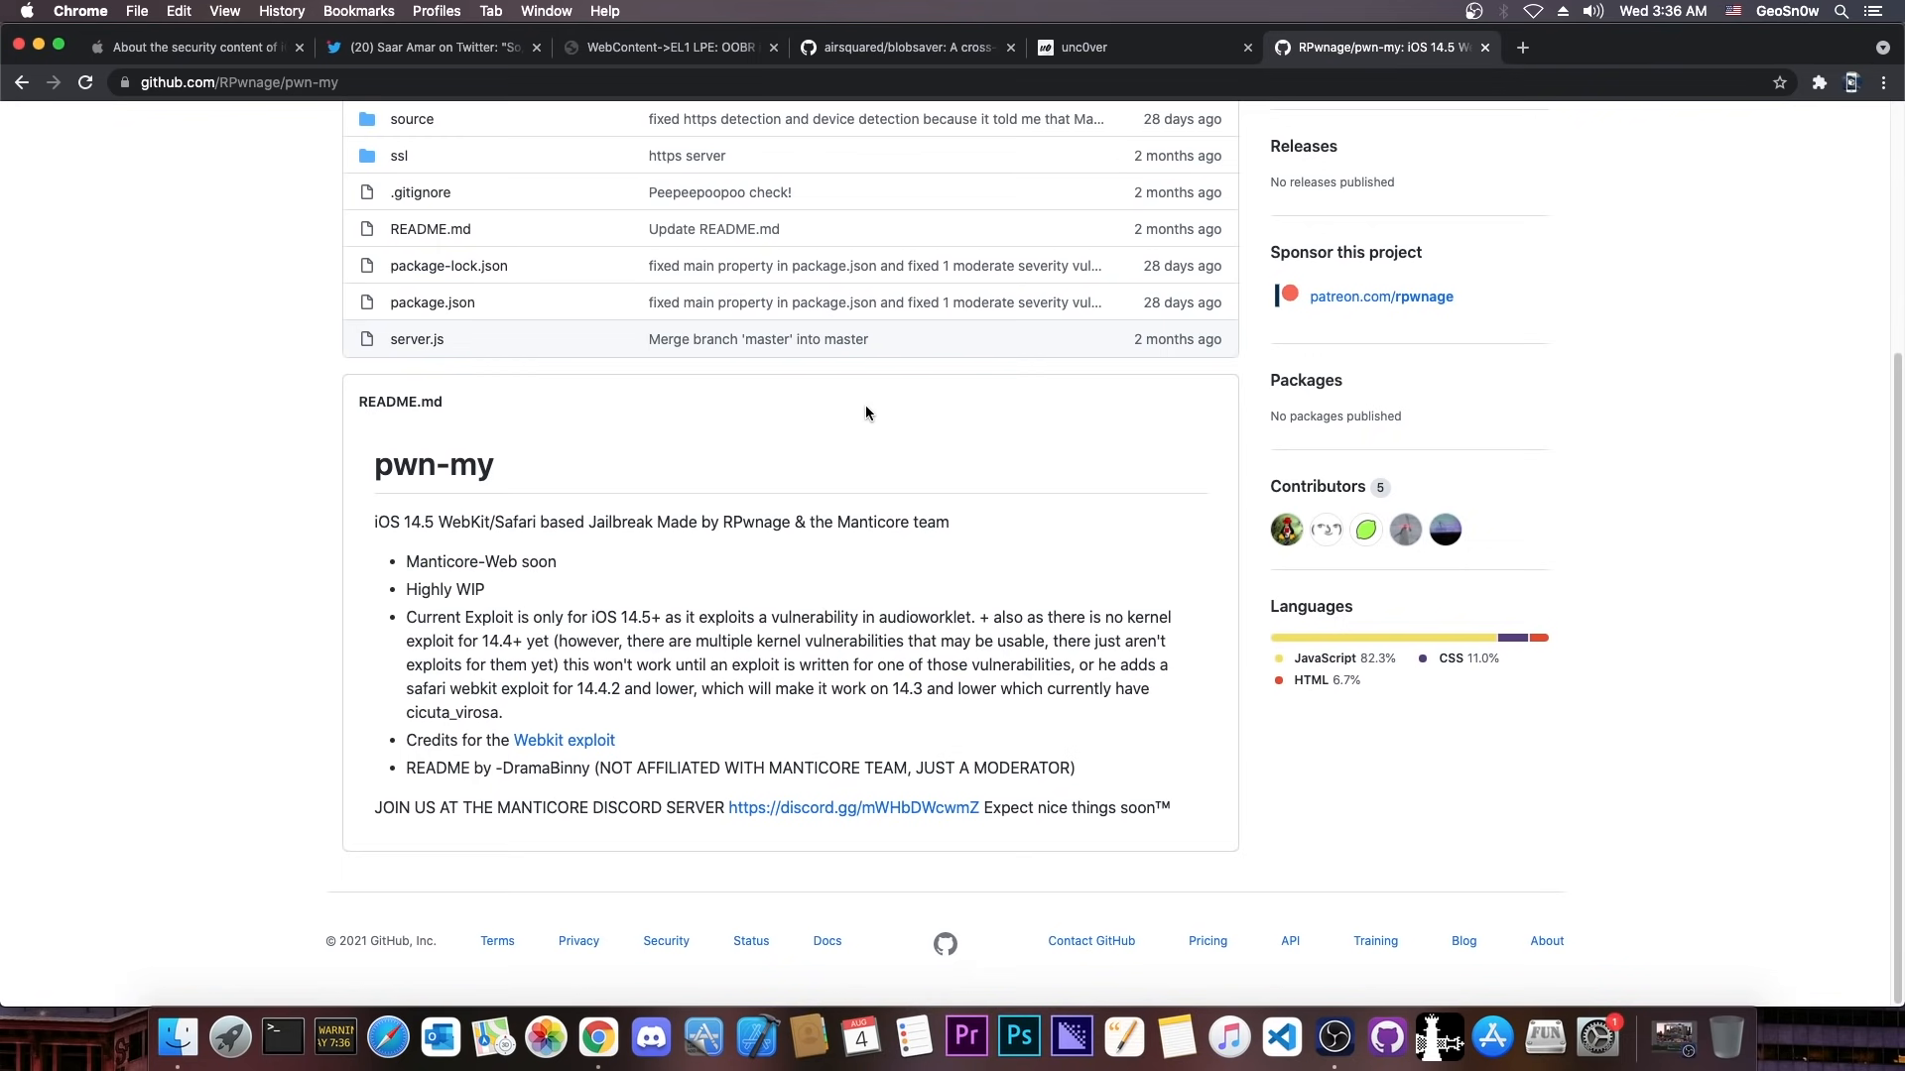
mouse_move(940, 378)
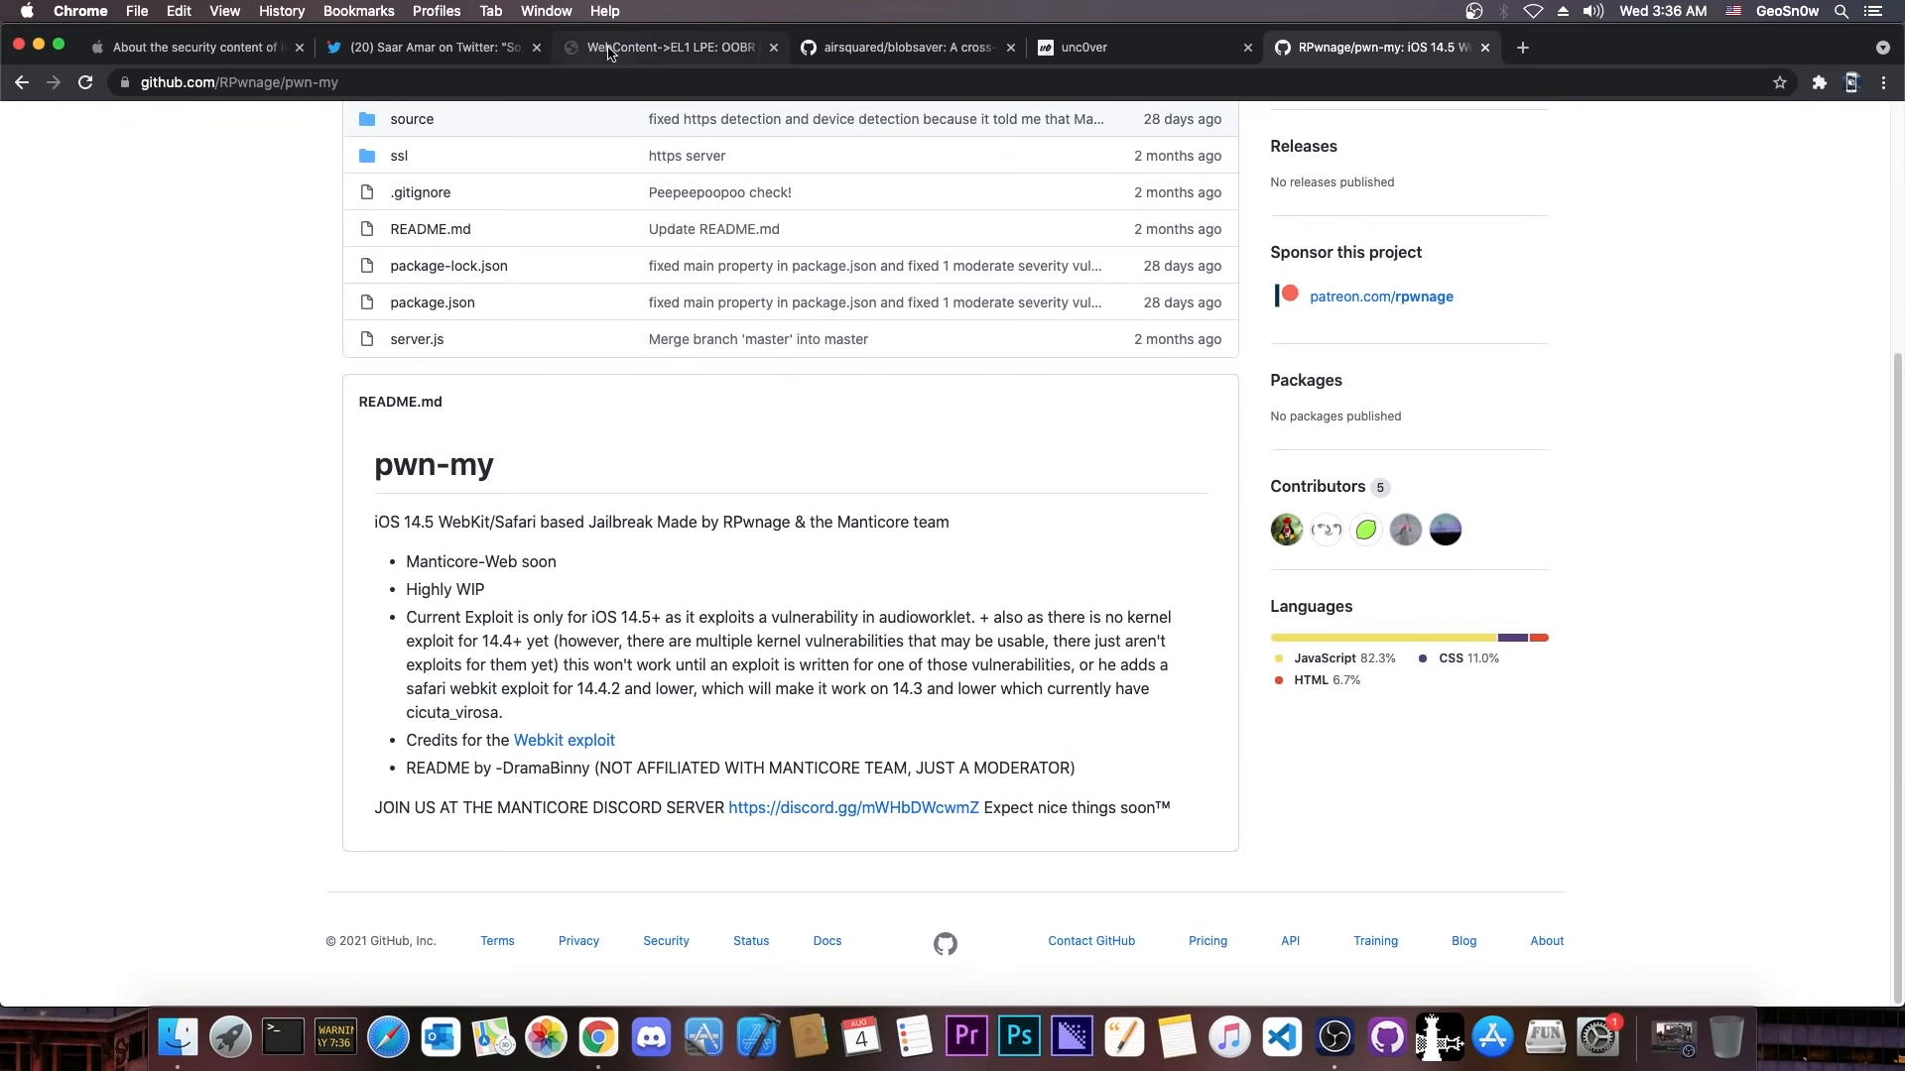
left_click(189, 47)
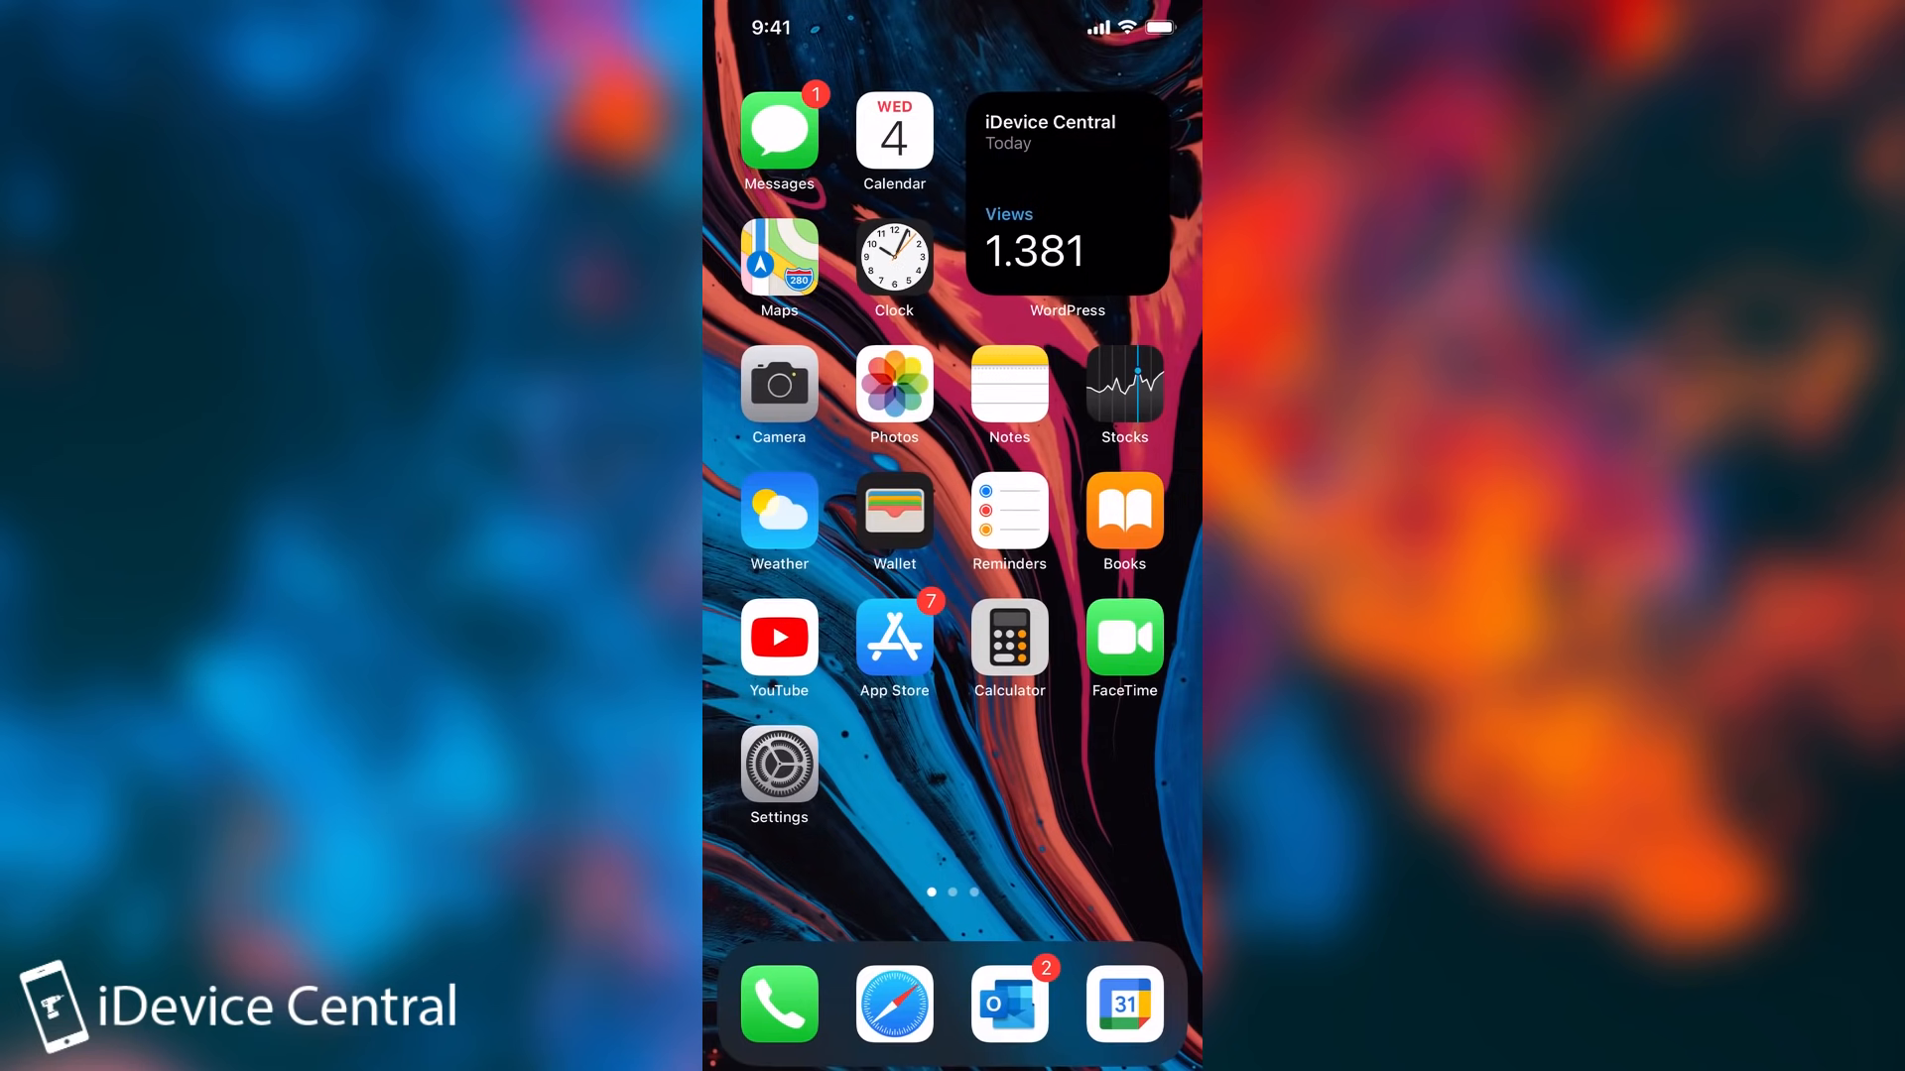
Step: Switch off Install iOS Updates and Download iOS Updates under General > Software Update > Automatic Updates
left_click(779, 763)
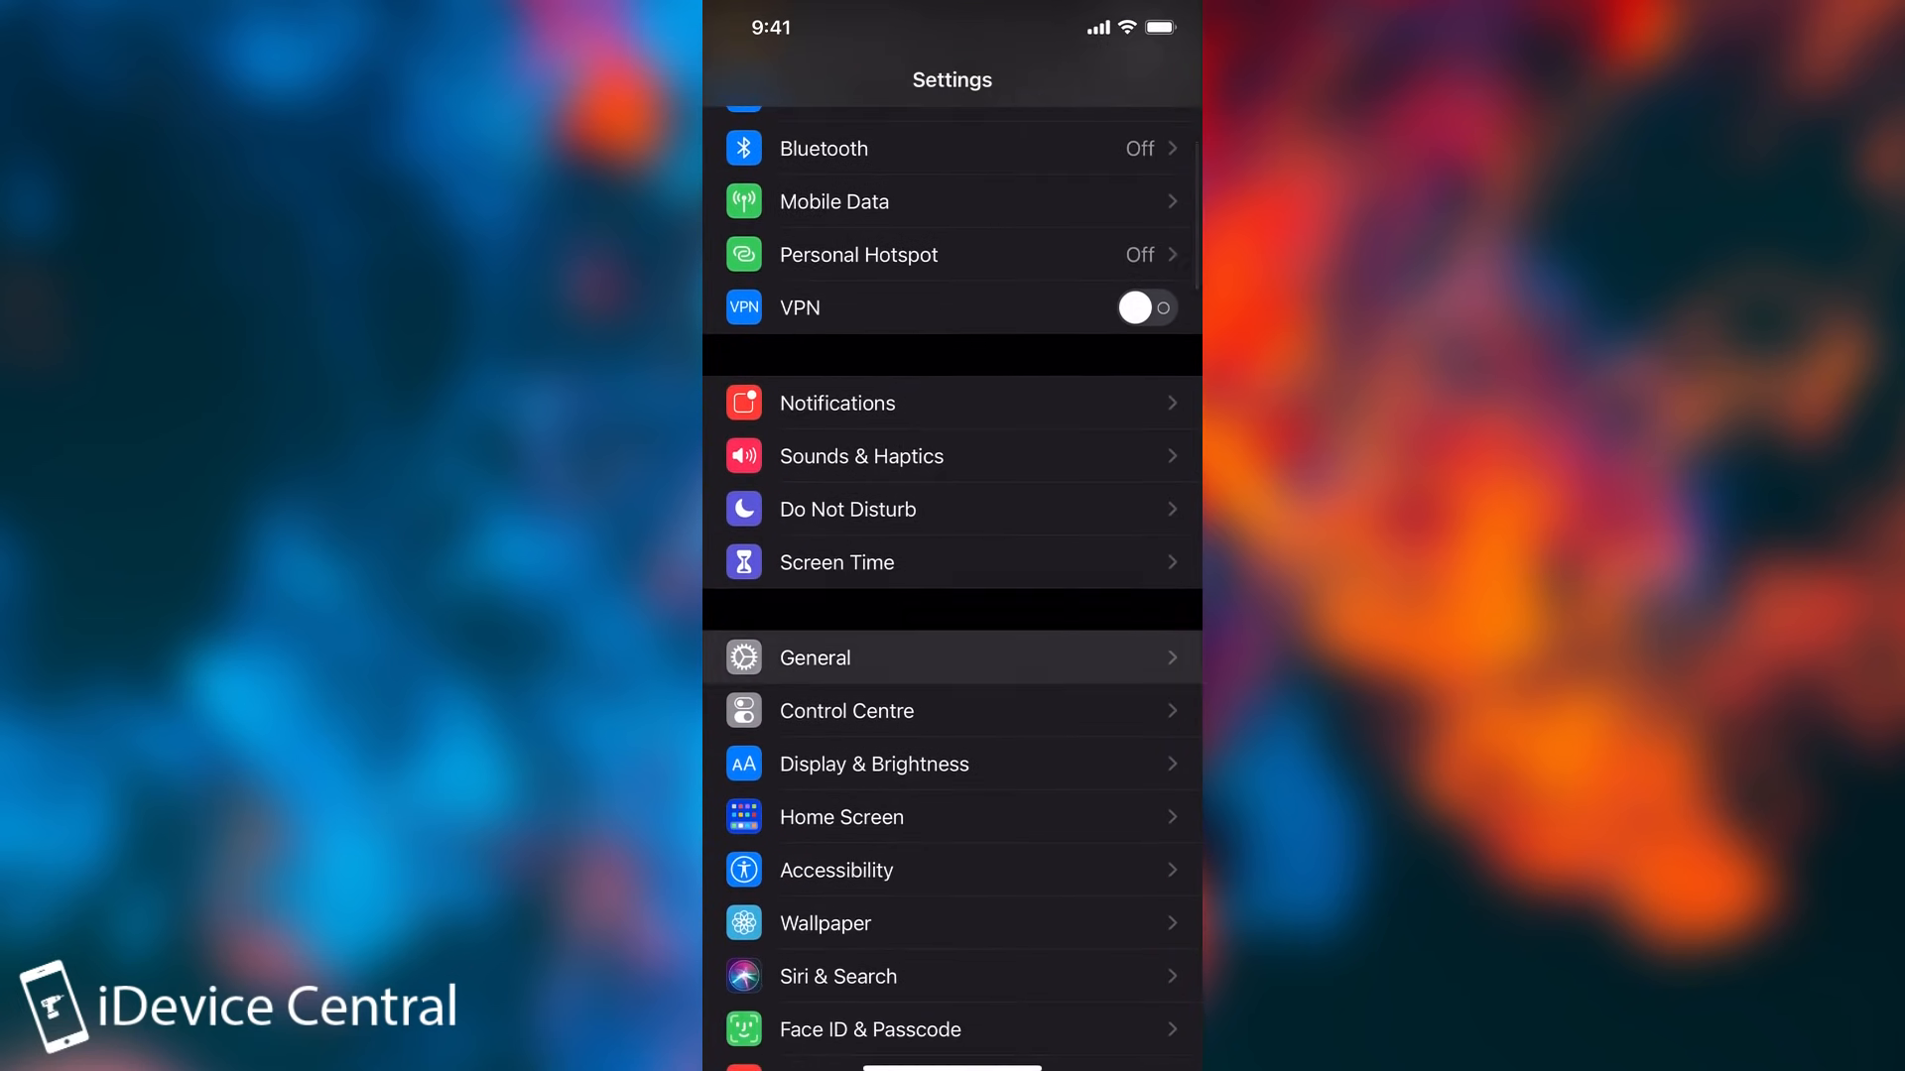
left_click(815, 658)
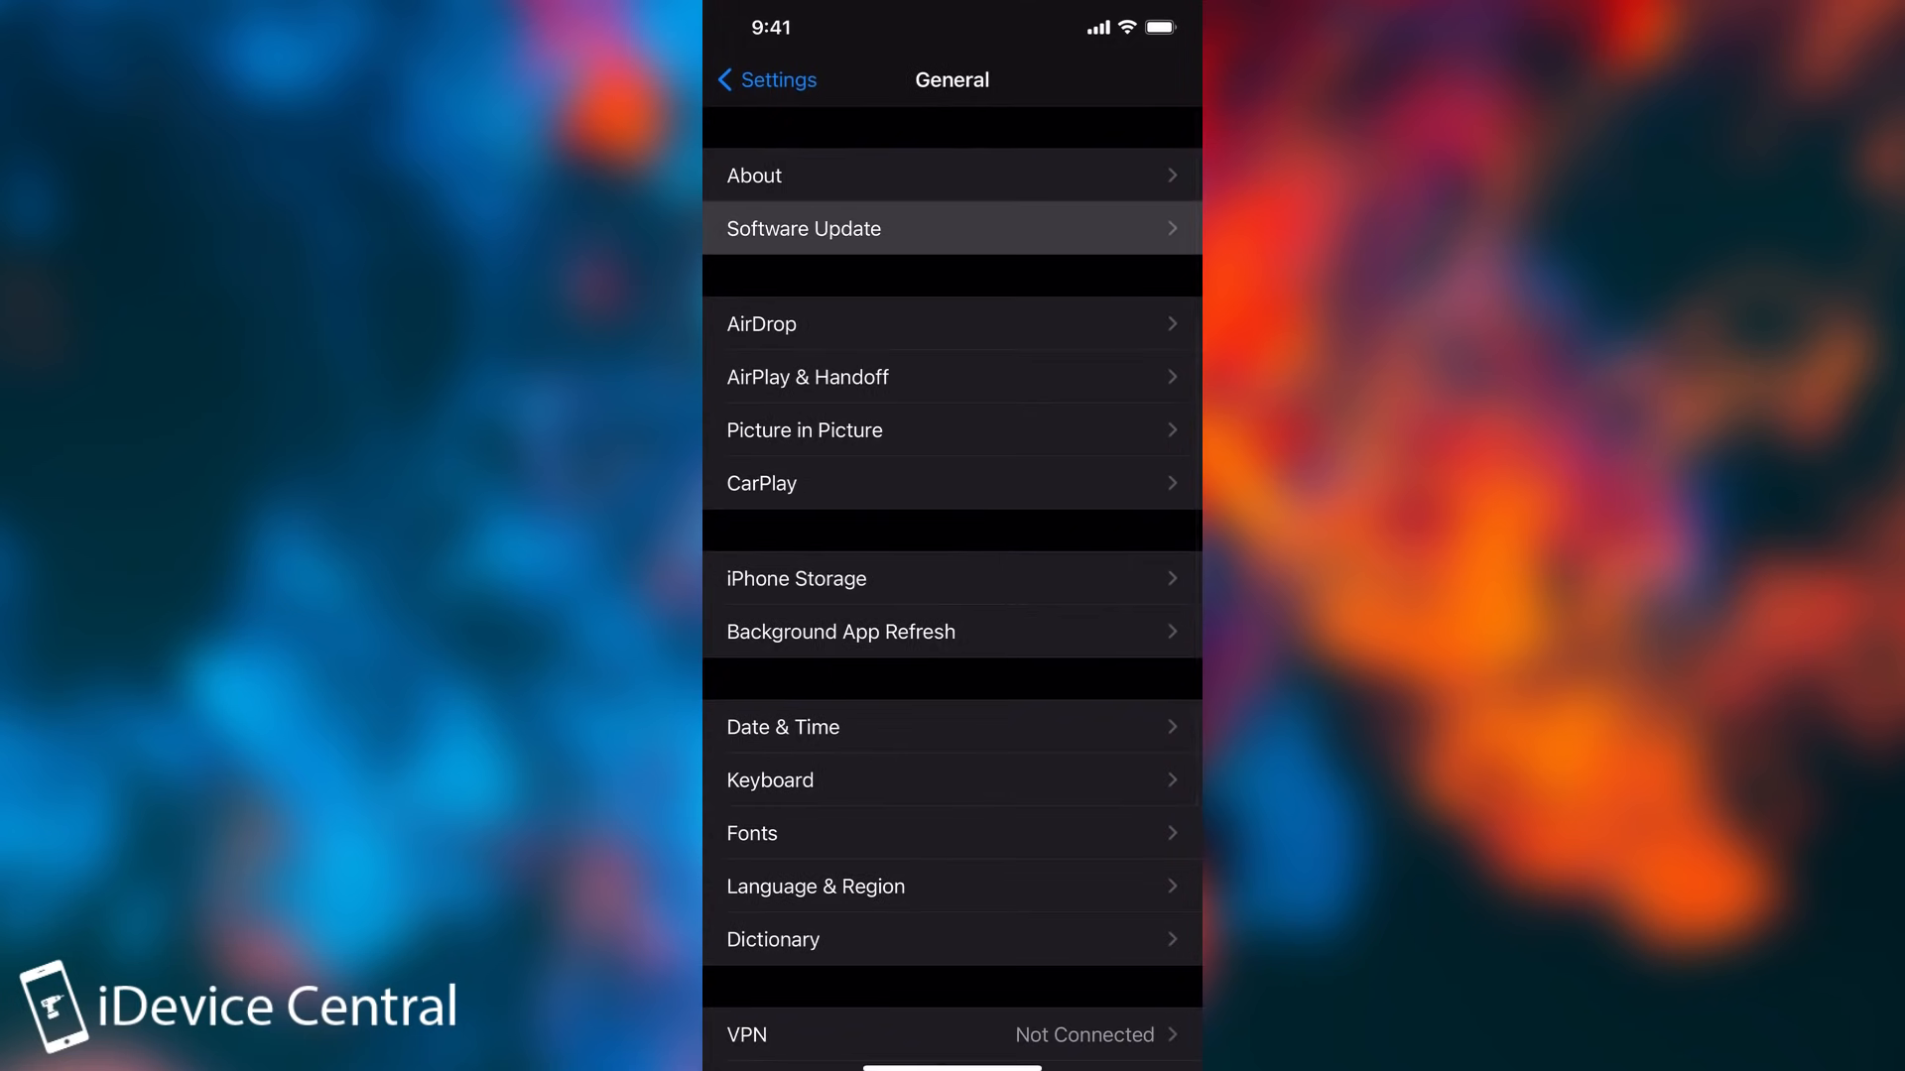
left_click(804, 228)
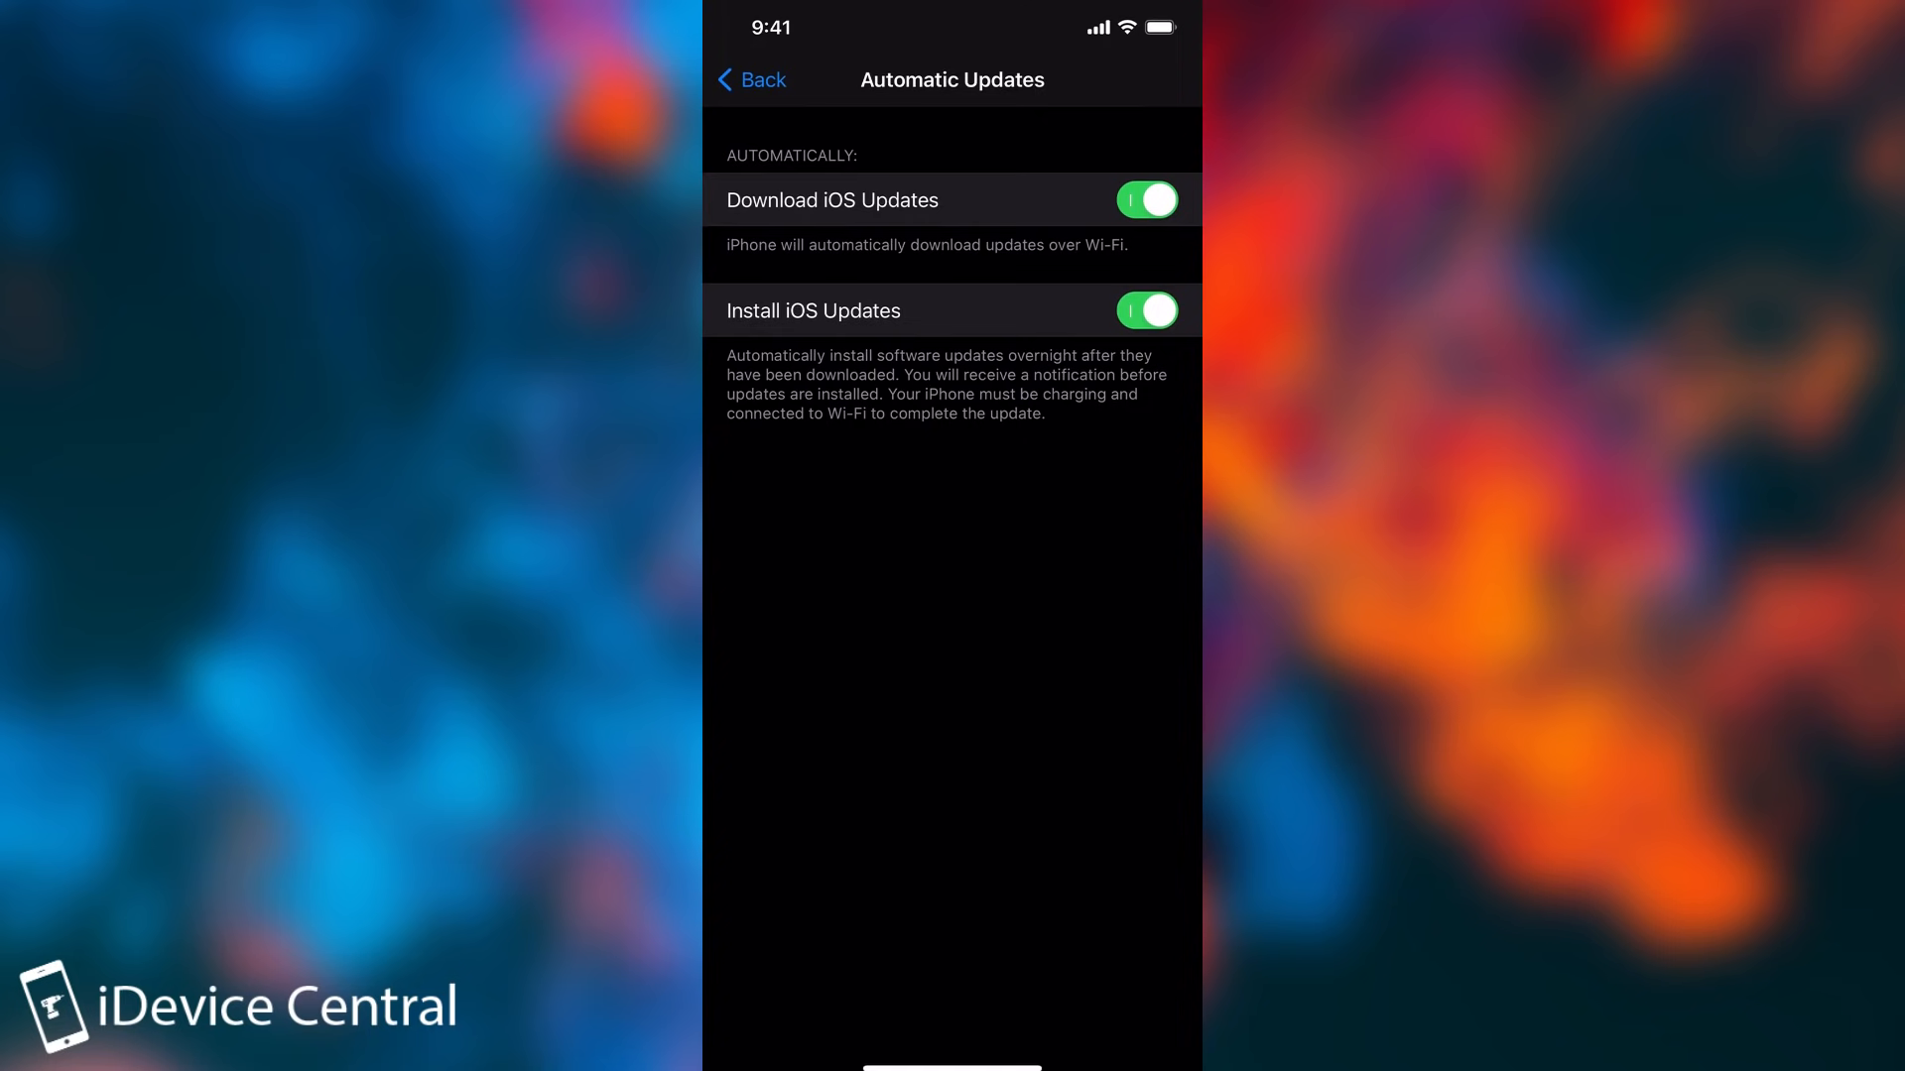
left_click(1146, 301)
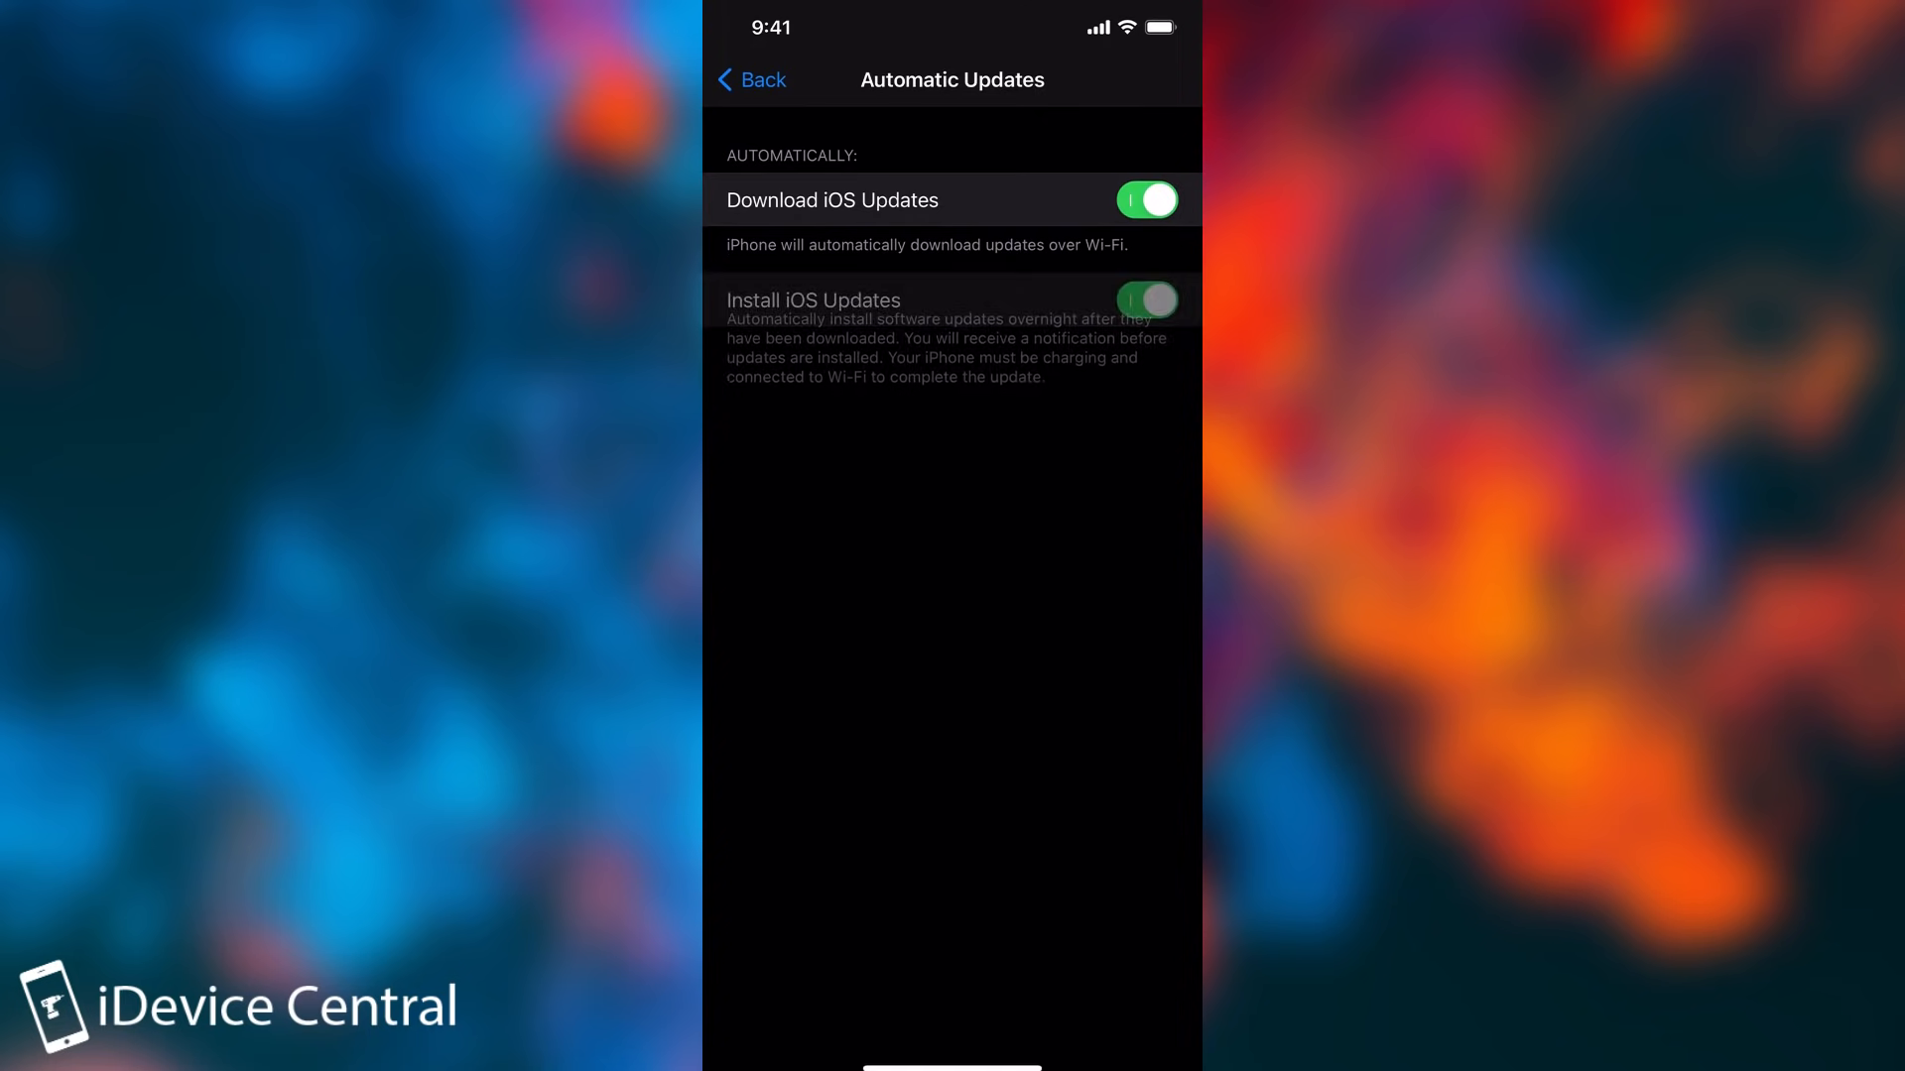
left_click(749, 80)
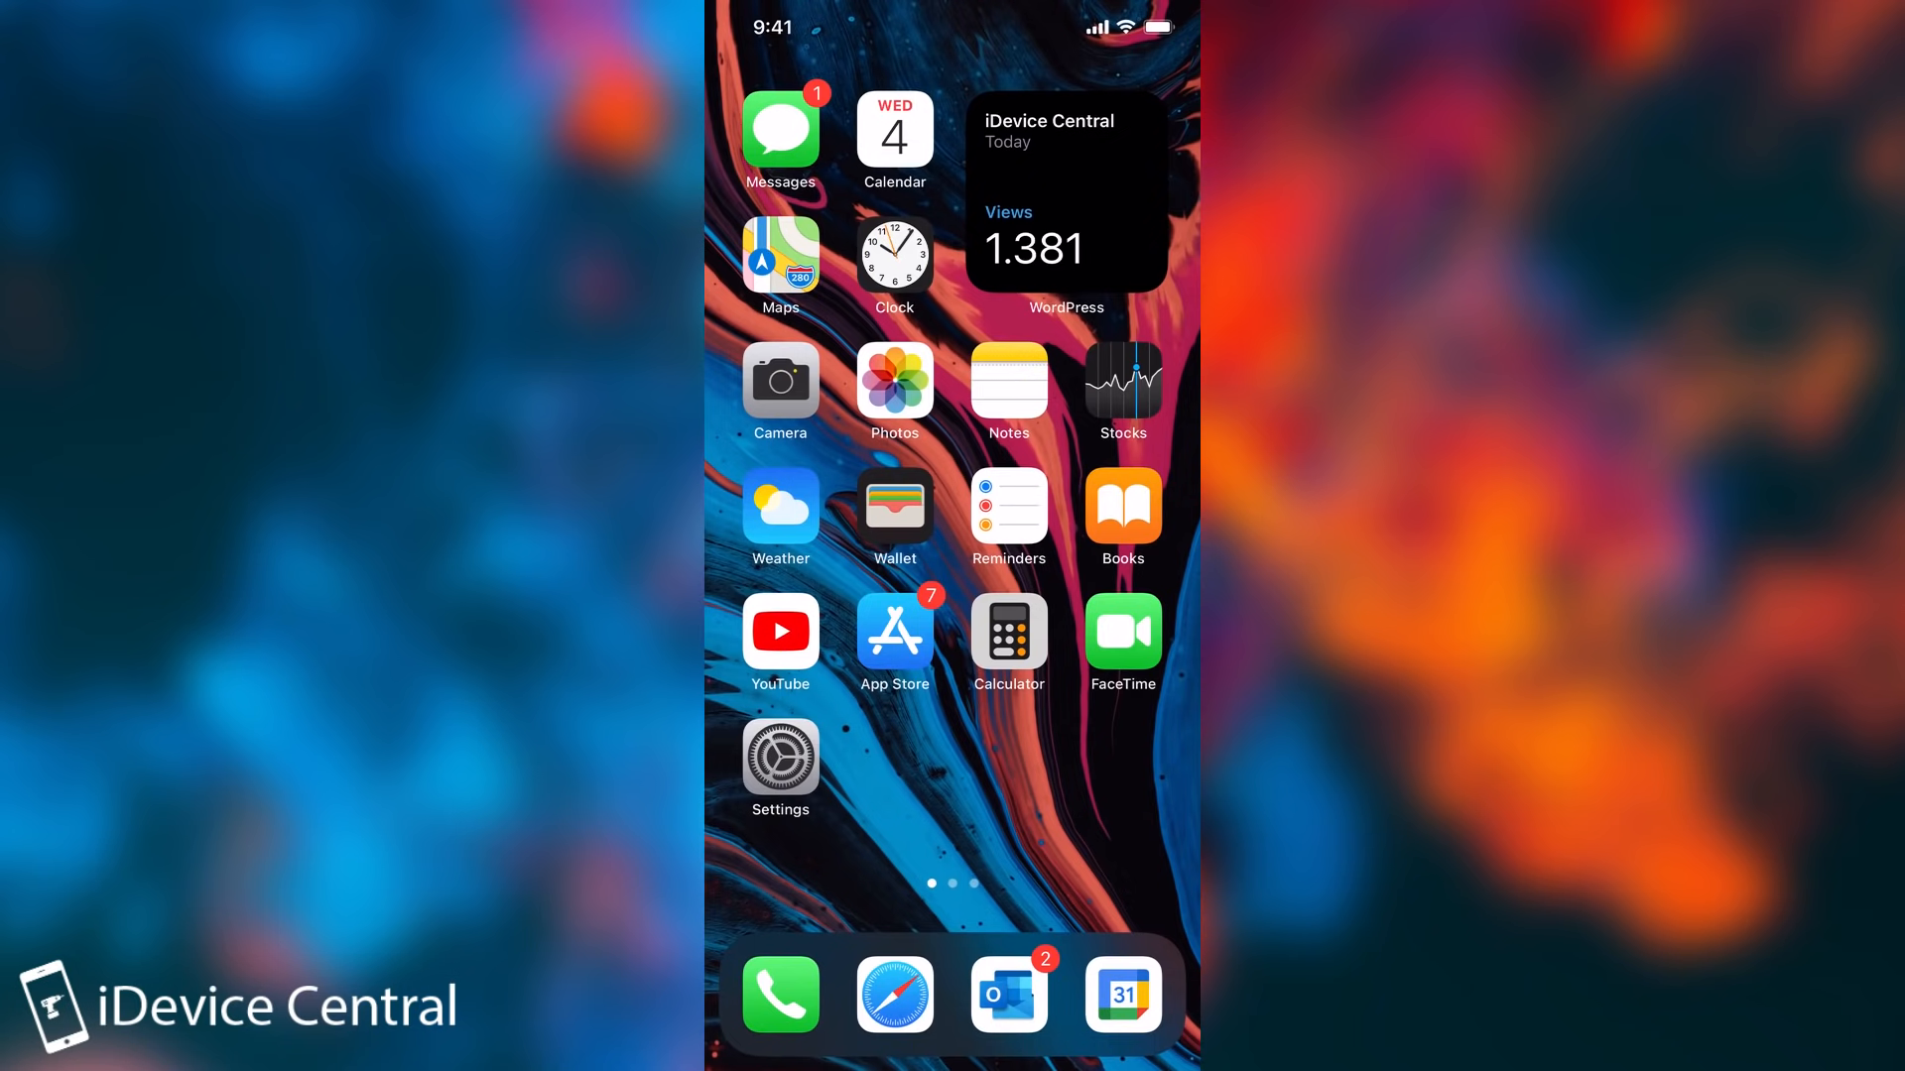
Step: Delete the downloaded iOS 14.7.1 update from iPhone Storage, then return to the Mac desktop
left_click(781, 757)
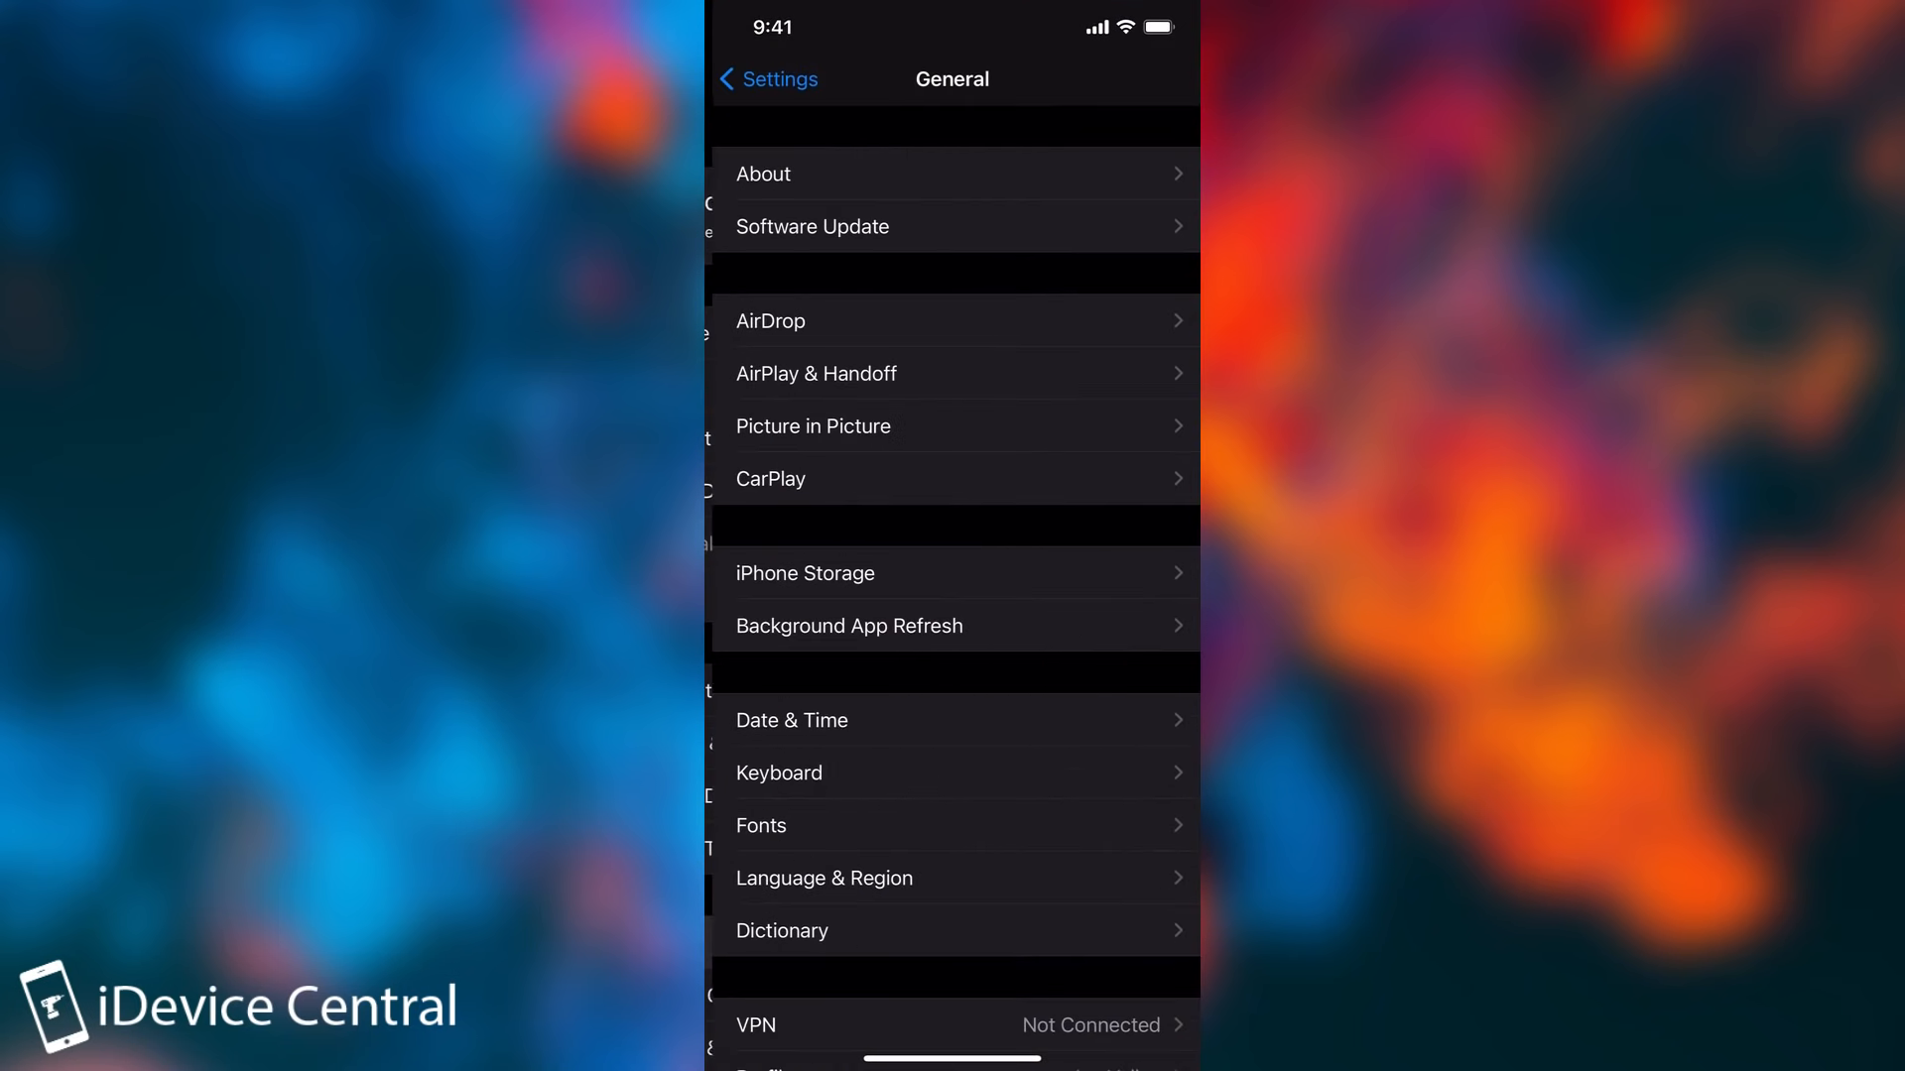
left_click(804, 573)
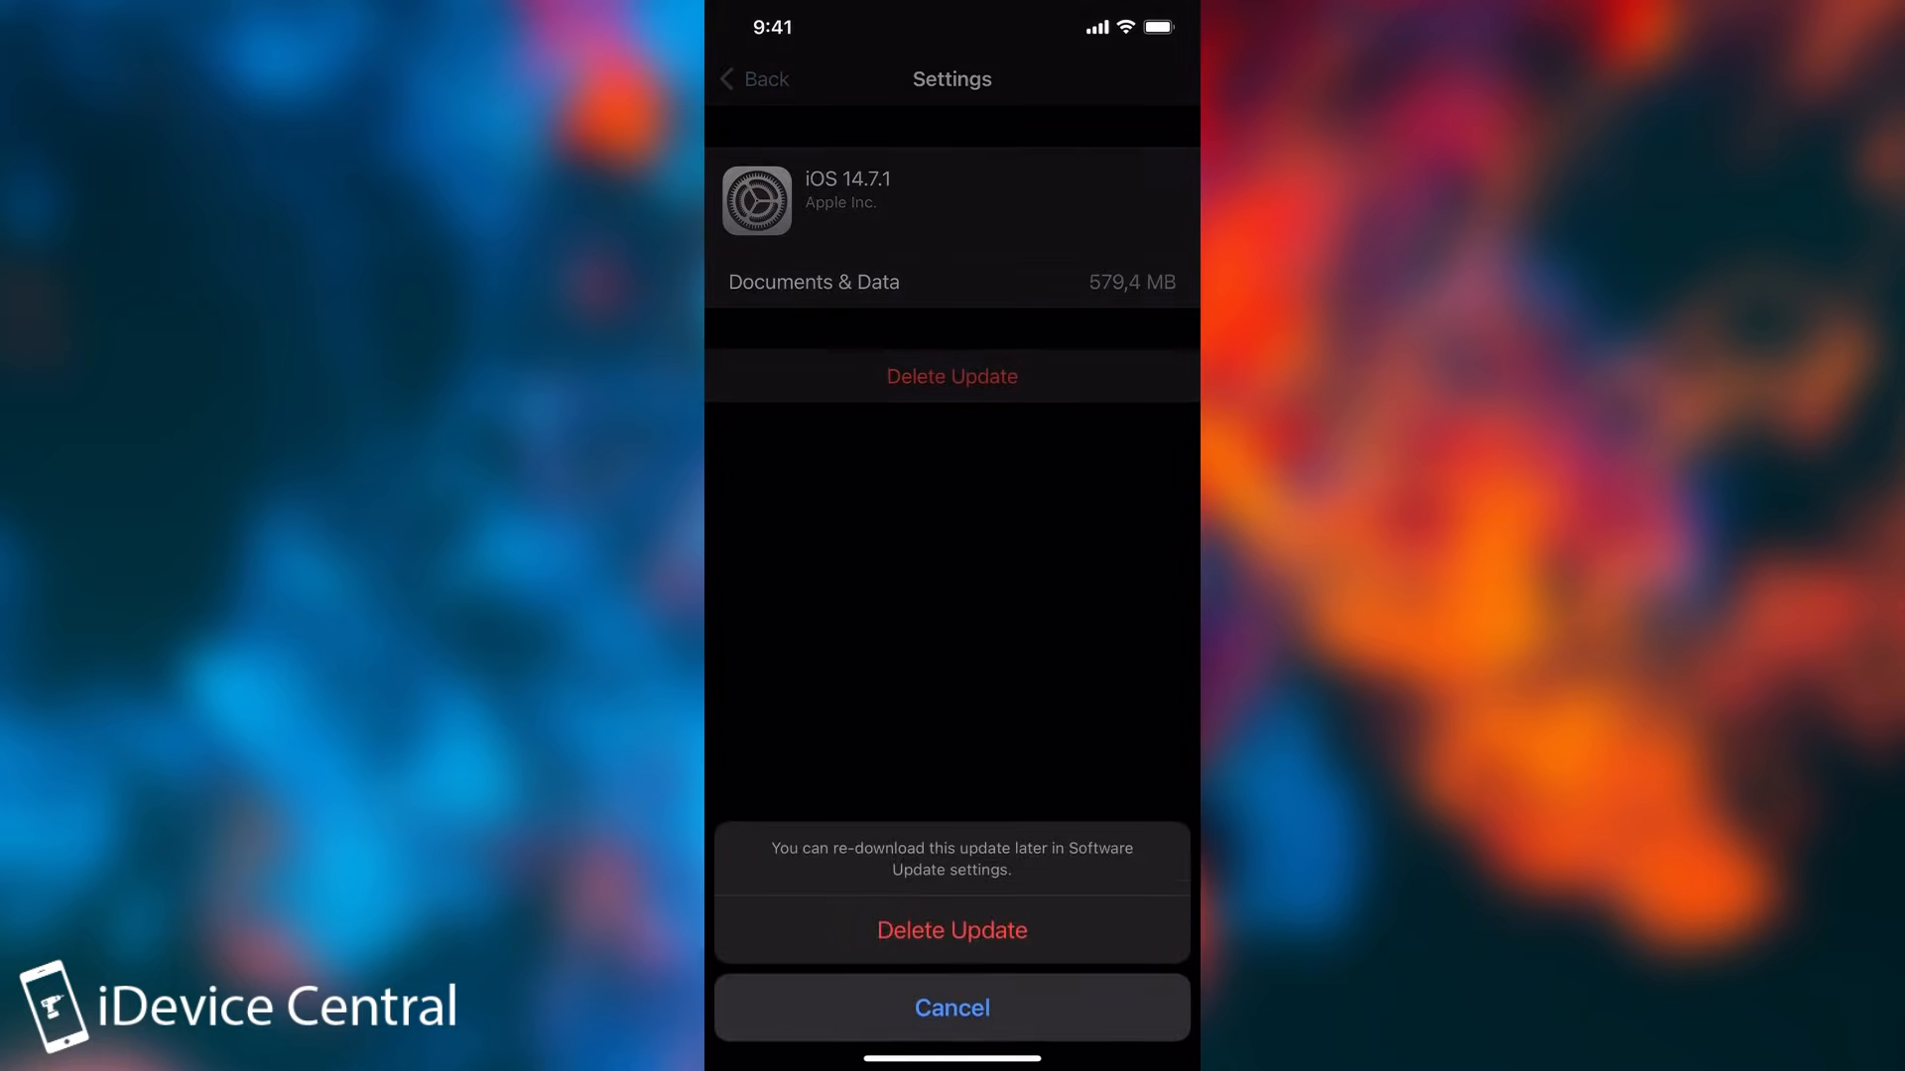
left_click(950, 929)
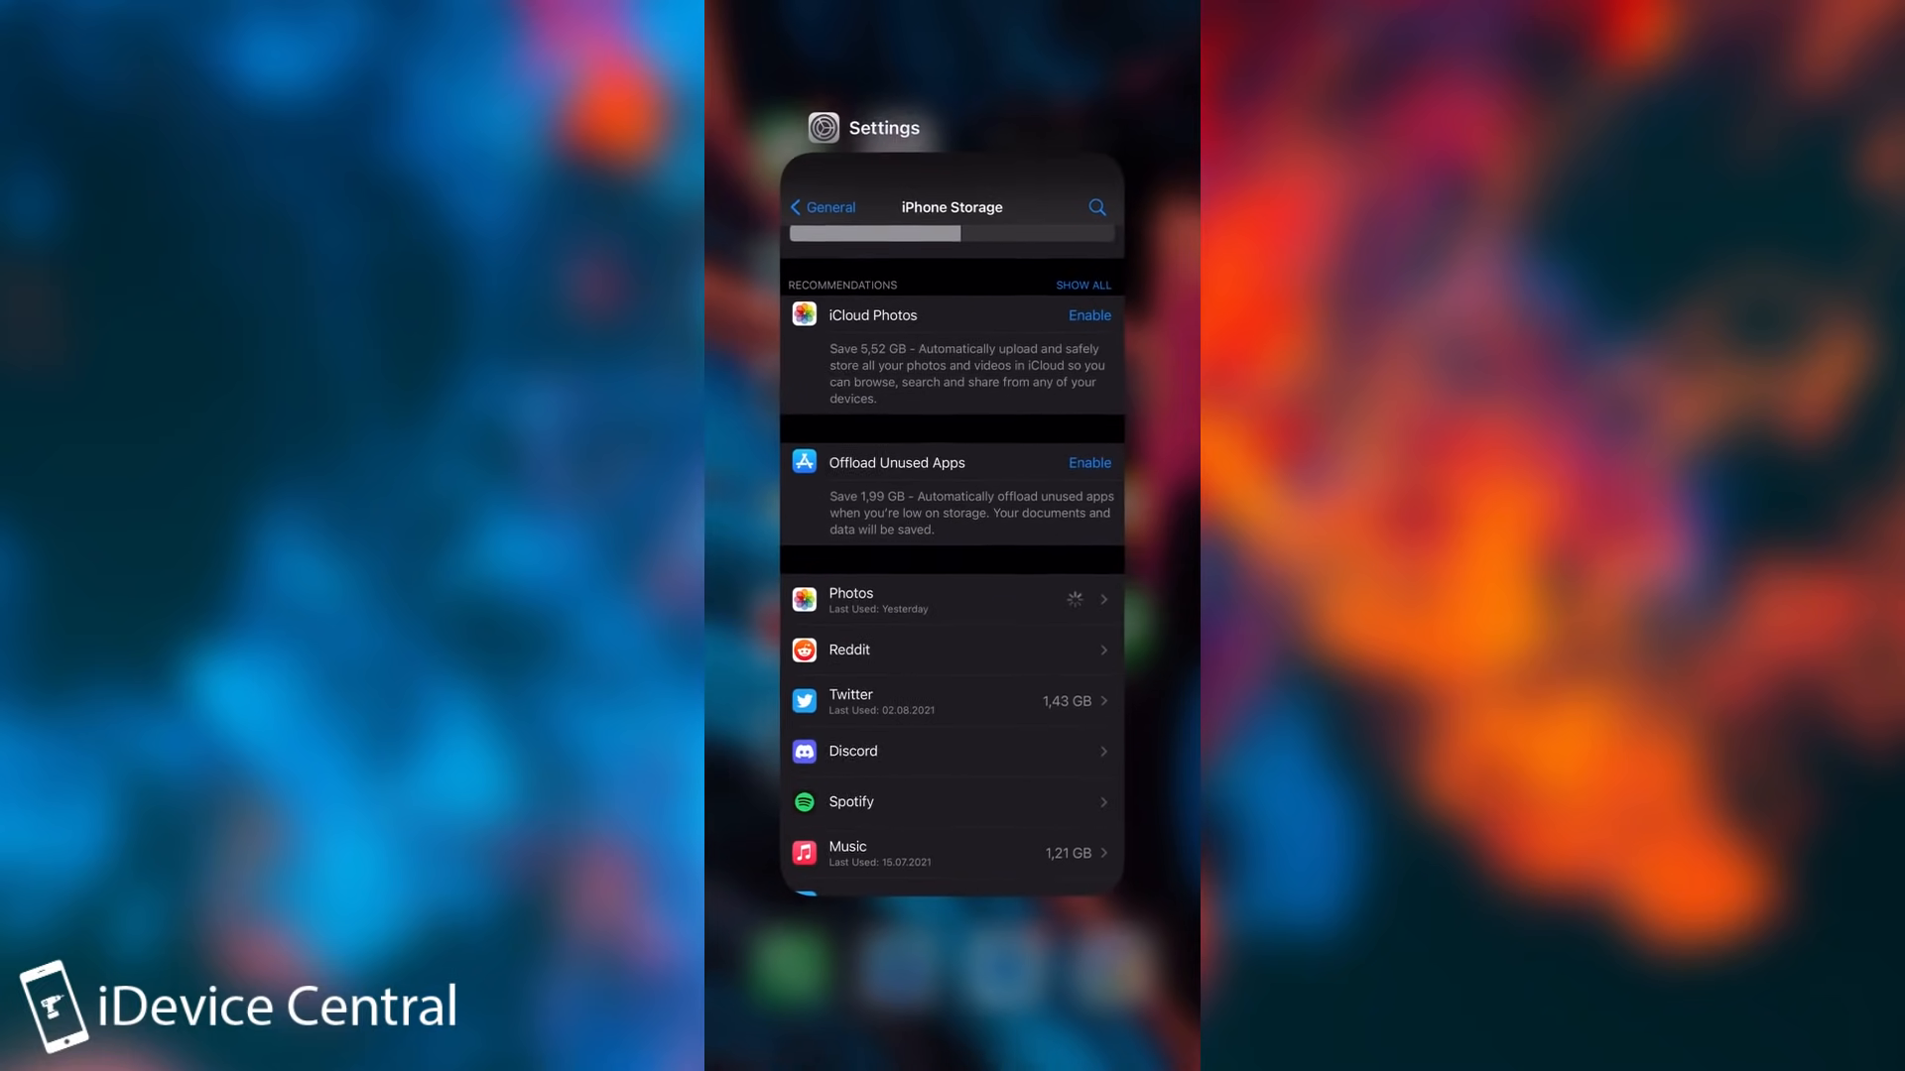
key("home")
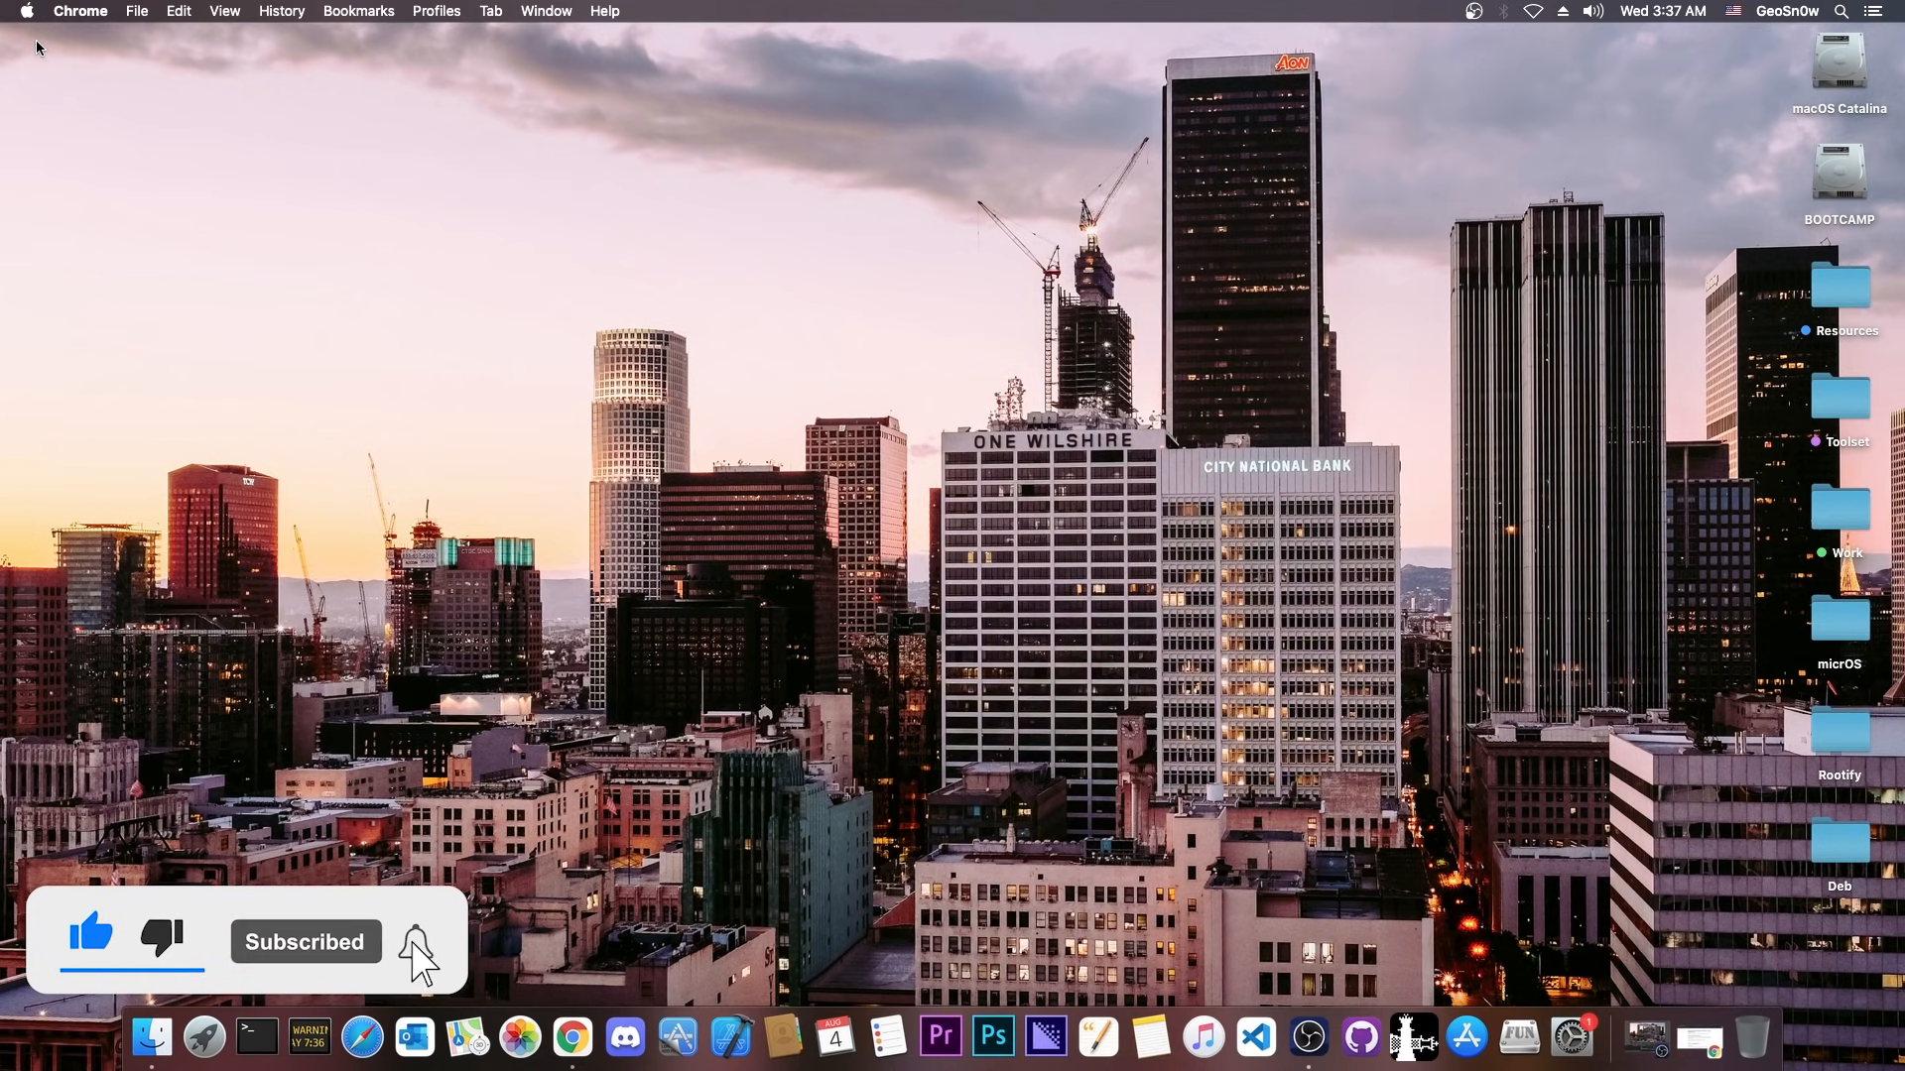
left_click(415, 942)
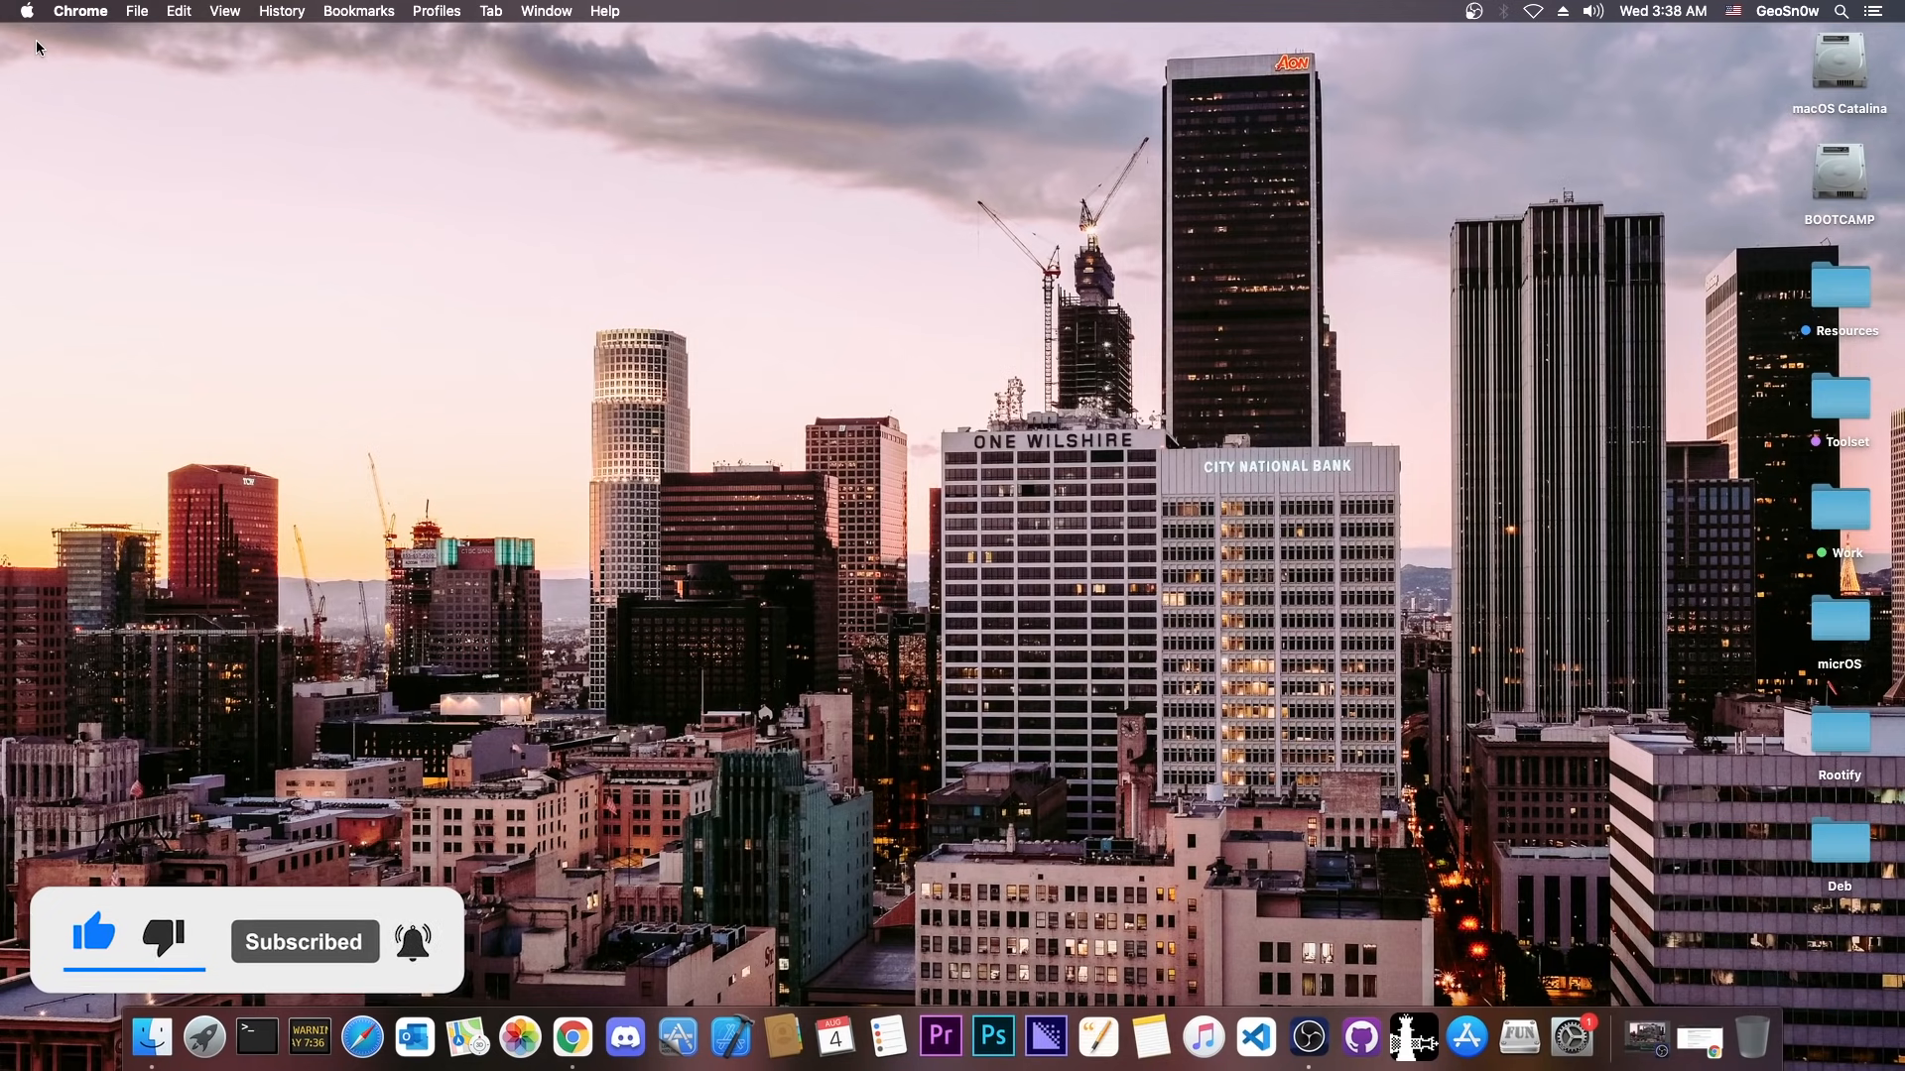